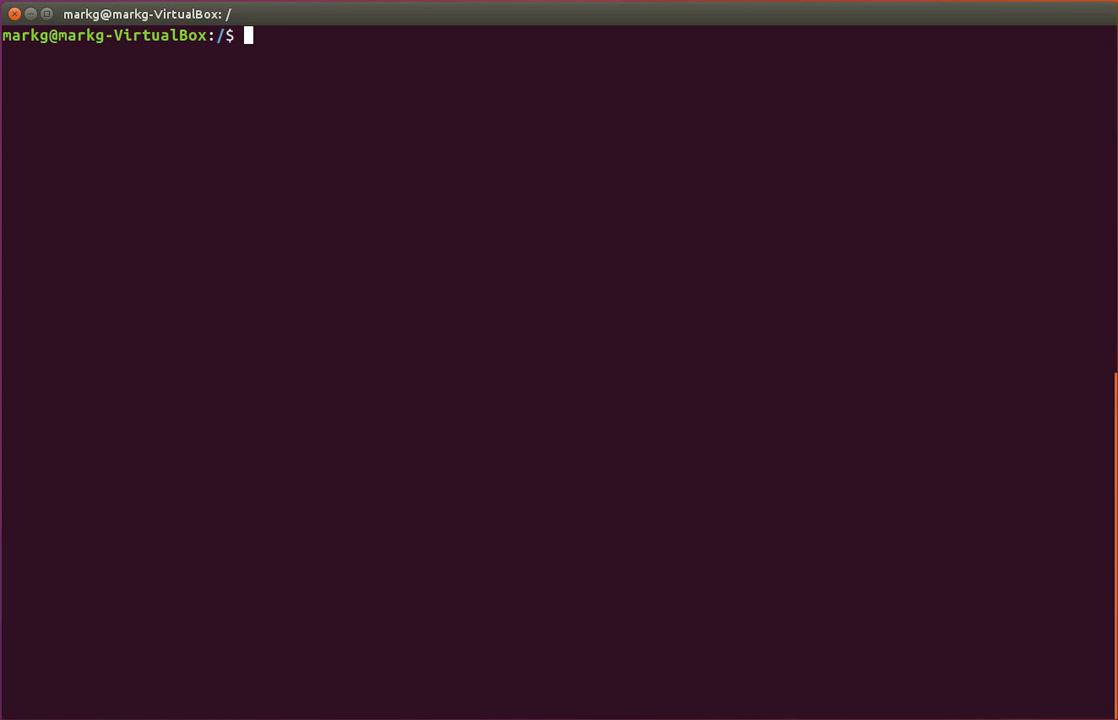
{"action": "mouse_move", "coordinate": [410, 346]}
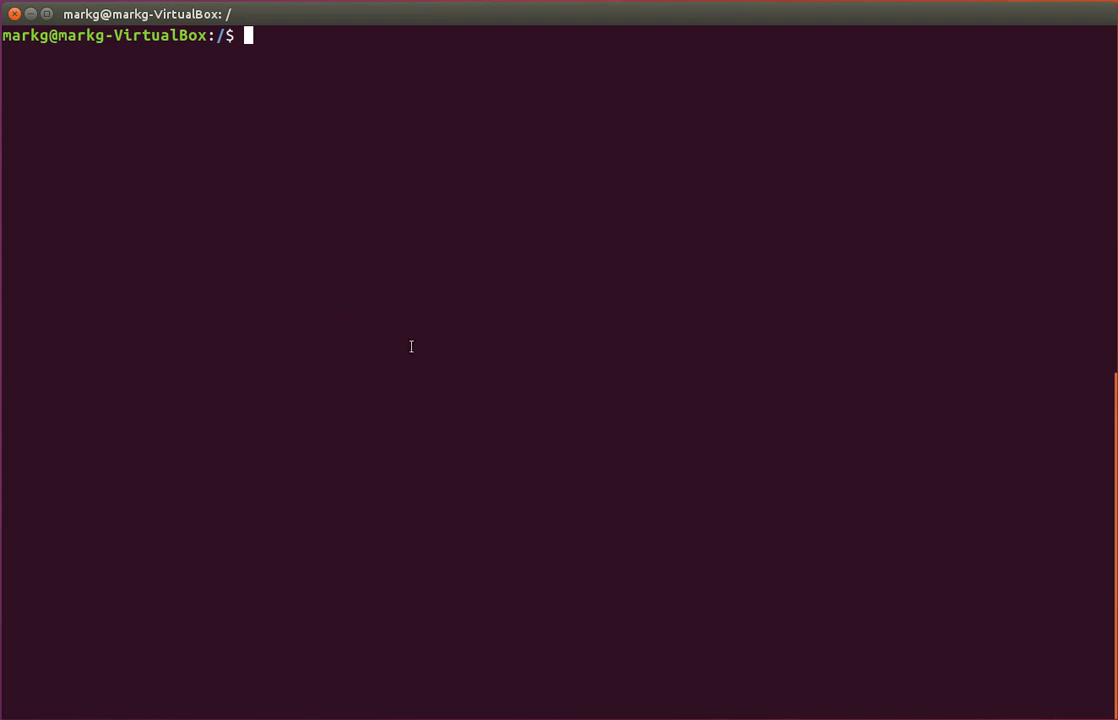
{"action": "mouse_move", "coordinate": [406, 27]}
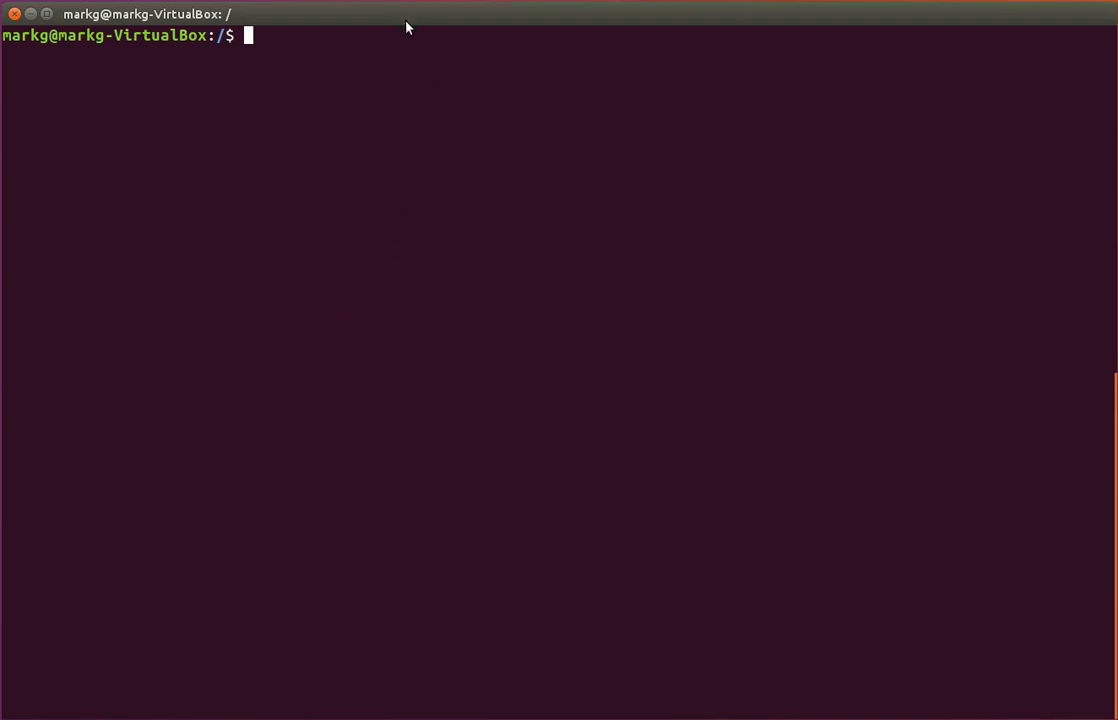
{"action": "mouse_move", "coordinate": [371, 85]}
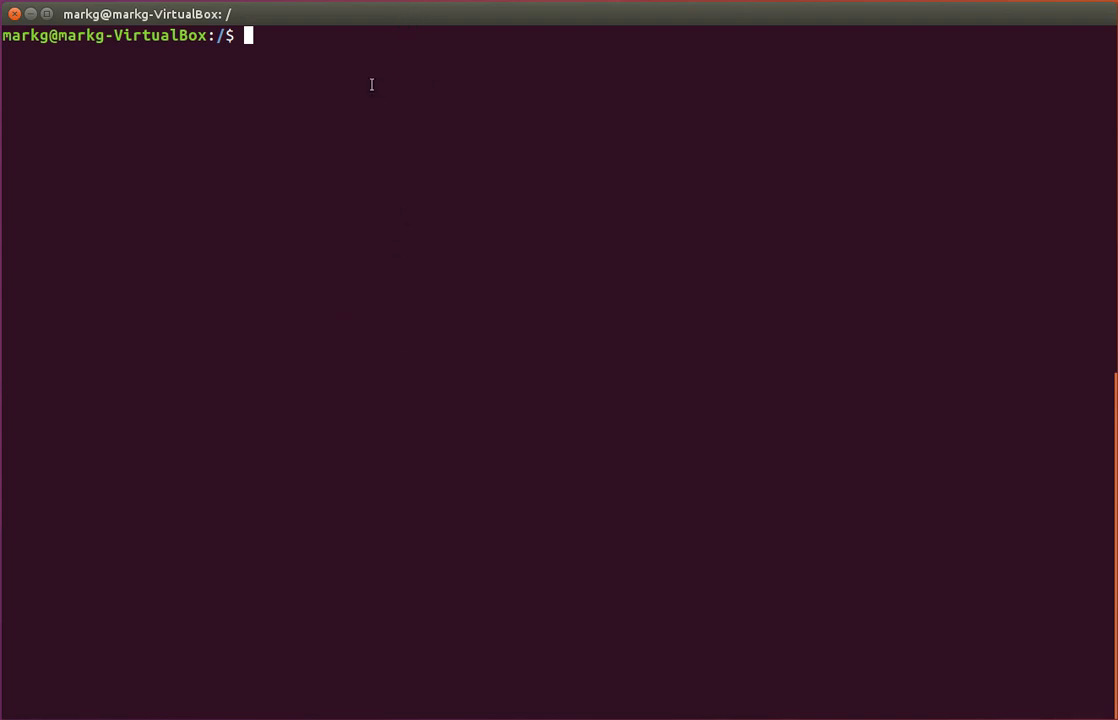
{"action": "mouse_move", "coordinate": [363, 305]}
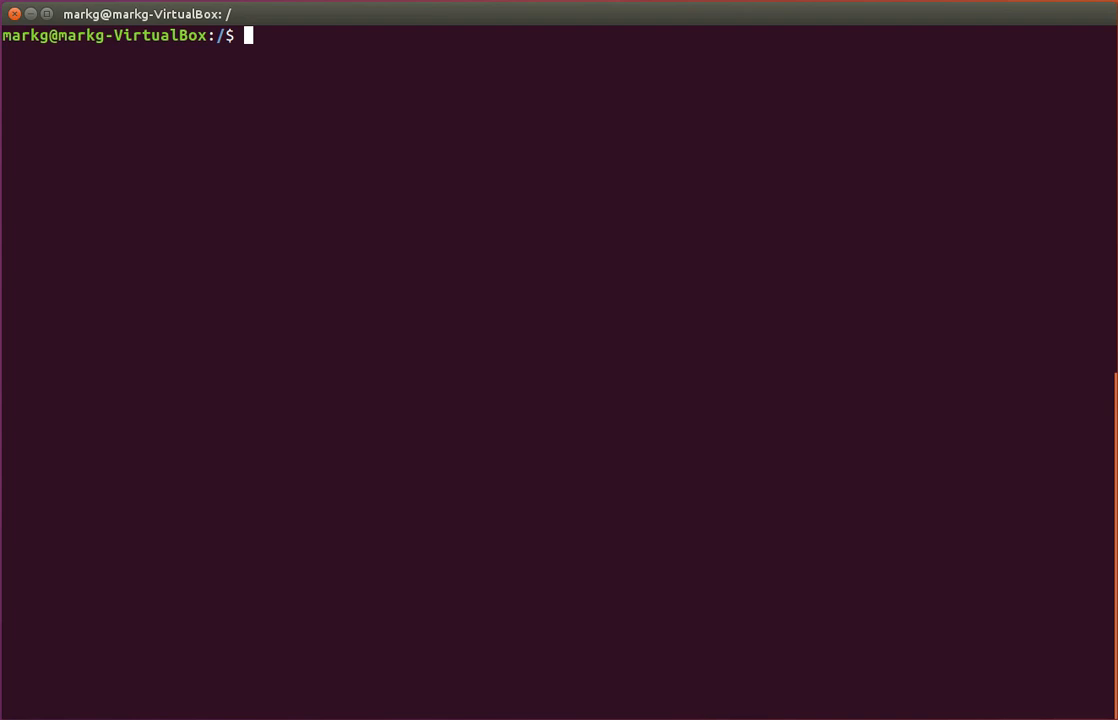
{"action": "mouse_move", "coordinate": [485, 369]}
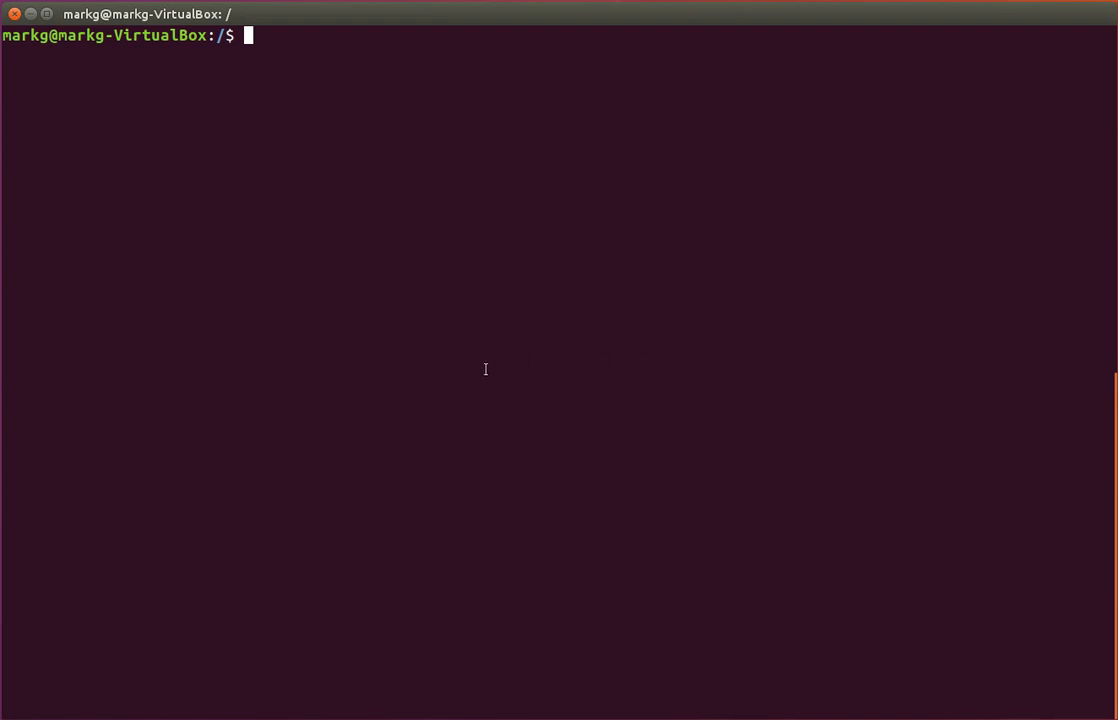
Confirm mdadm is missing, identify Ubuntu 16.04.4 via /etc/*rel*, and install mdadm with apt
{"action": "type", "text": "m"}
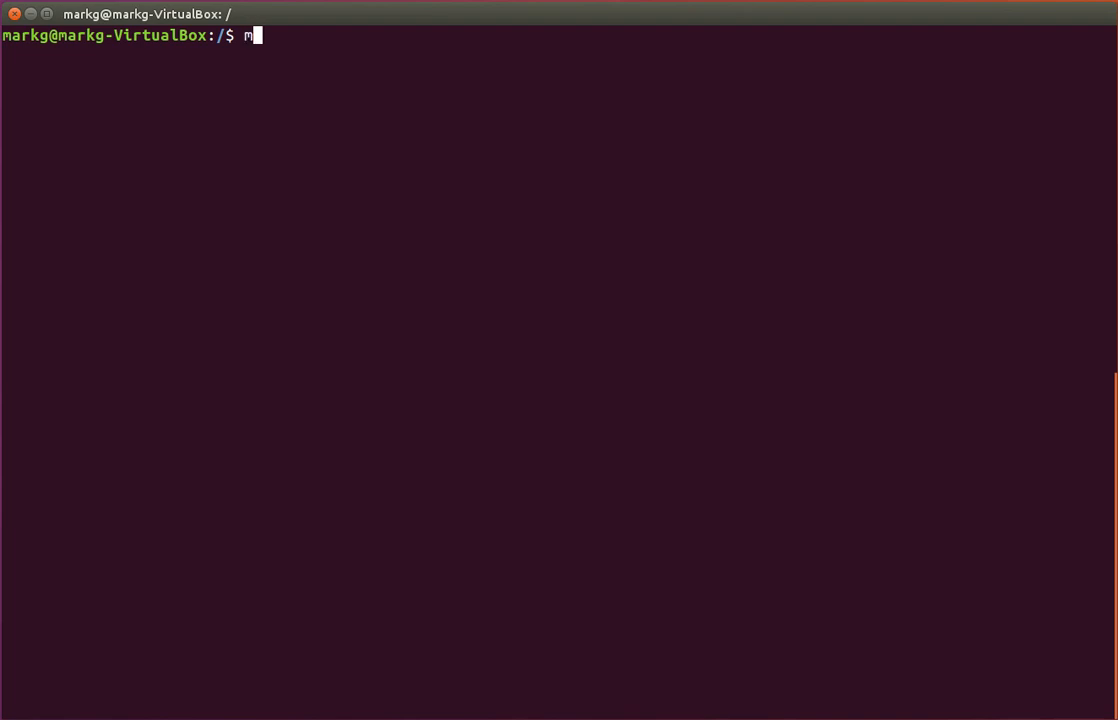
{"action": "key", "text": "Return"}
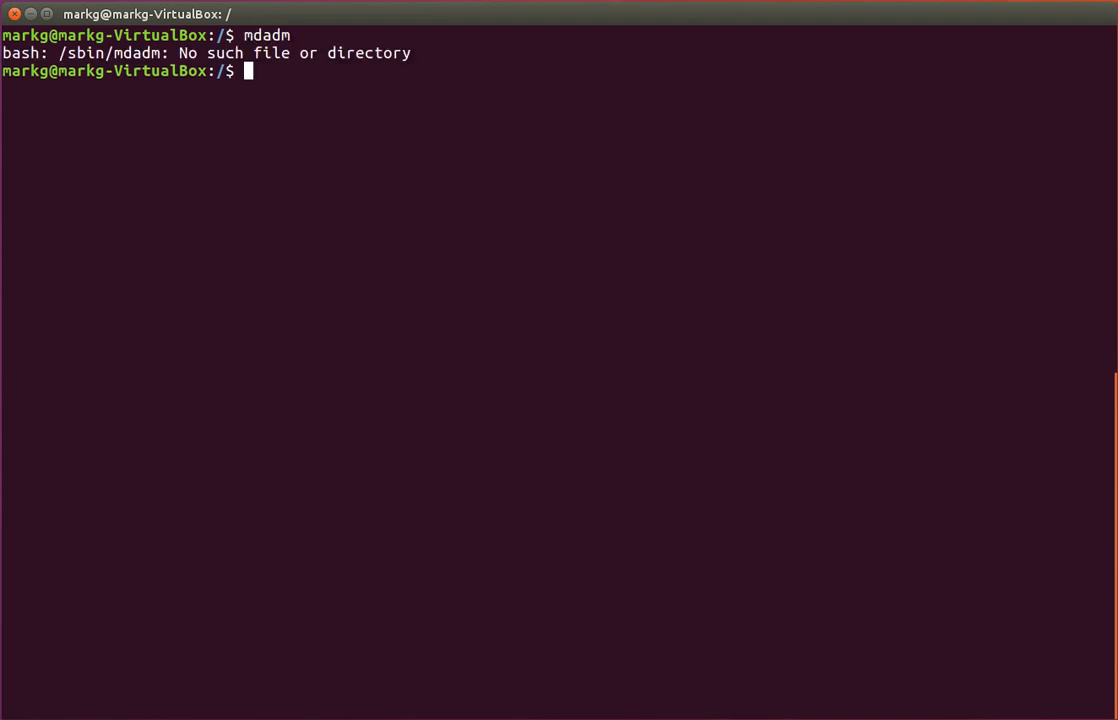
{"action": "type", "text": "cat /etc/"}
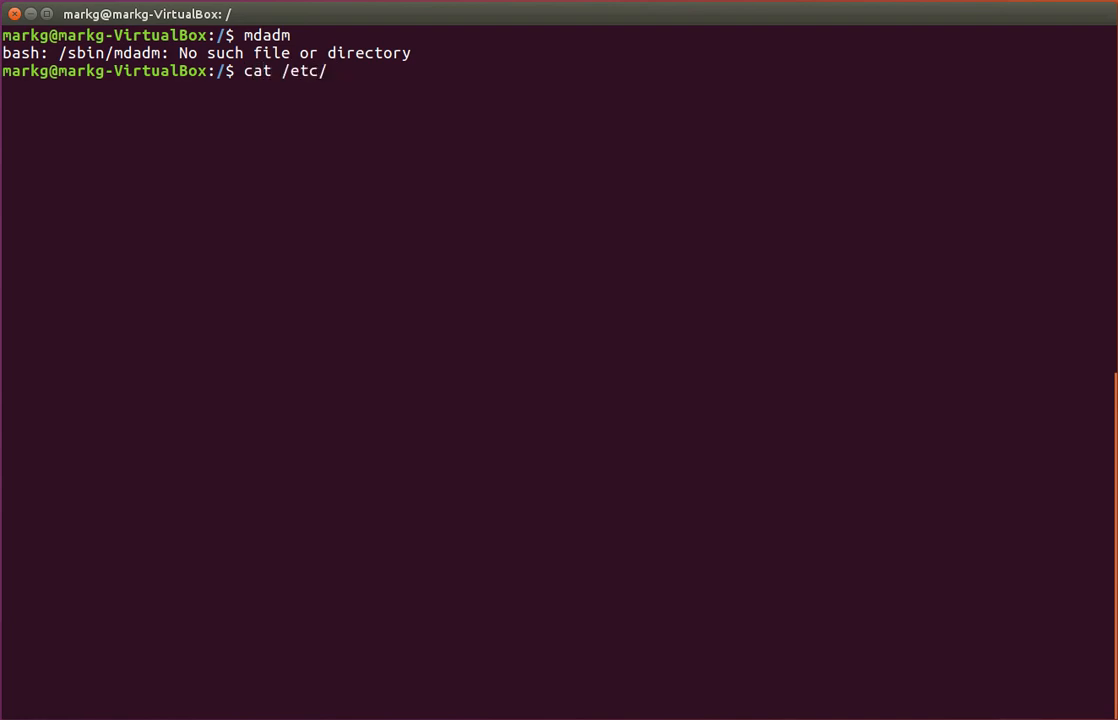
{"action": "type", "text": "*rel*"}
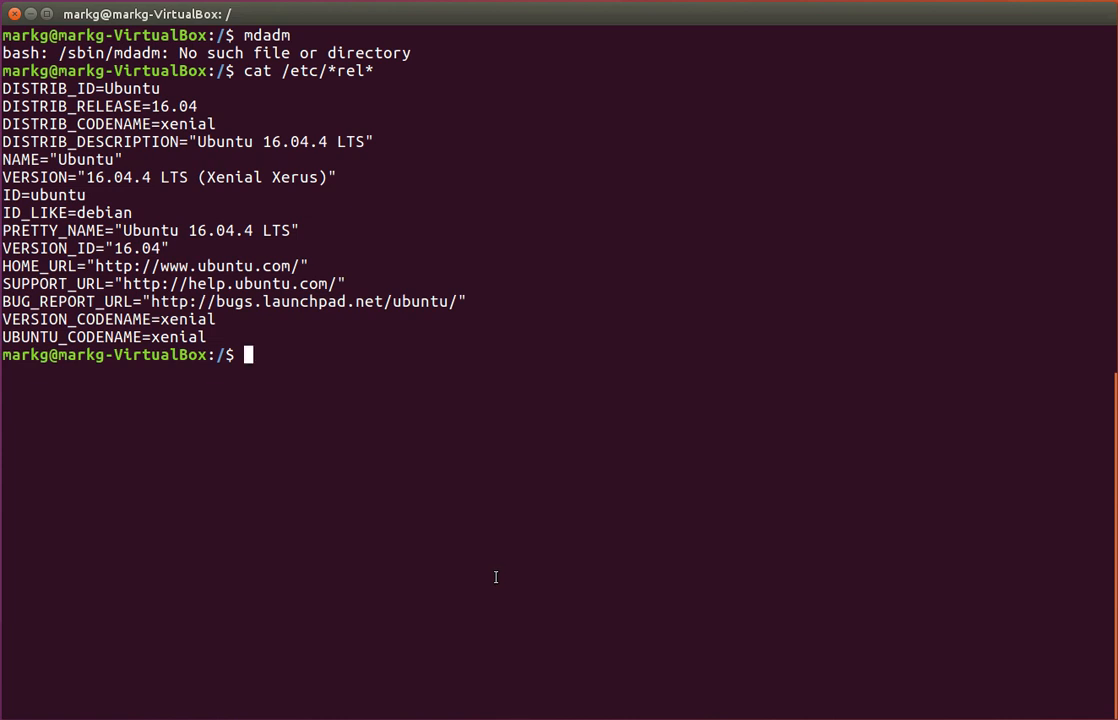
{"action": "type", "text": "sudo apt install md"}
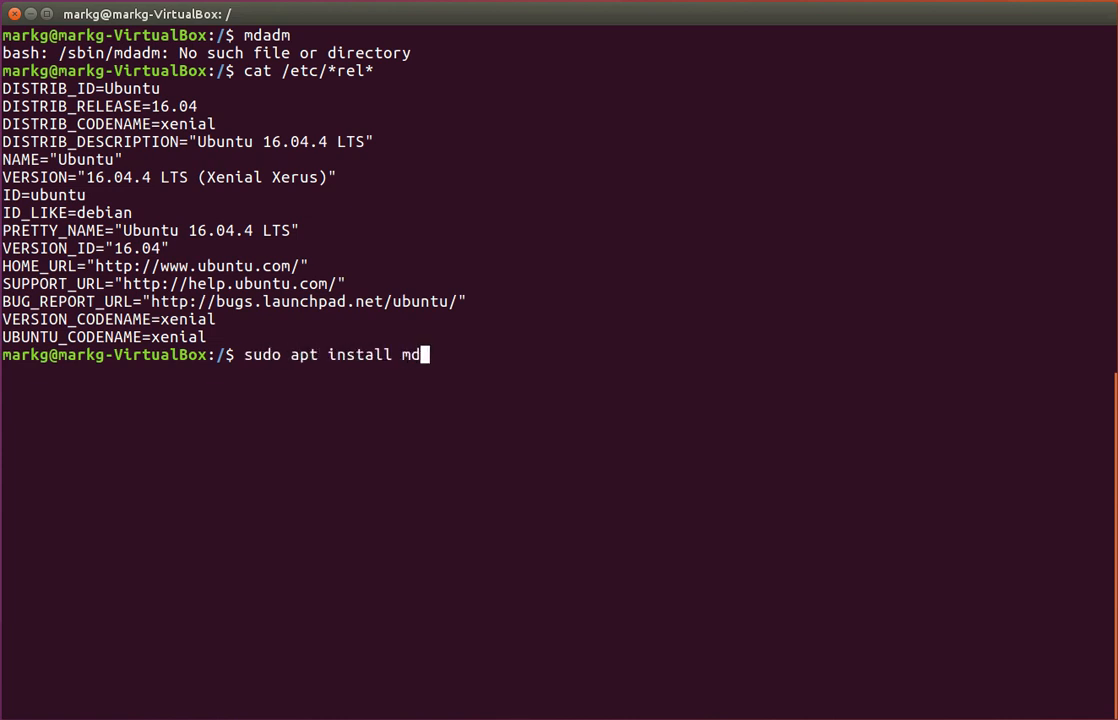
{"action": "type", "text": "adm"}
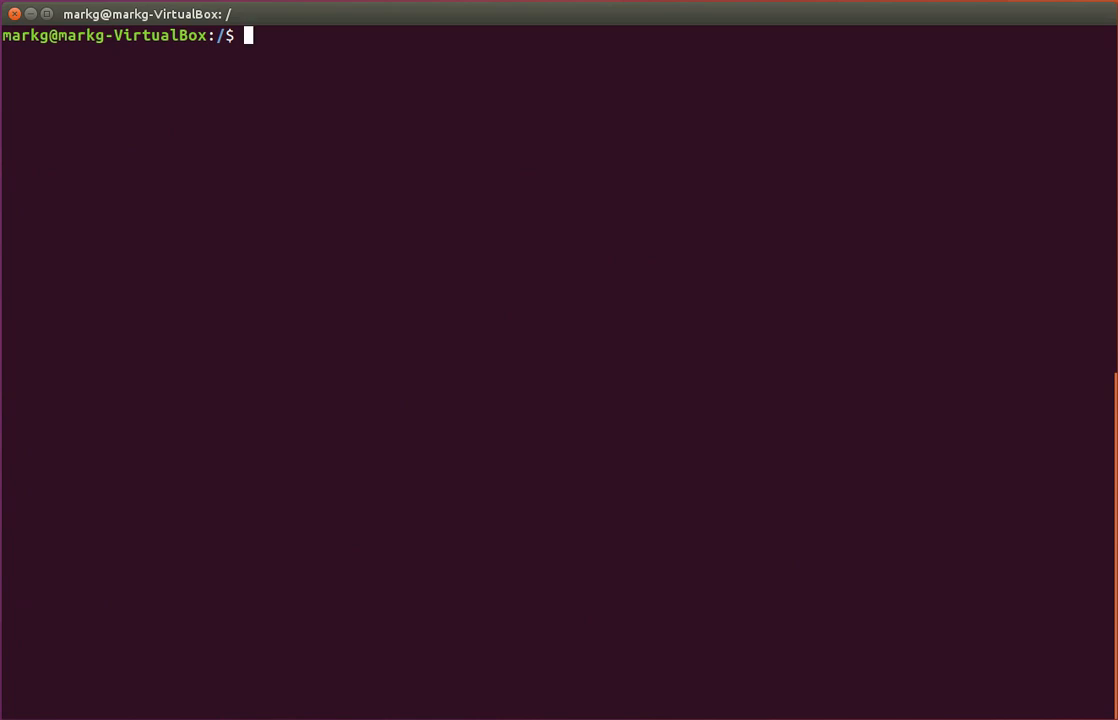
Run lsblk, showing four unmounted 5G disks sdb through sde beside system disk sda
{"action": "type", "text": "lsblk"}
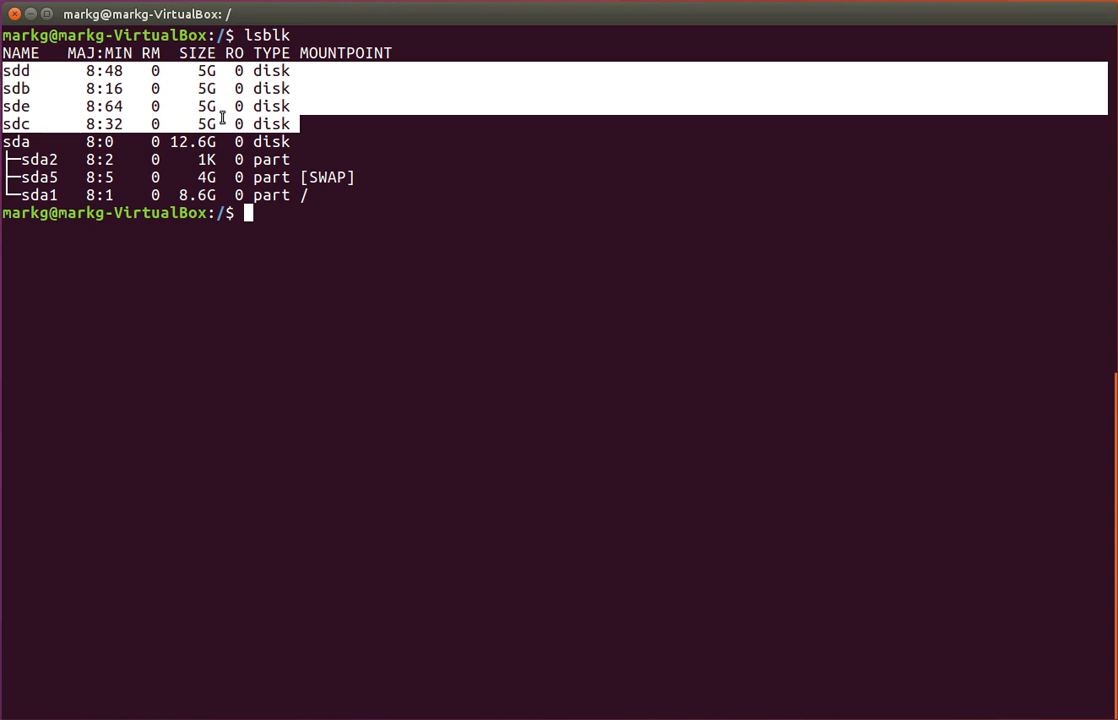
{"action": "mouse_move", "coordinate": [211, 70]}
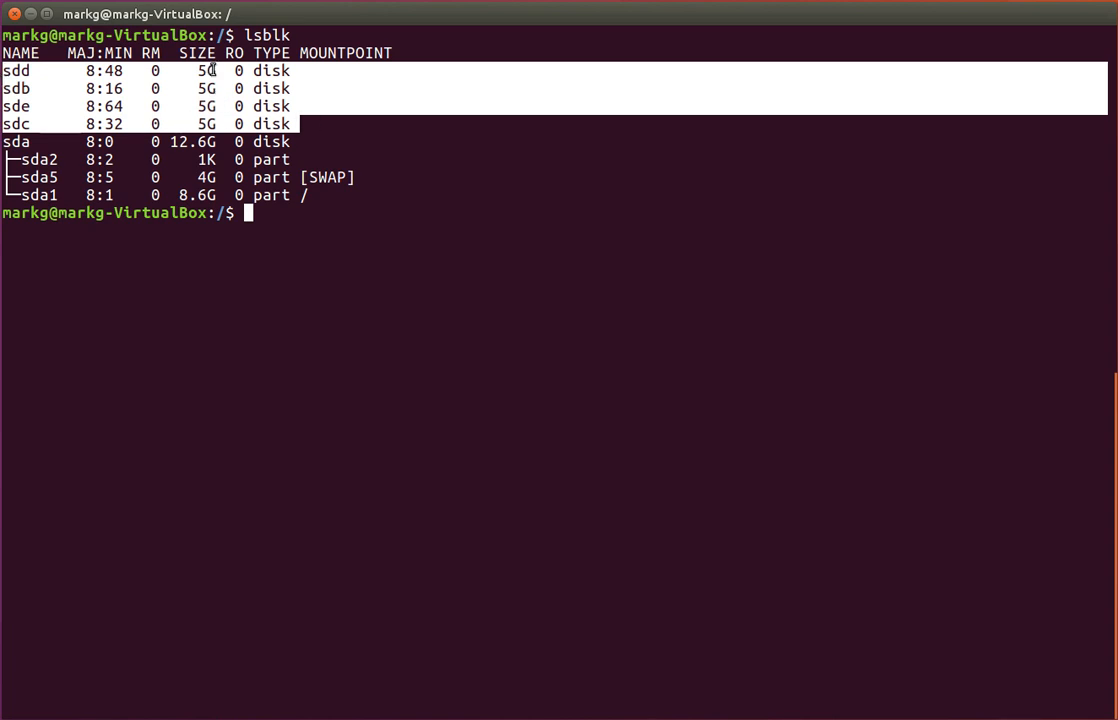
{"action": "mouse_move", "coordinate": [227, 106]}
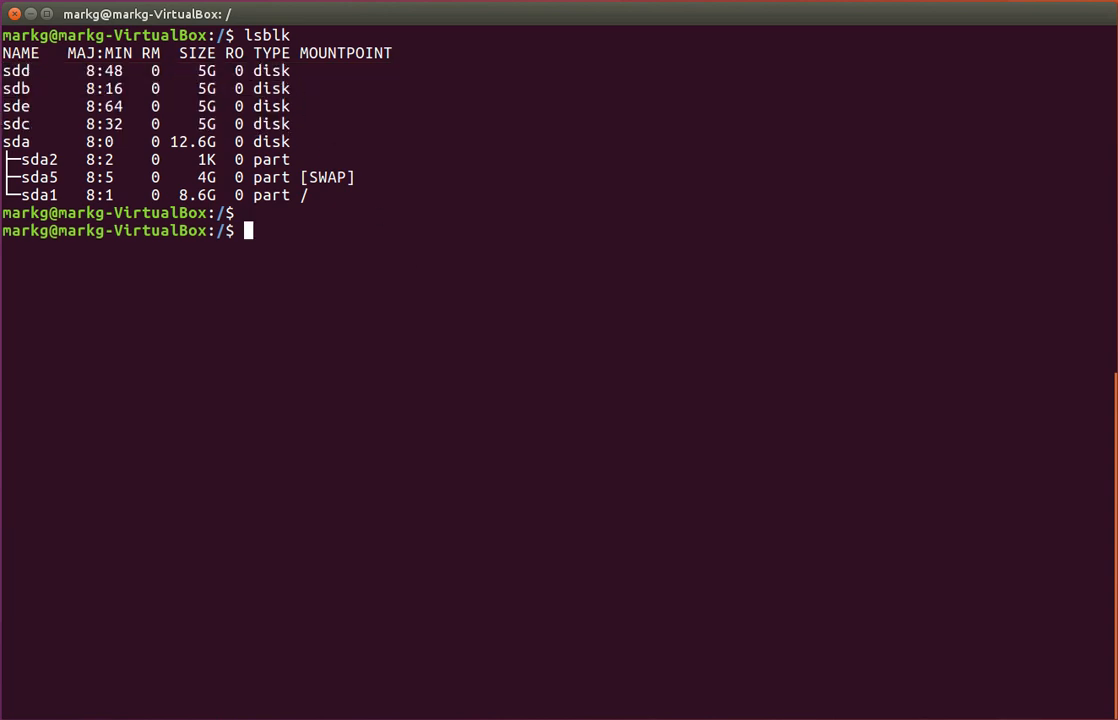
{"action": "mouse_move", "coordinate": [720, 634]}
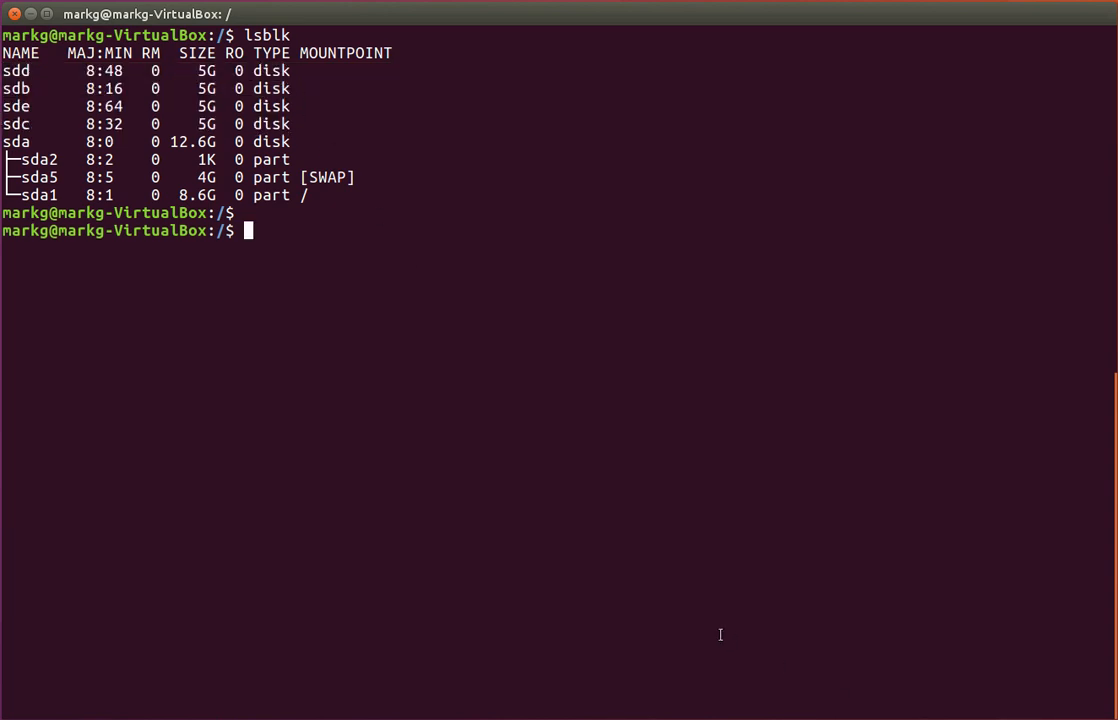
{"action": "mouse_move", "coordinate": [559, 392]}
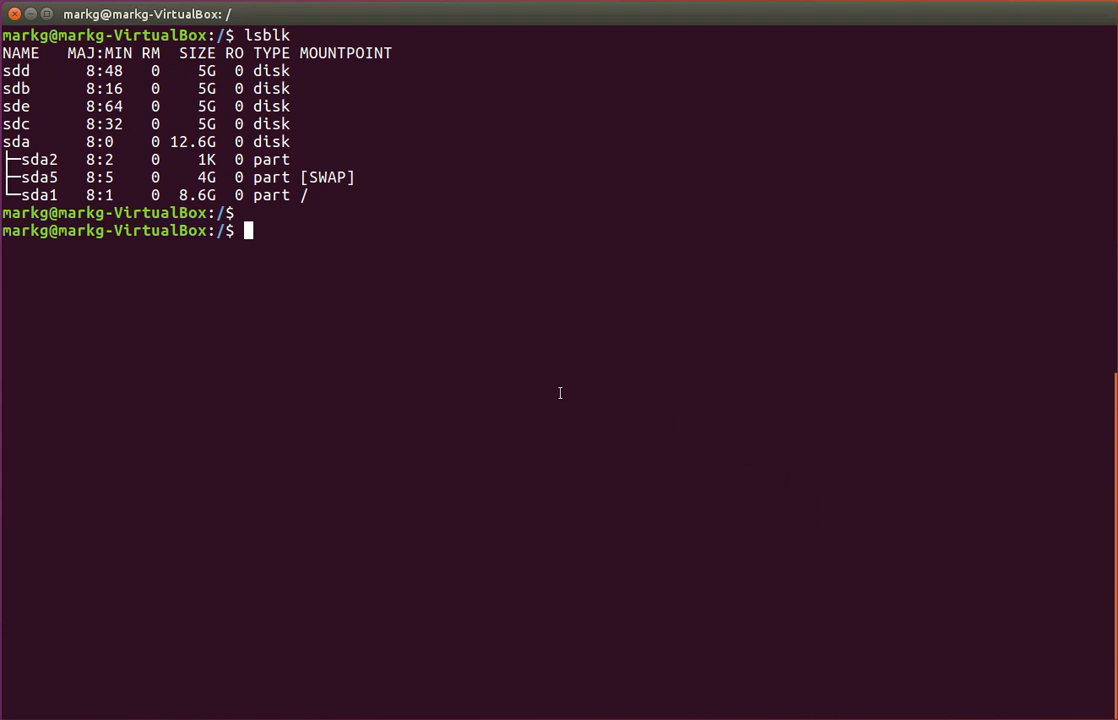
Run sudo blkid to list block device identifiers, then clear the screen
{"action": "type", "text": "sudo b"}
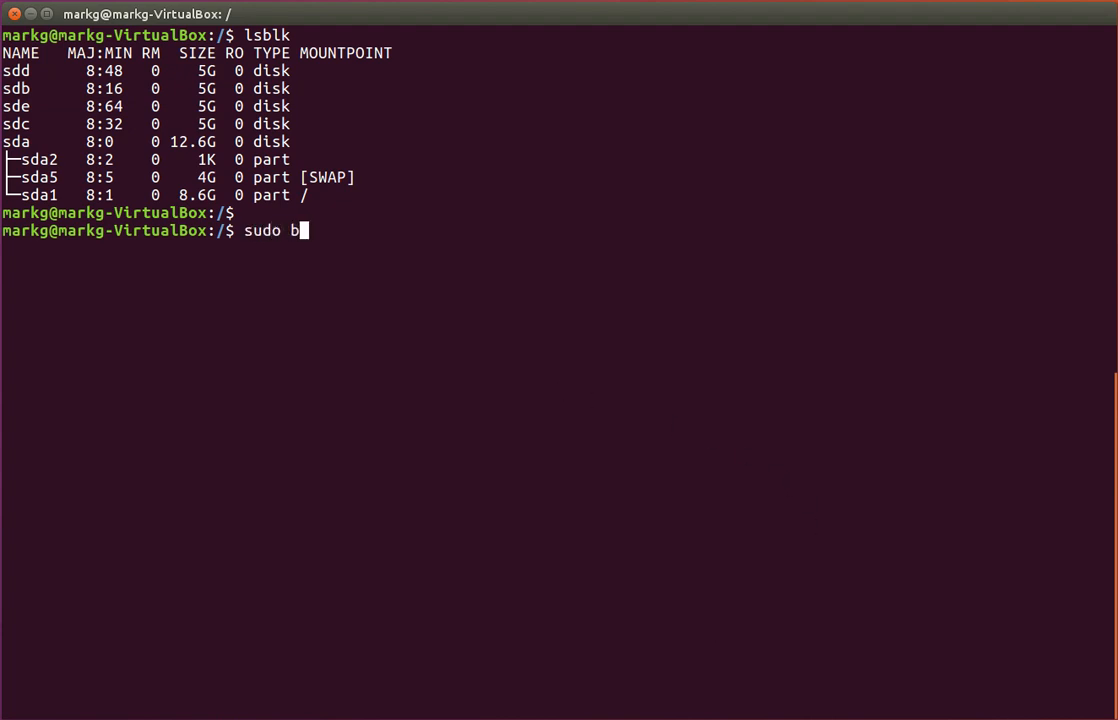
{"action": "type", "text": "lkid"}
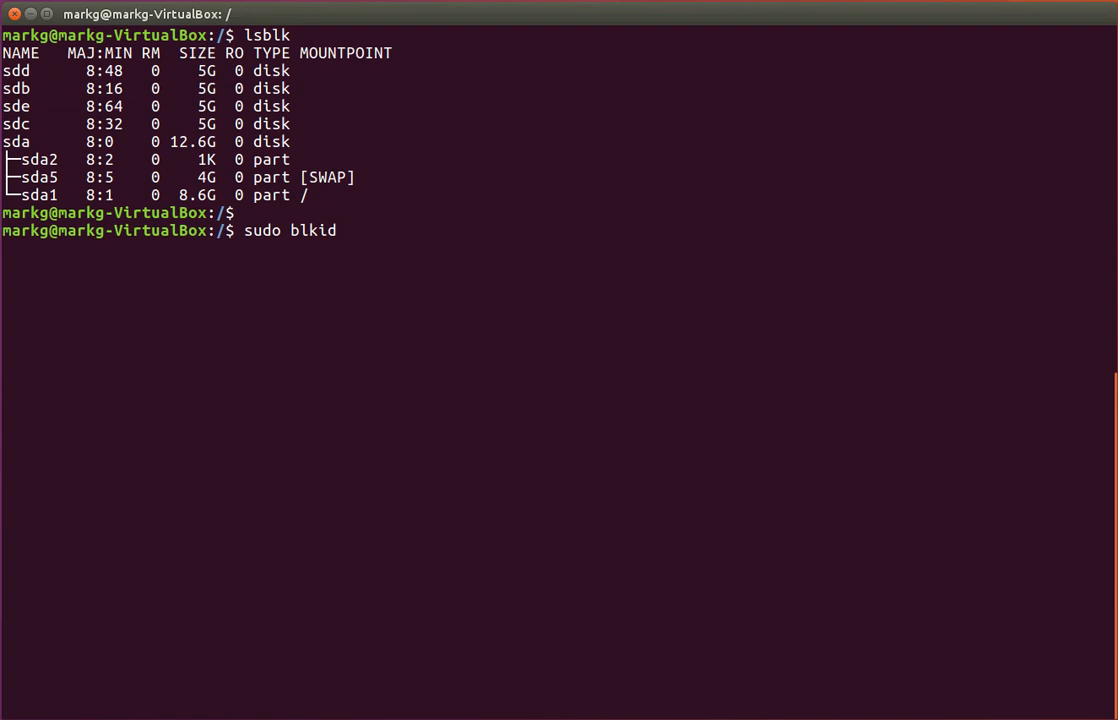
{"action": "key", "text": "Return"}
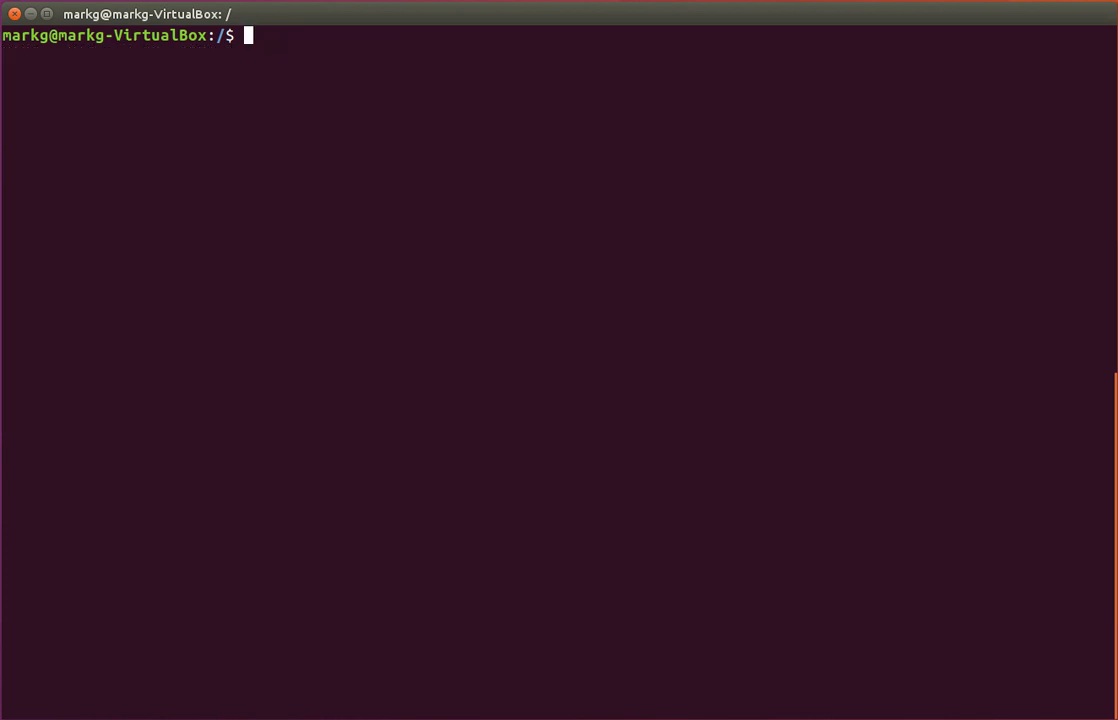
Create /dev/md127 with mdadm at level 5 from four devices sdb, sdc, sdd, sde
{"action": "type", "text": "sudo"}
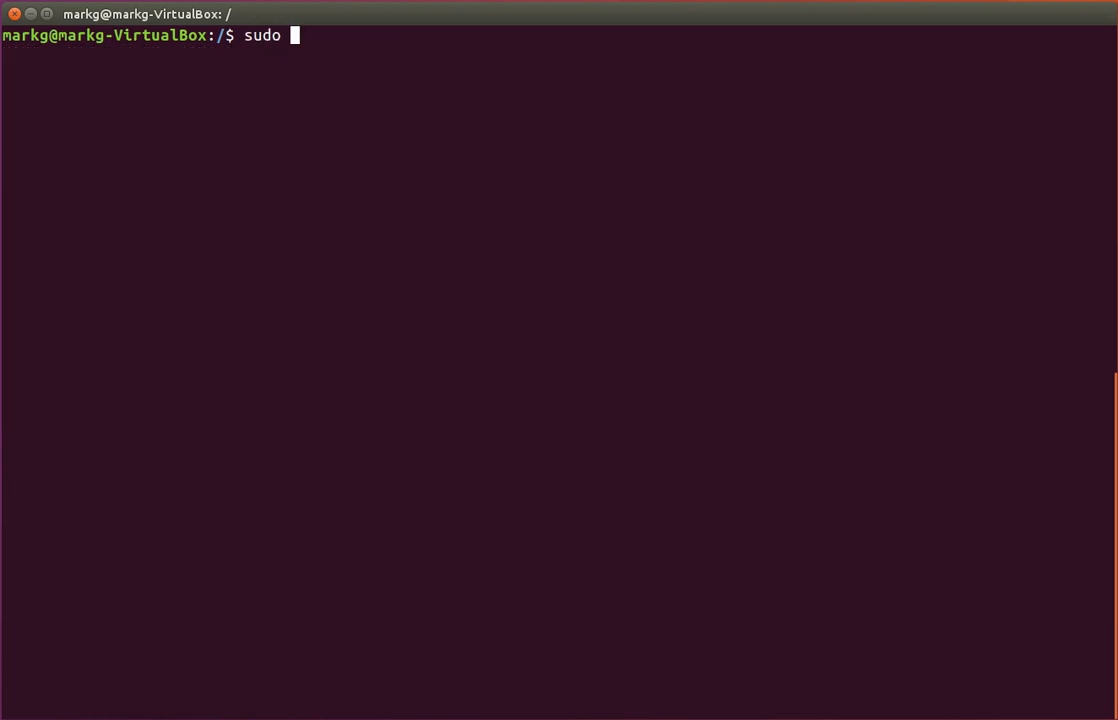
{"action": "type", "text": "mdadm"}
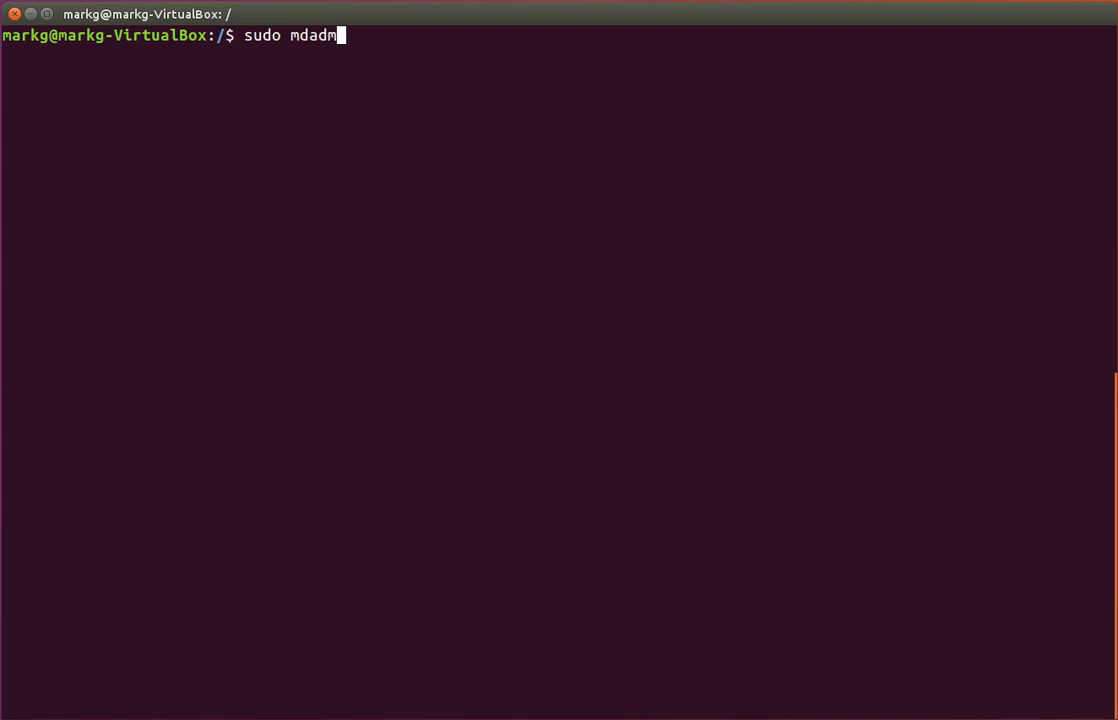
{"action": "type", "text": "--create --verbose"}
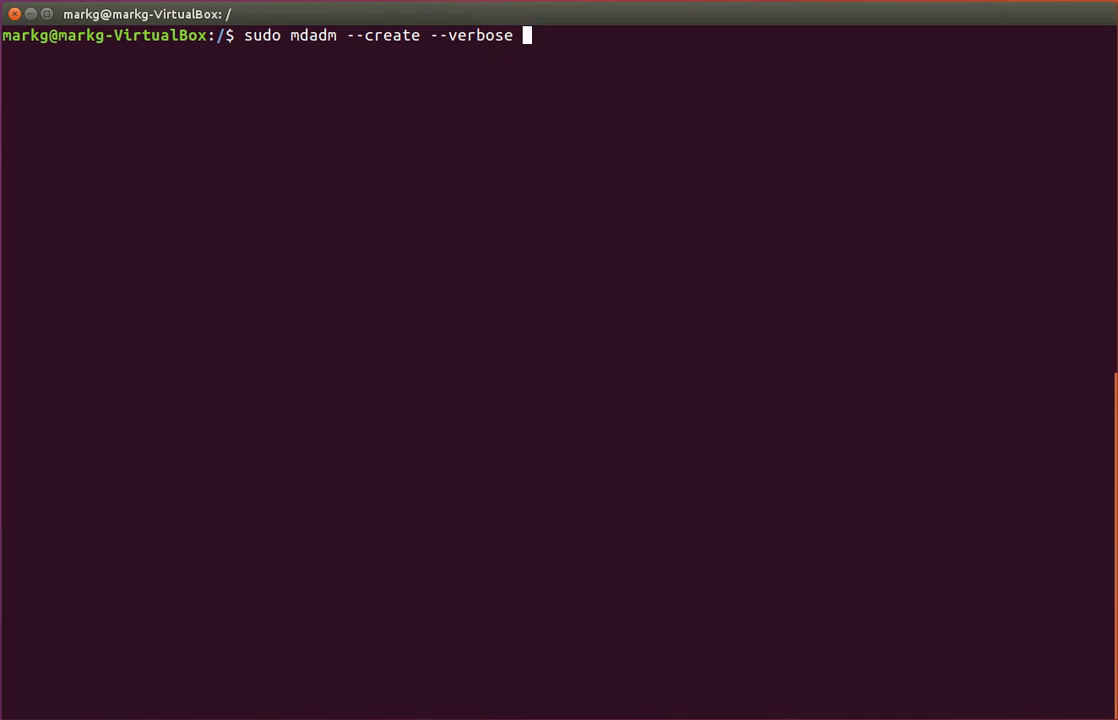
{"action": "type", "text": "/"}
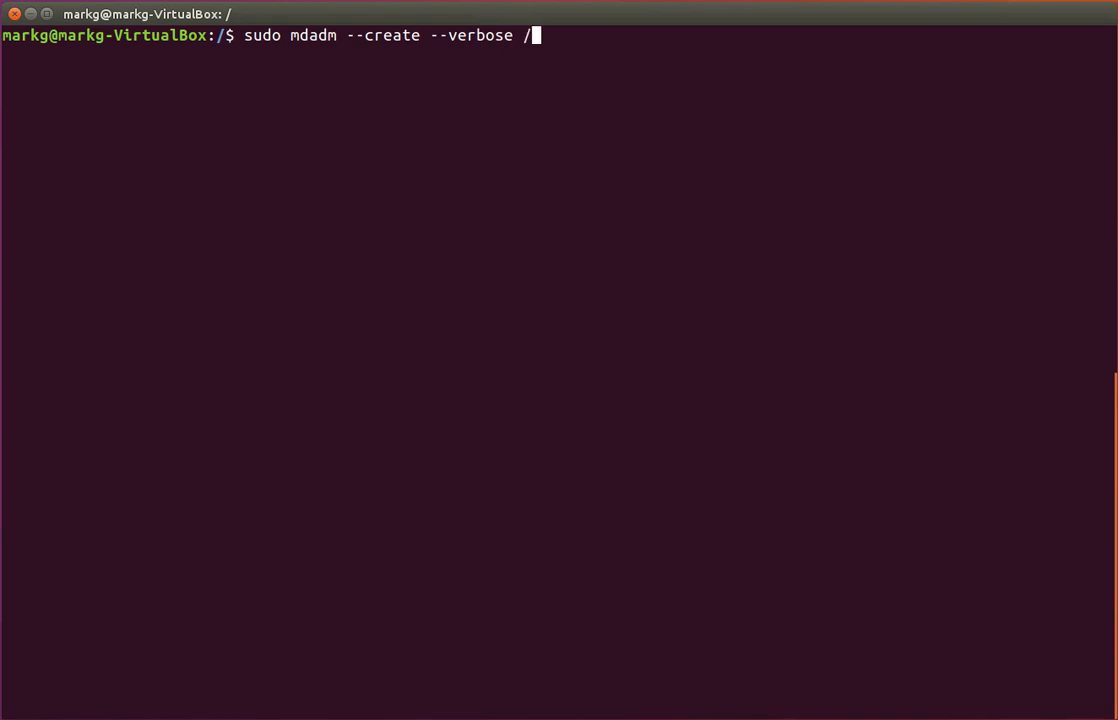
{"action": "type", "text": "dev/"}
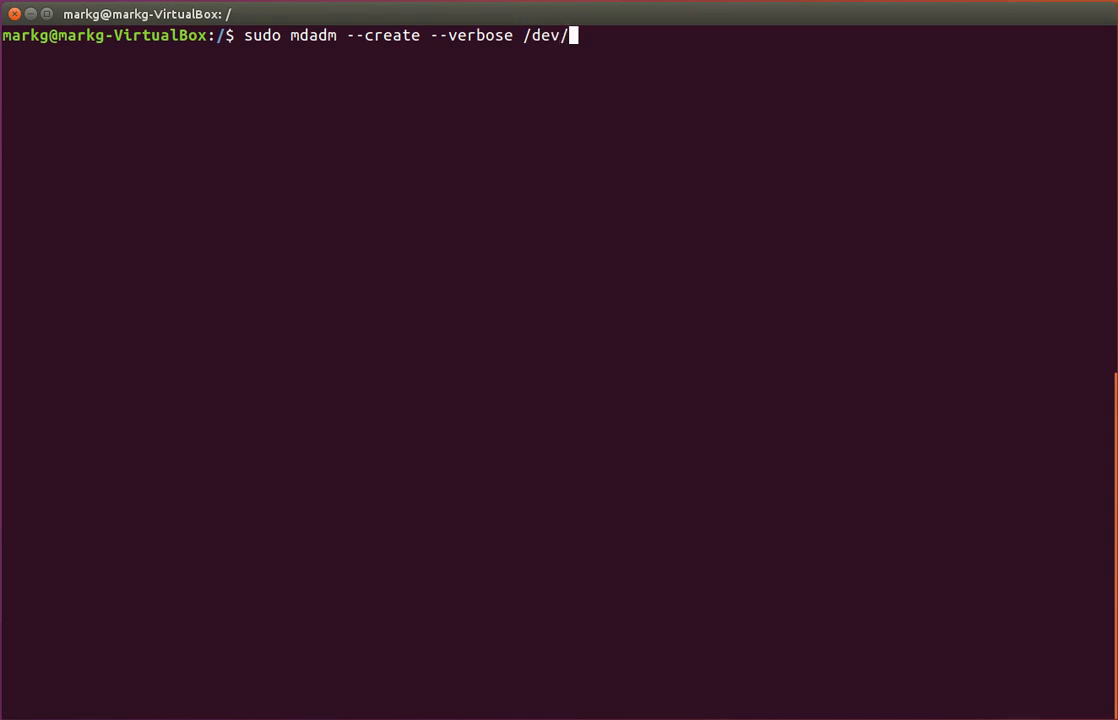
{"action": "type", "text": "md127 --"}
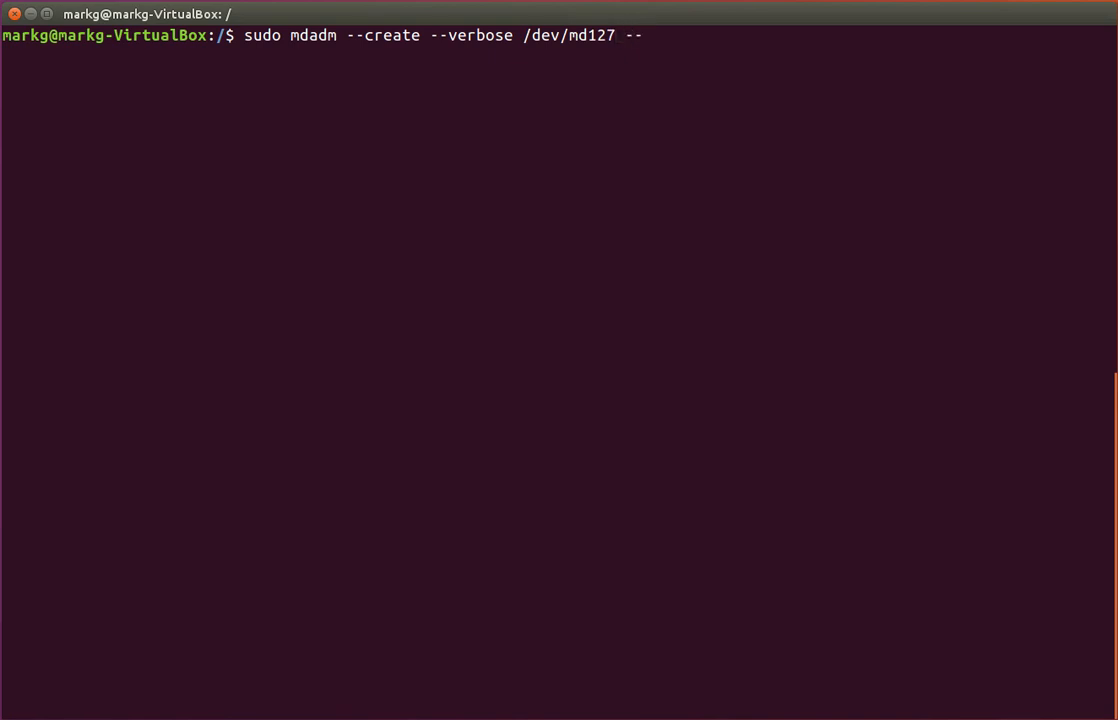
{"action": "type", "text": "l"}
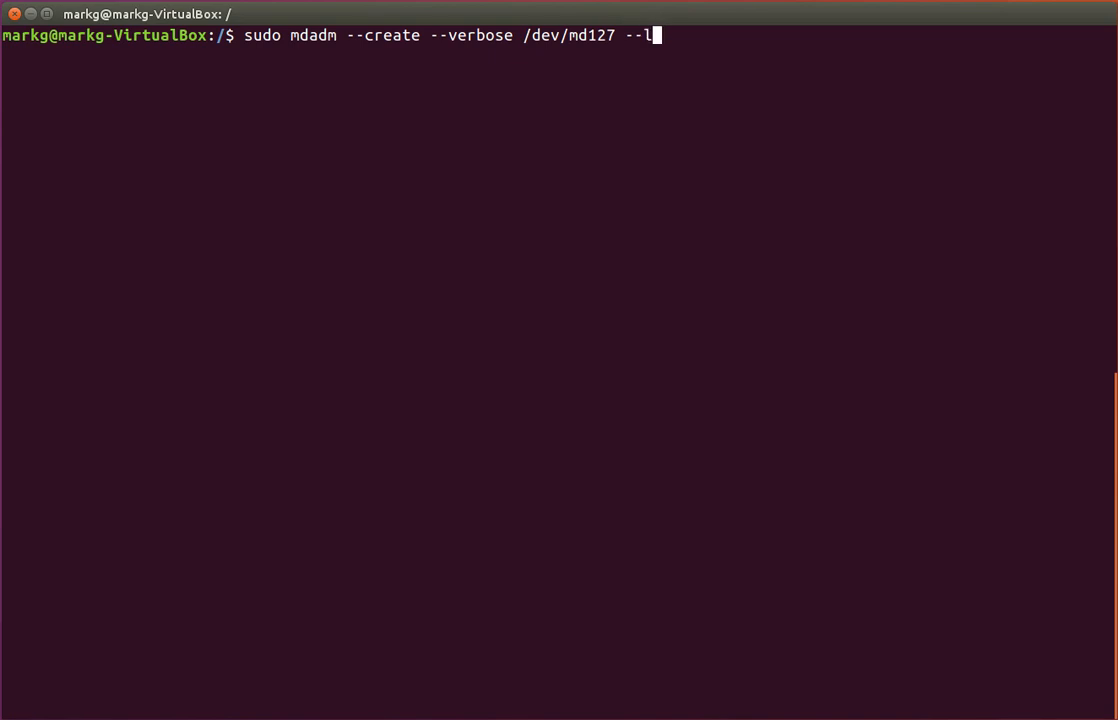
{"action": "type", "text": "evel"}
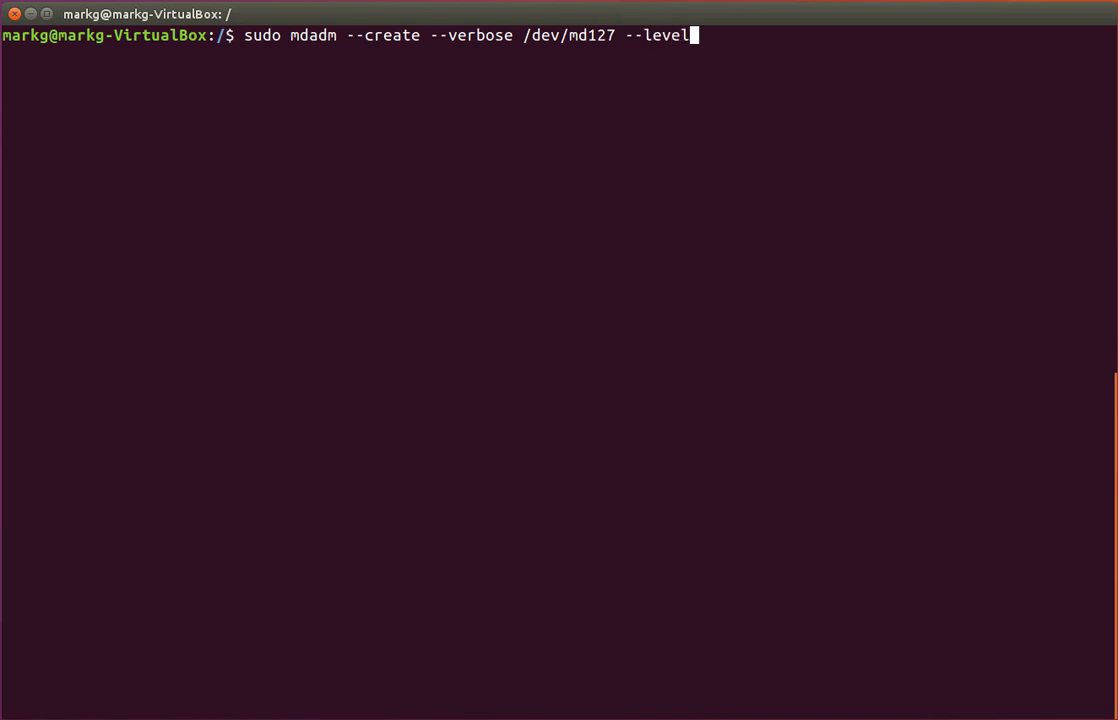
{"action": "type", "text": "=5"}
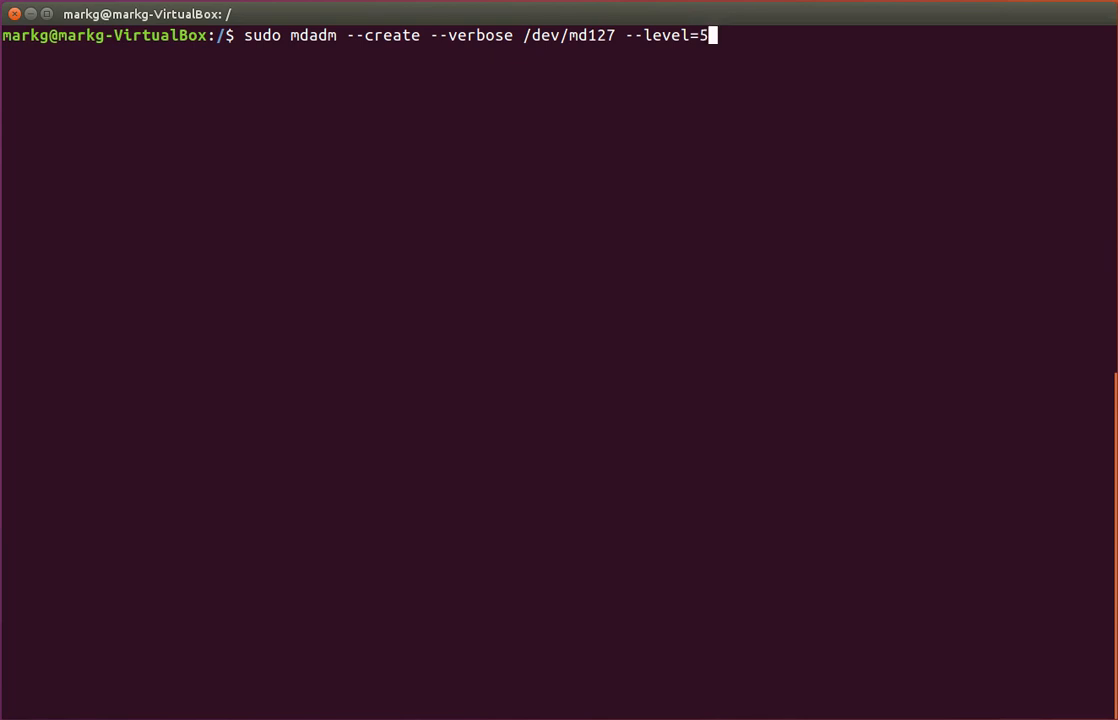
{"action": "type", "text": "--raid"}
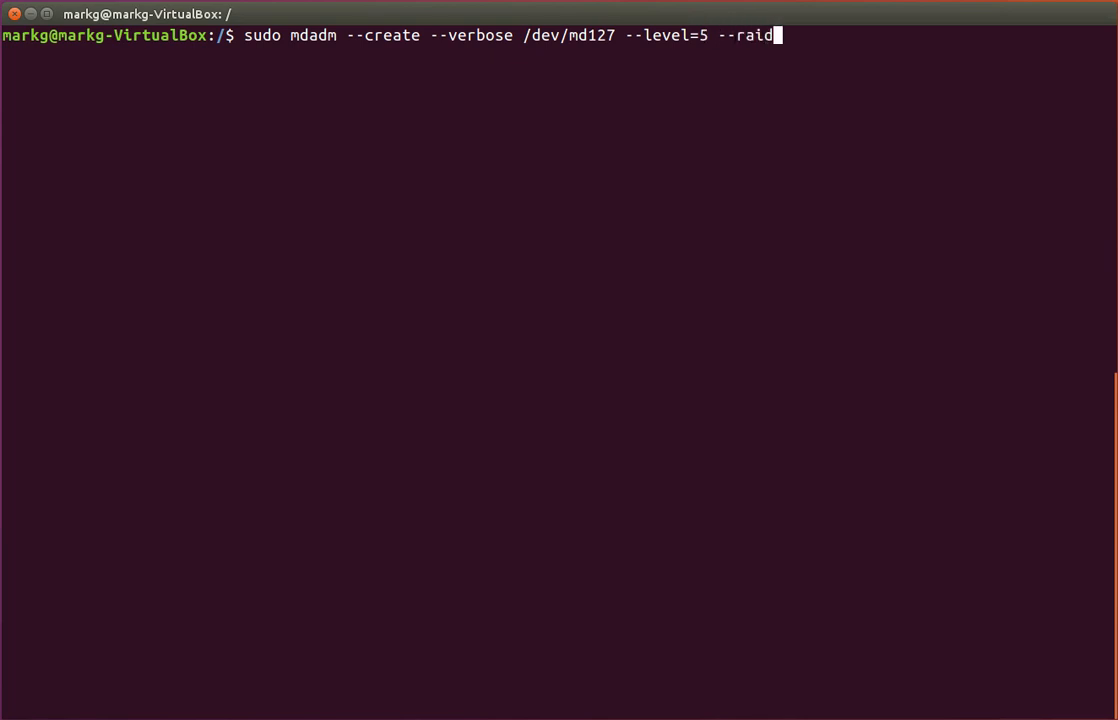
{"action": "type", "text": "-devices"}
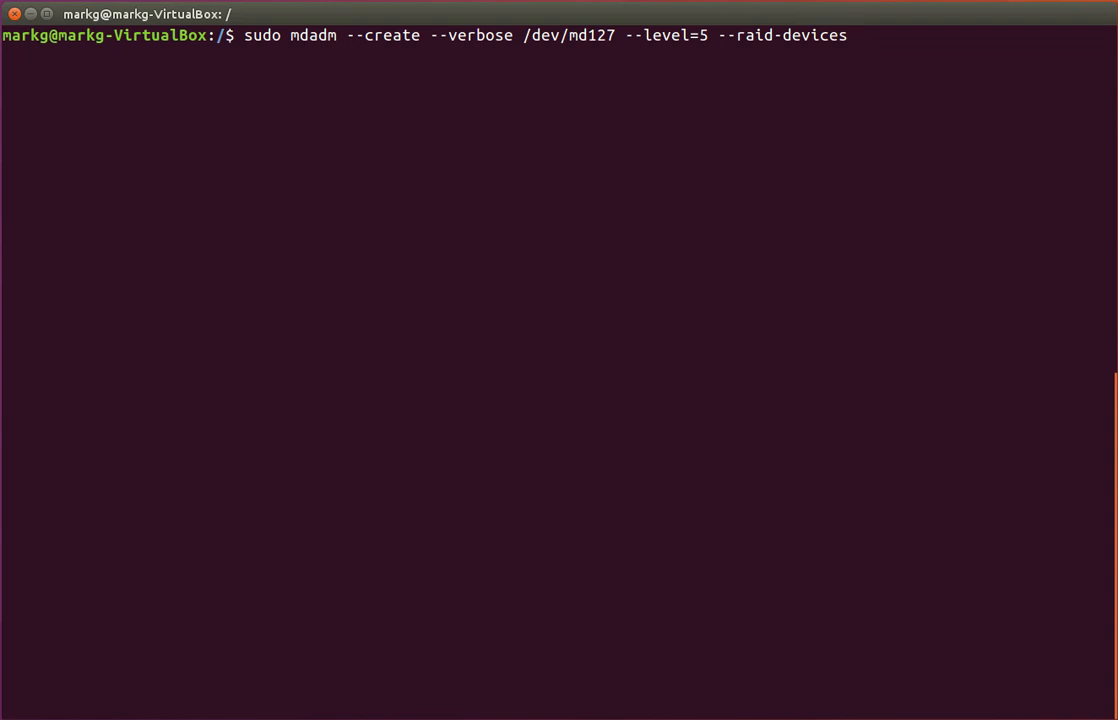
{"action": "type", "text": "=4"}
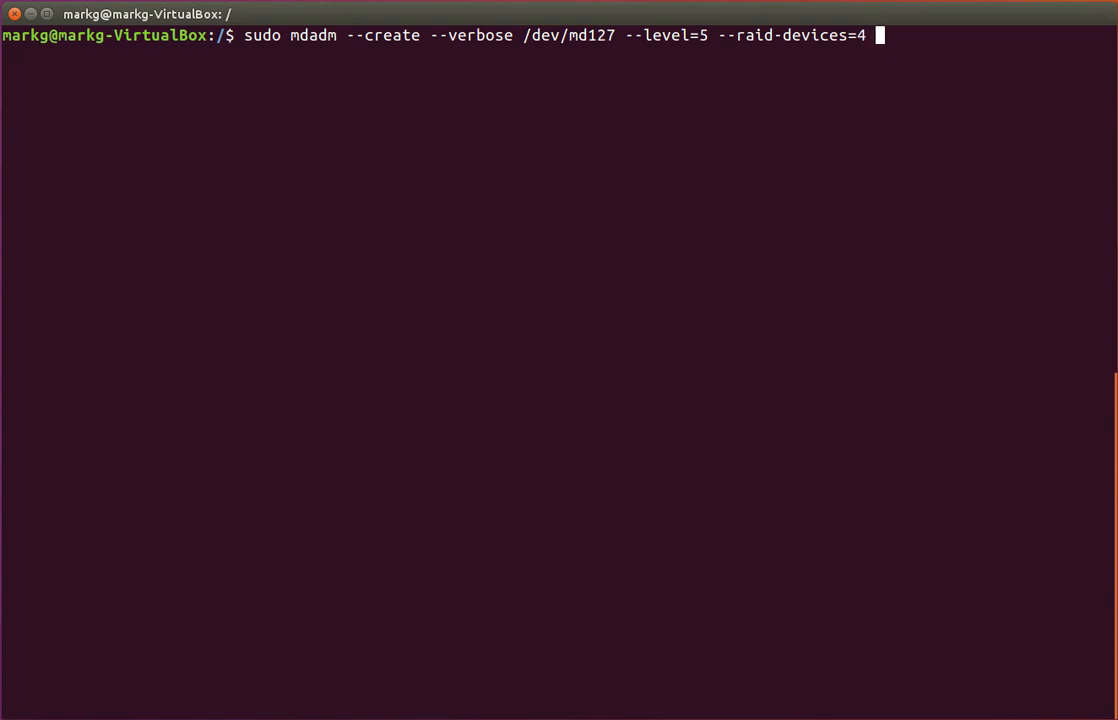
{"action": "type", "text": "/dev/sdb"}
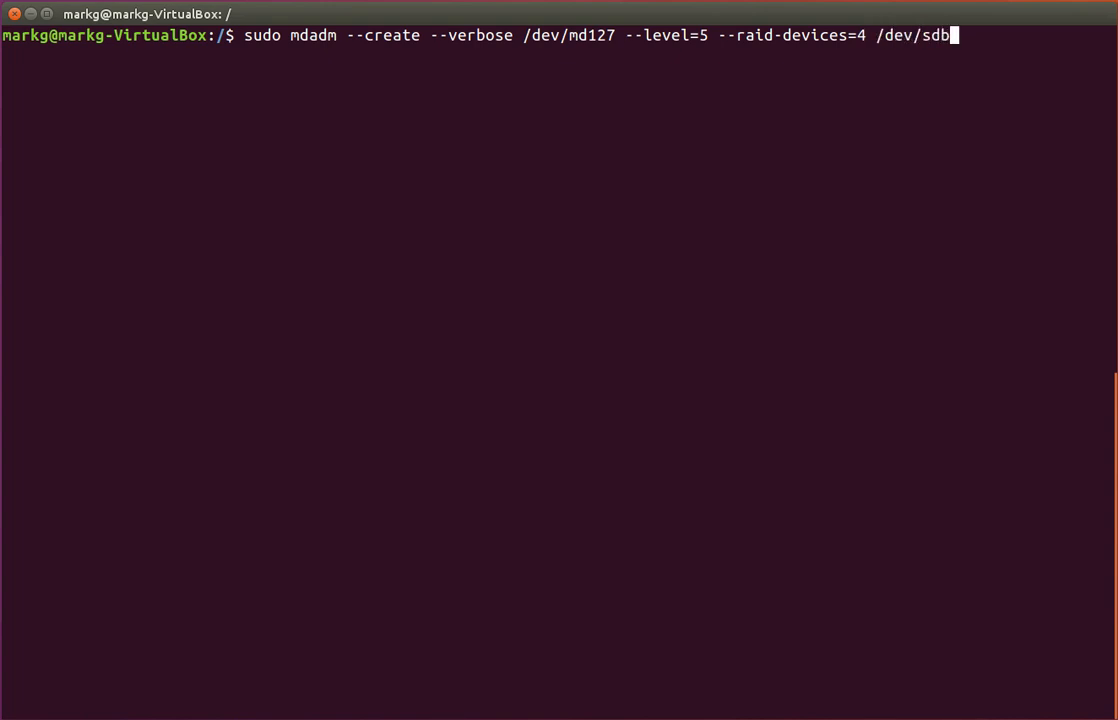
{"action": "type", "text": "/dev/sdc"}
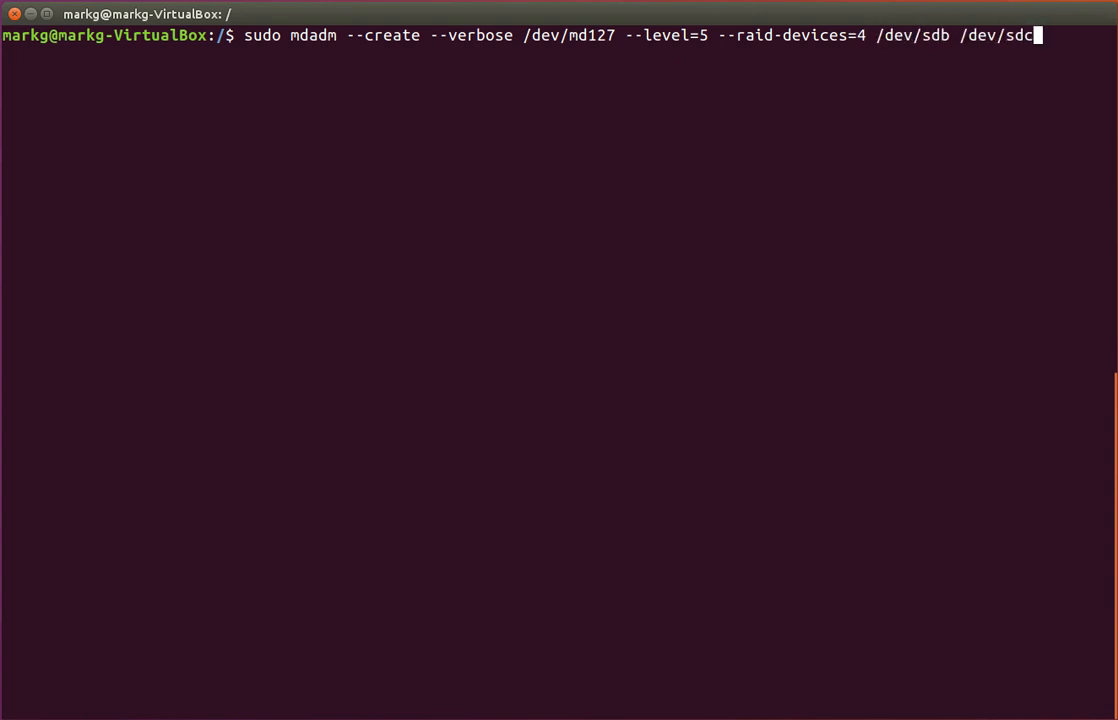
{"action": "type", "text": "/dev/sdd"}
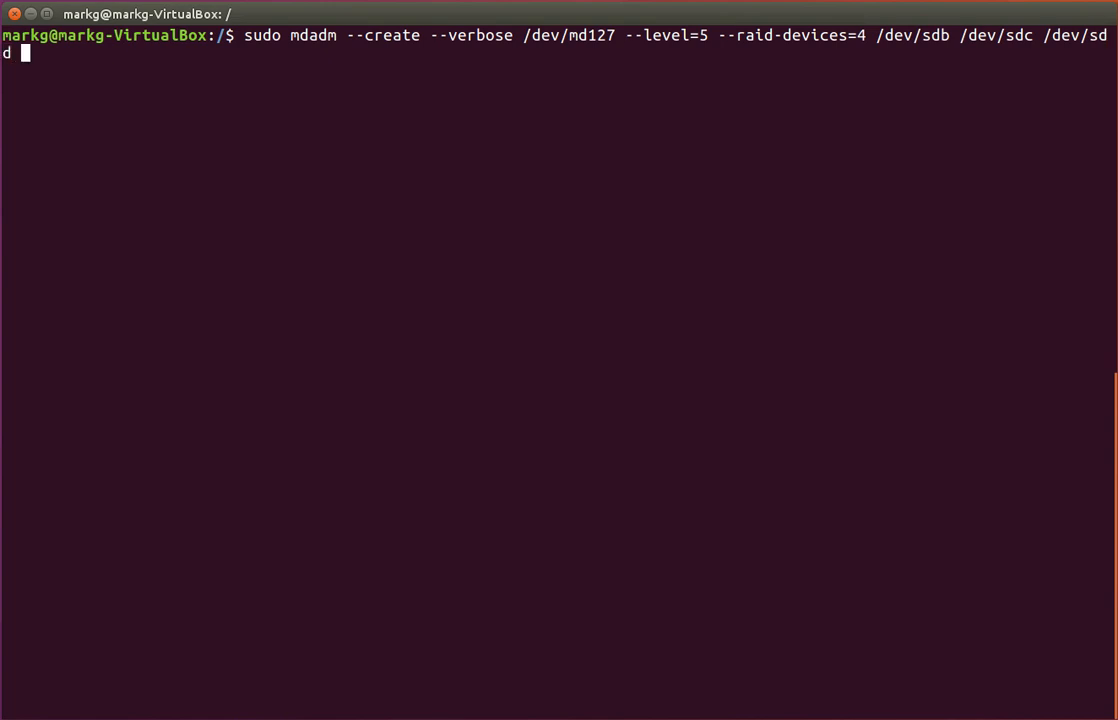
{"action": "type", "text": "/dev/sde"}
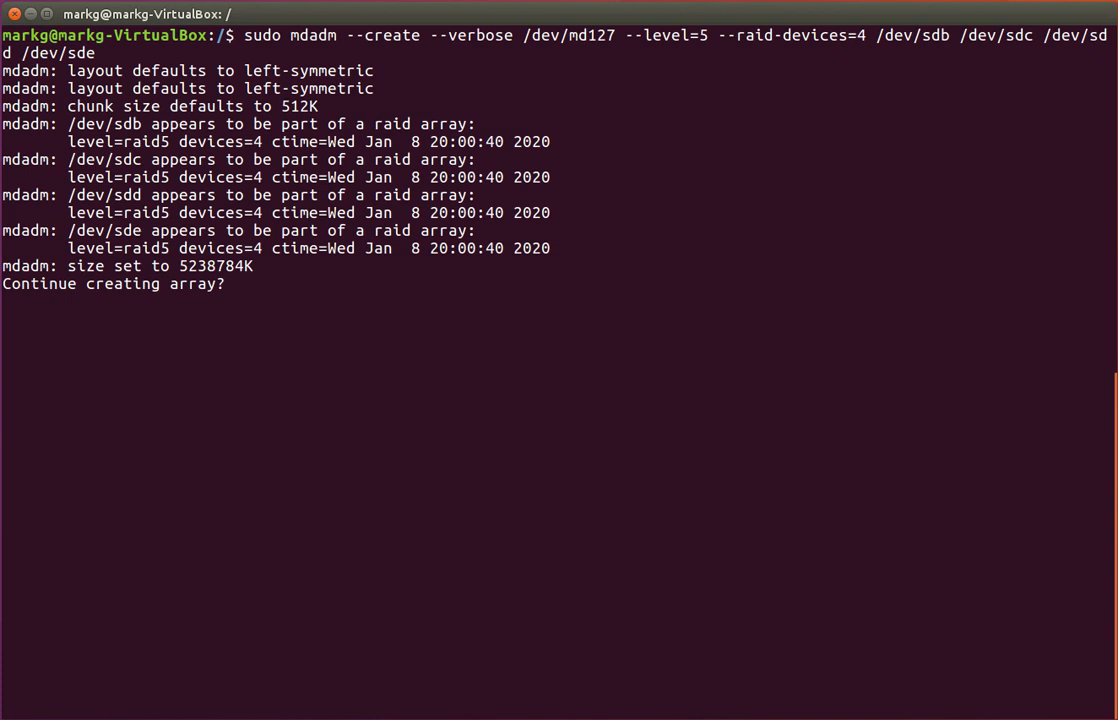
Confirm creating md127 with y and check rebuild progress in /proc/mdstat
{"action": "type", "text": "y"}
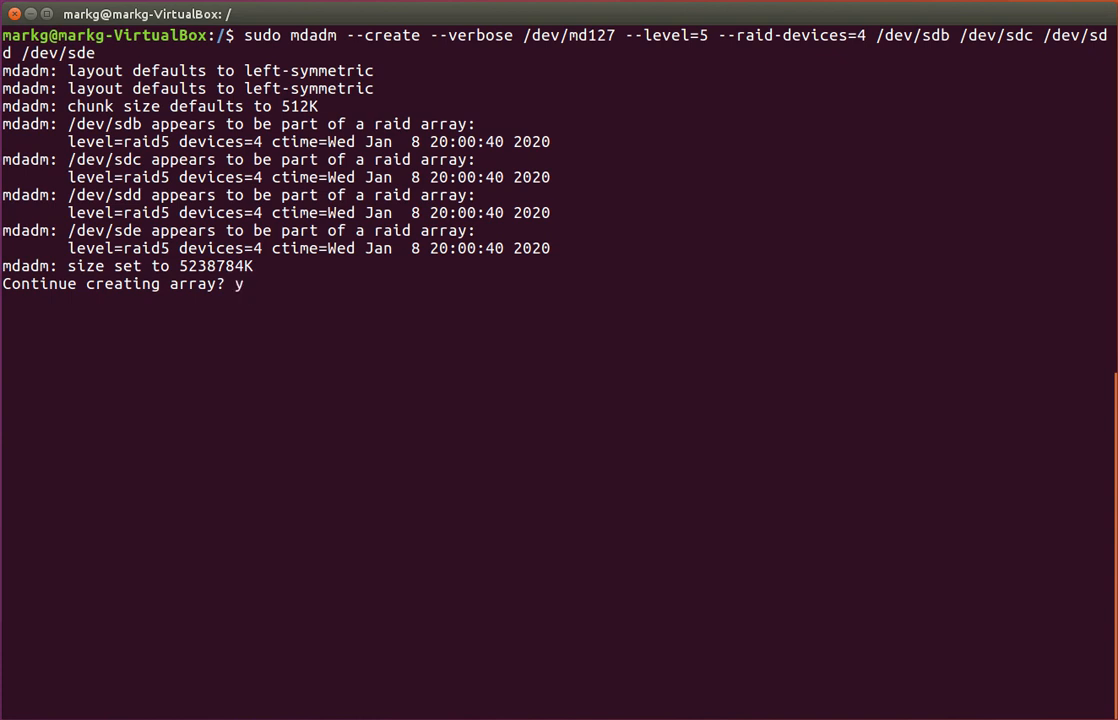
{"action": "key", "text": "Return"}
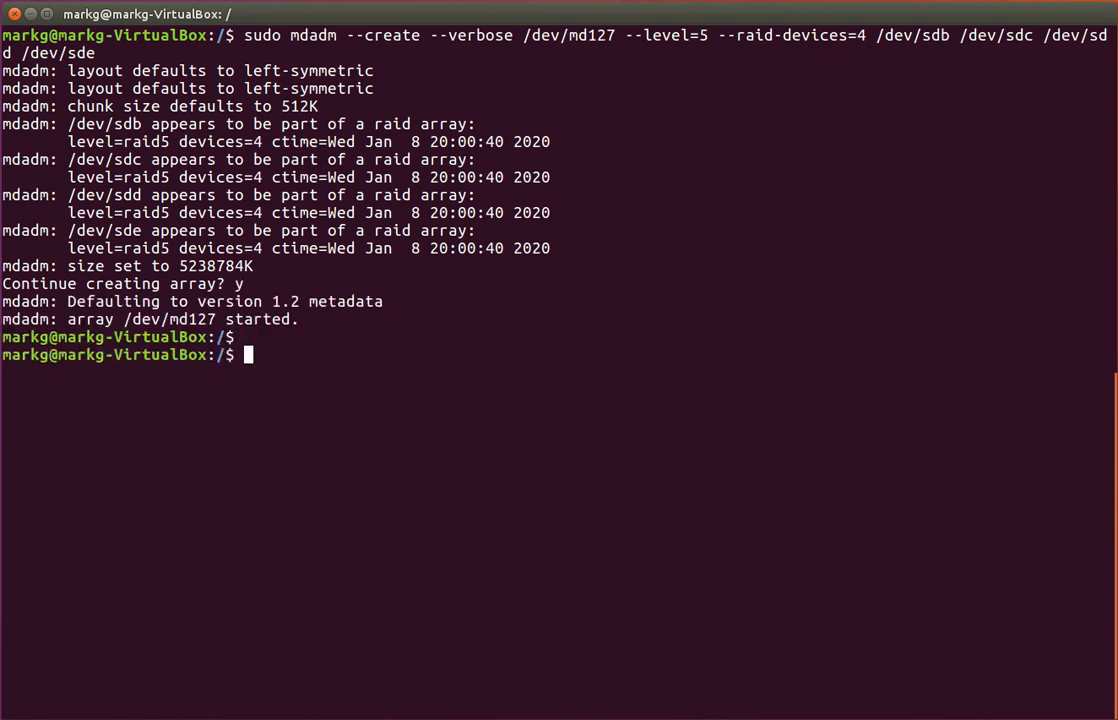
{"action": "type", "text": "sudo"}
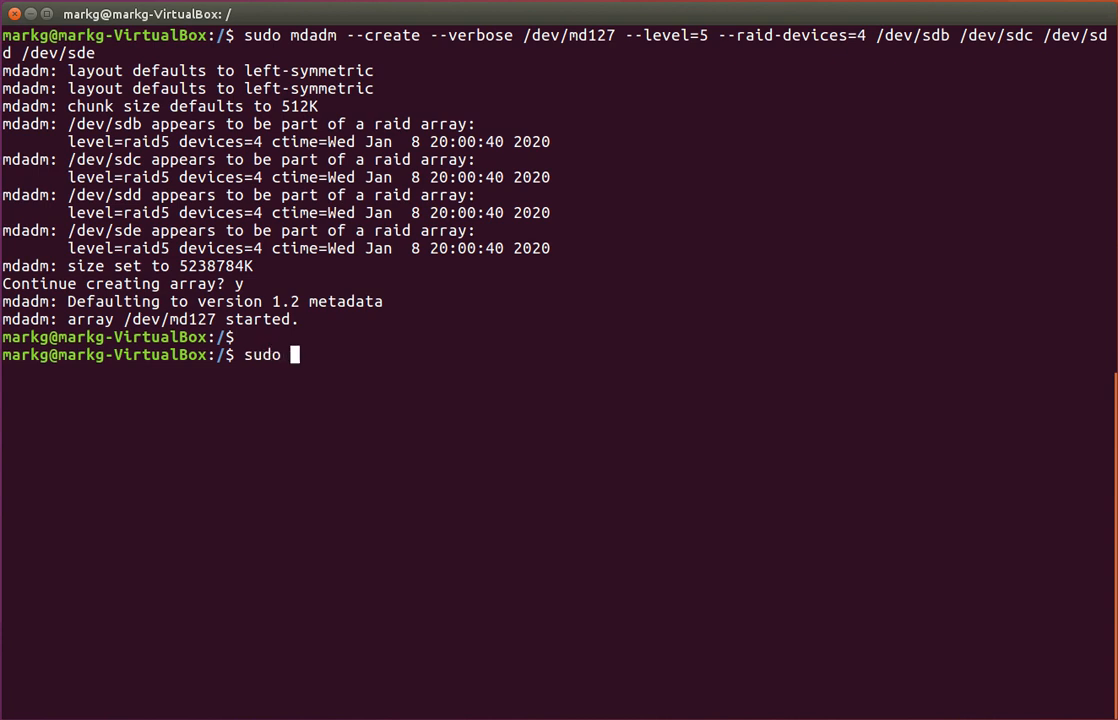
{"action": "type", "text": "mdadm"}
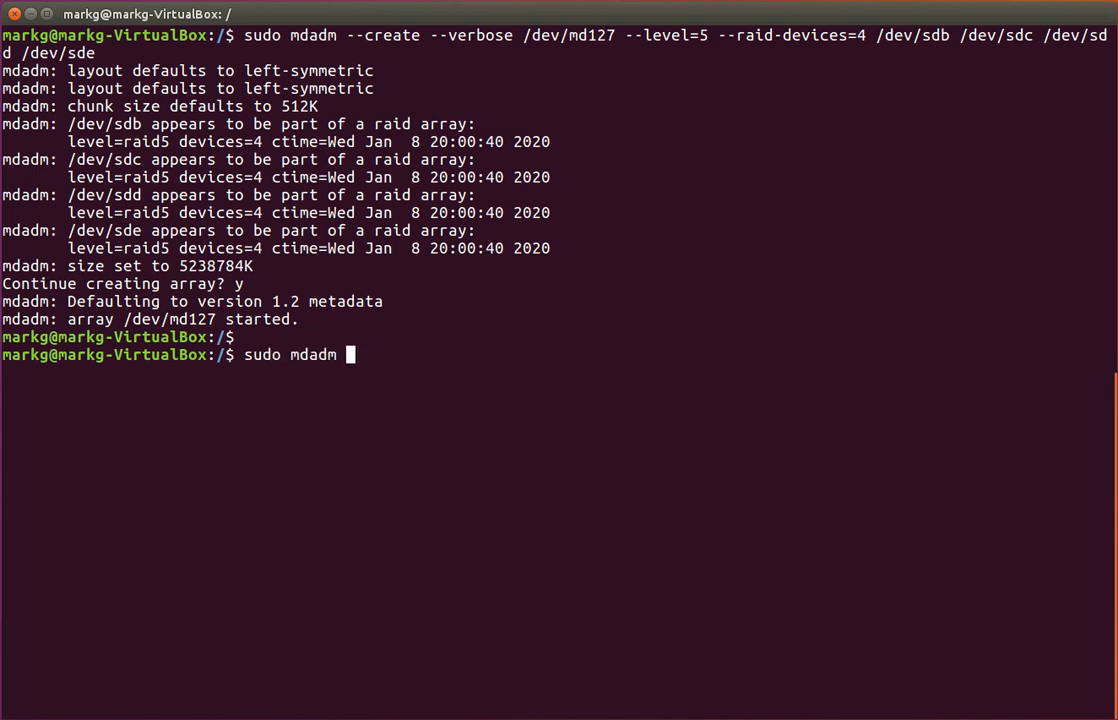
{"action": "key", "text": "BackSpace"}
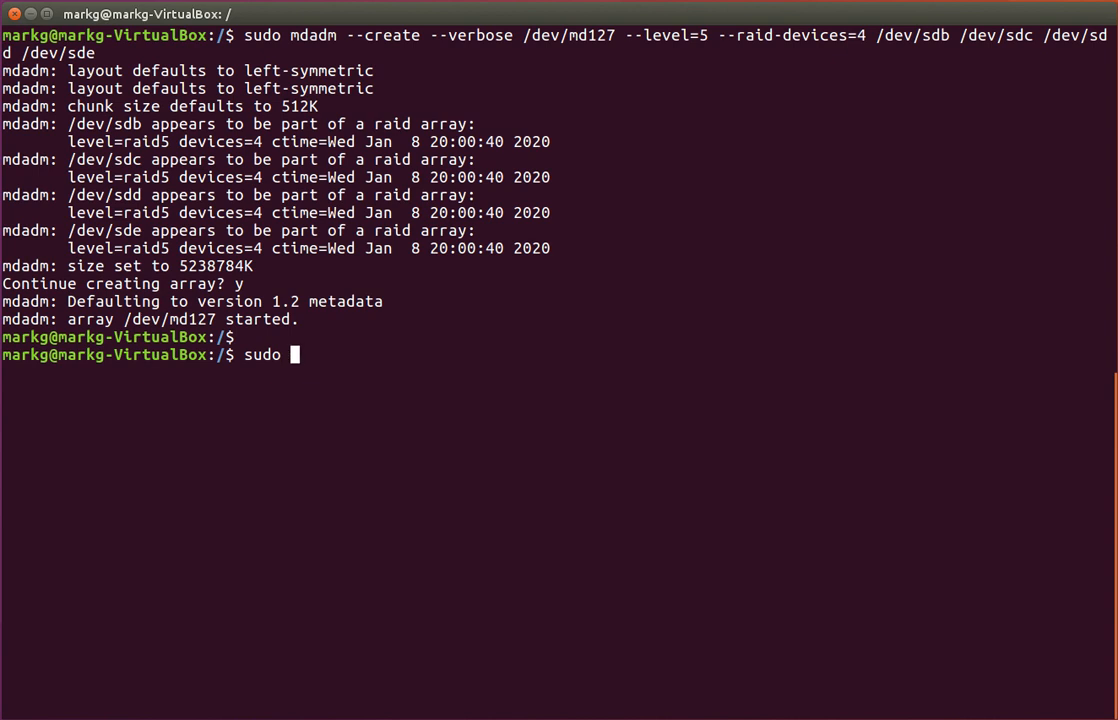
{"action": "type", "text": "cat /"}
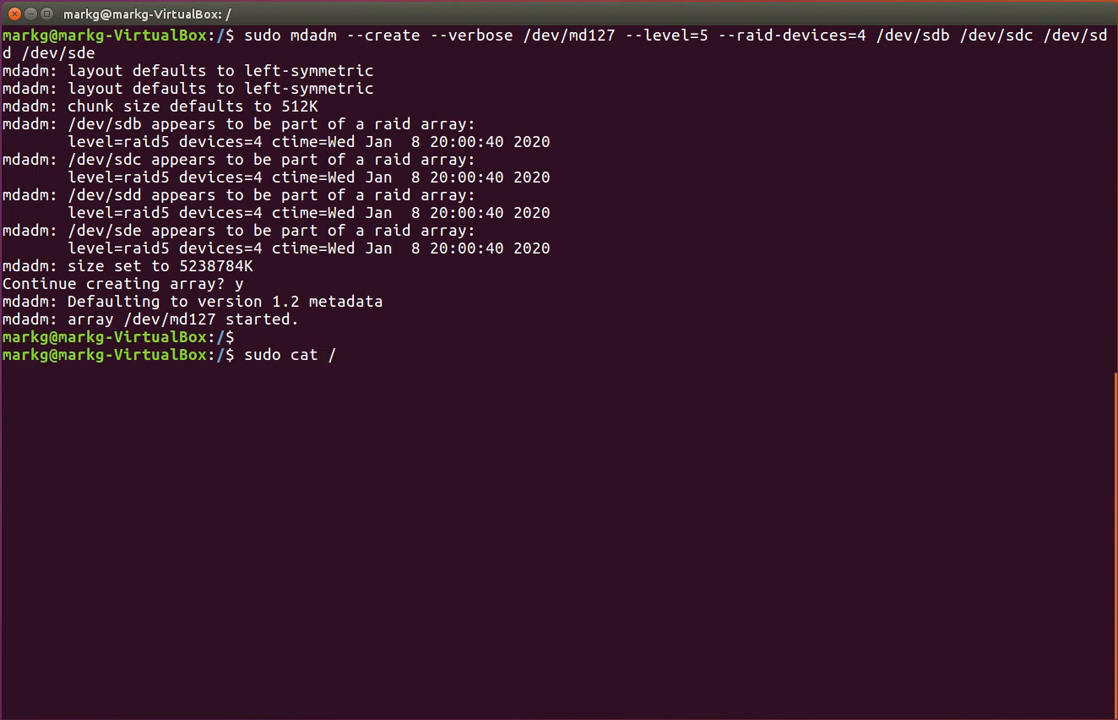
{"action": "type", "text": "proc.mdst"}
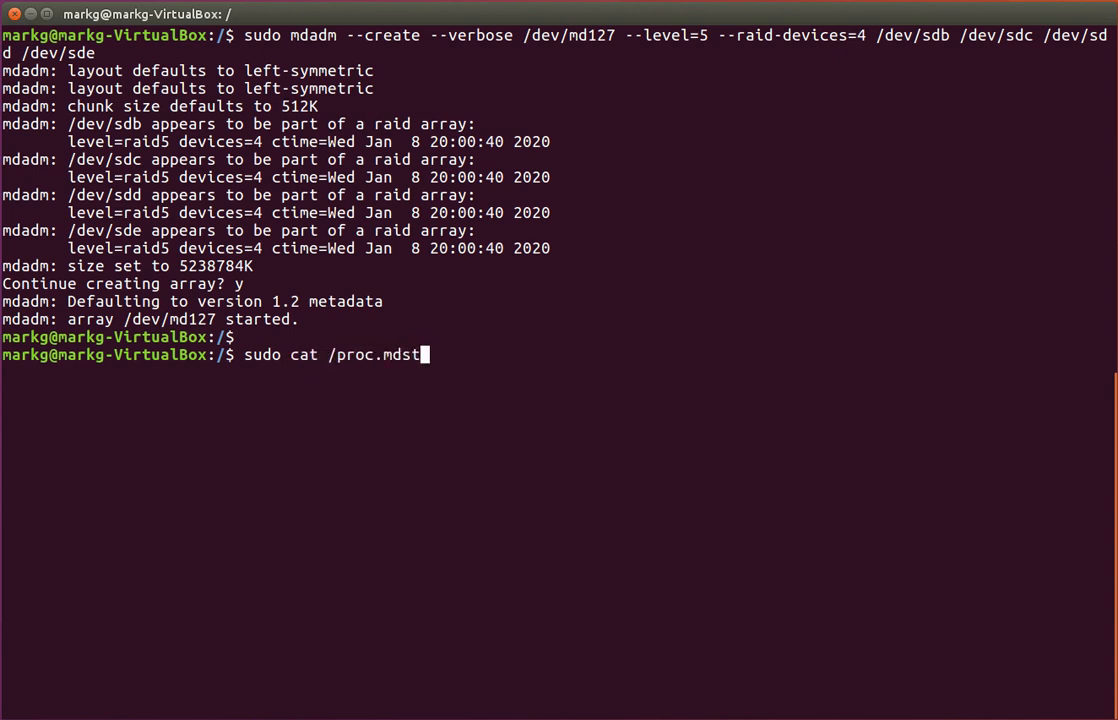
{"action": "type", "text": "at"}
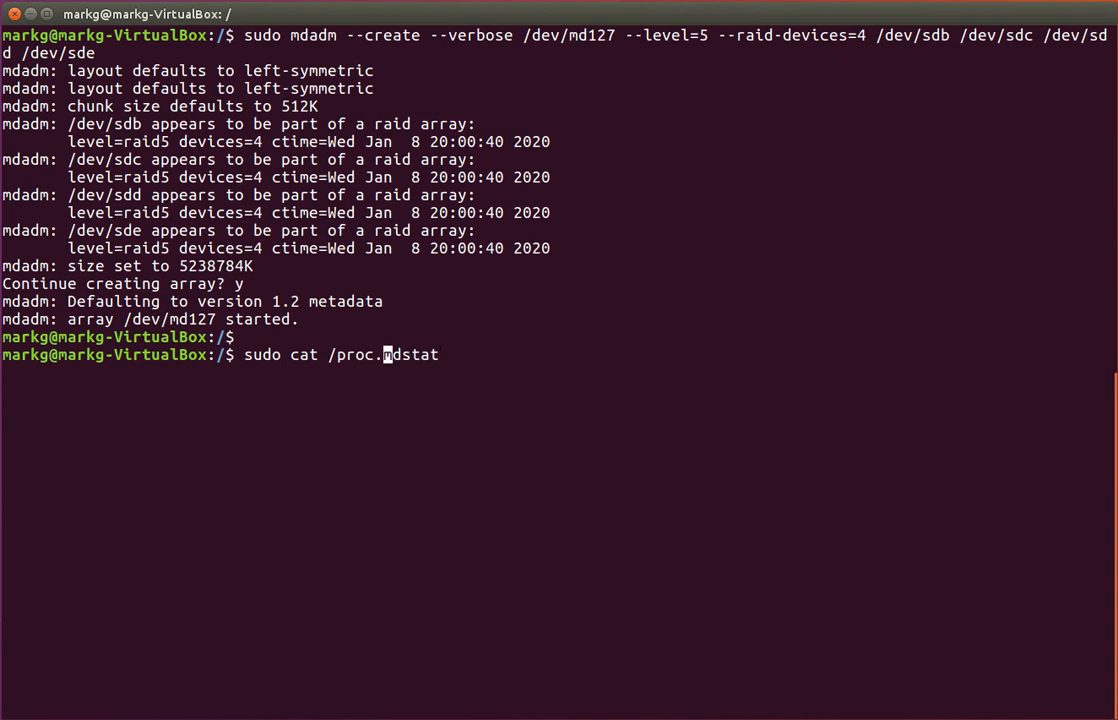
{"action": "type", "text": "/"}
{"action": "key", "text": "Return"}
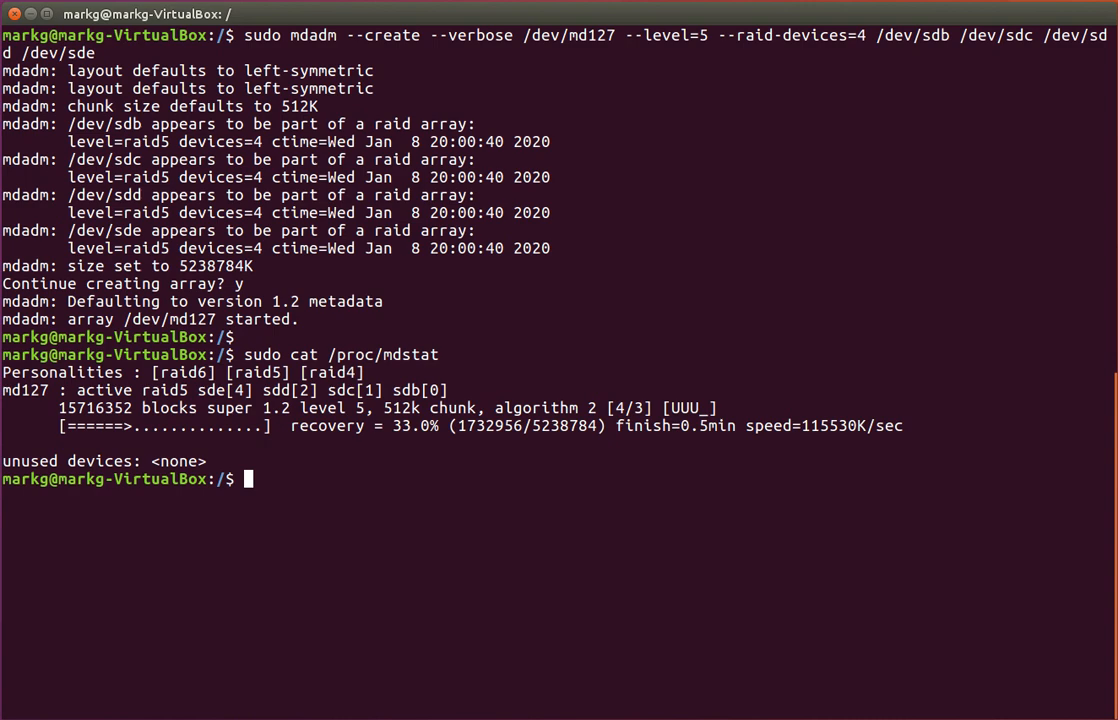
Re-check /proc/mdstat until the RAID 5 rebuild nears 98%, then clear the screen
{"action": "type", "text": "sudo cat /proc/mdstat"}
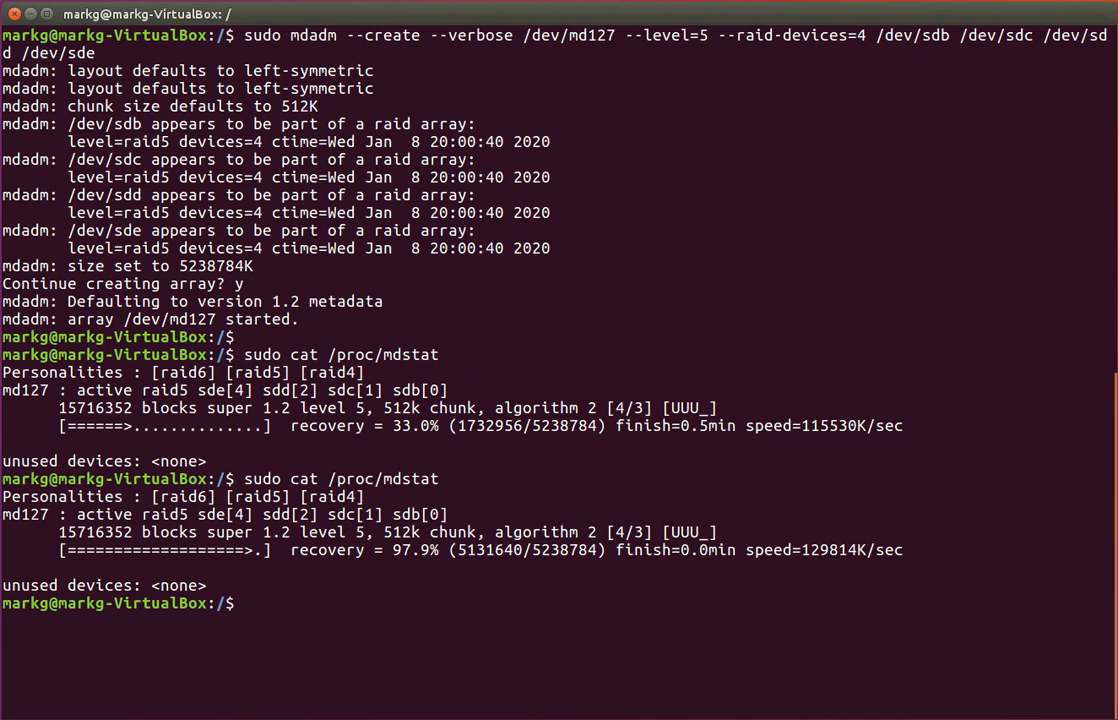
{"action": "type", "text": "sudo cat /proc/mdstat"}
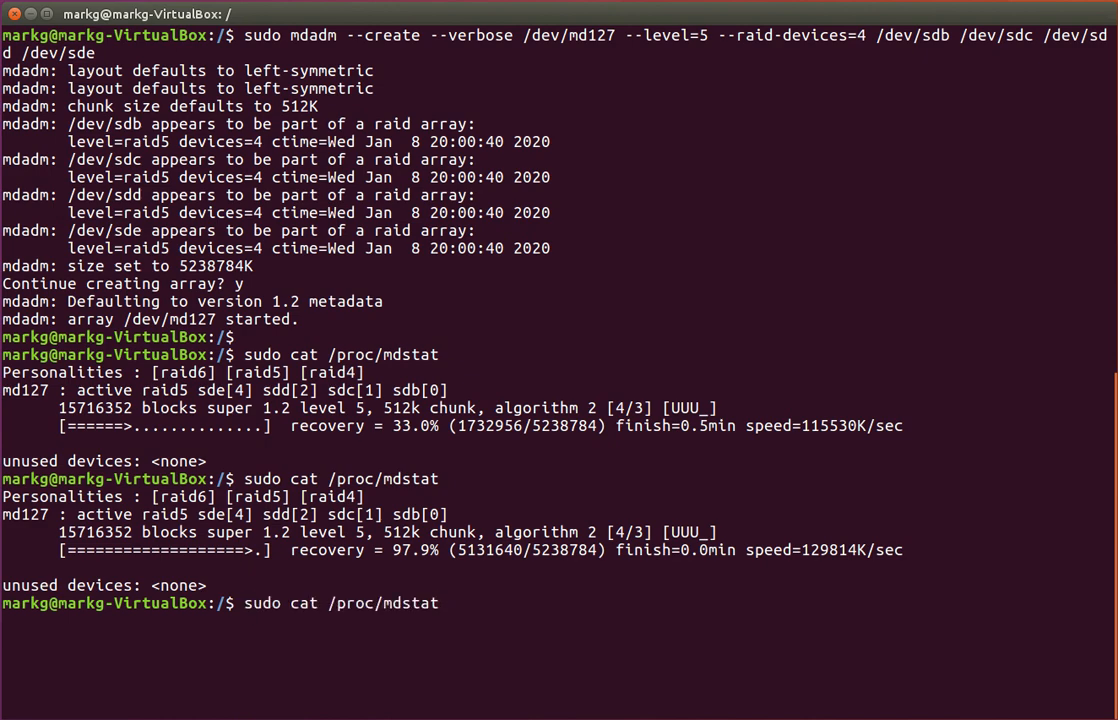
{"action": "key", "text": "Return"}
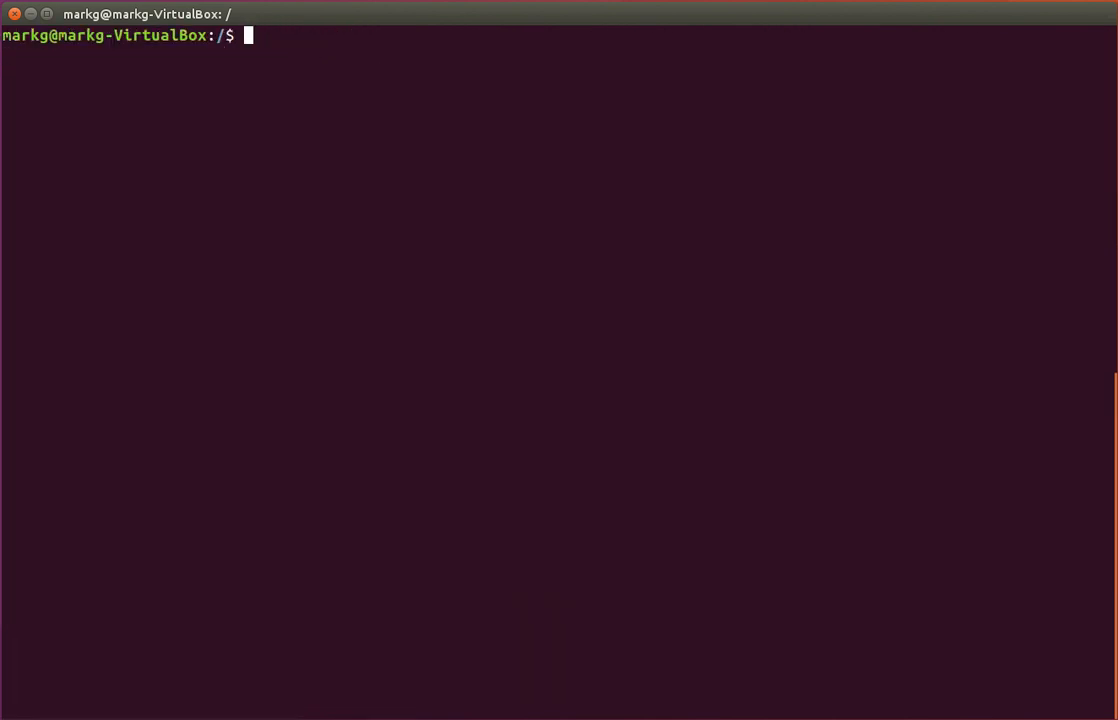
Run sudo blkid, showing sdb–sde as linux_raid_member and /dev/md127 as ext4
{"action": "type", "text": "sudo blkid"}
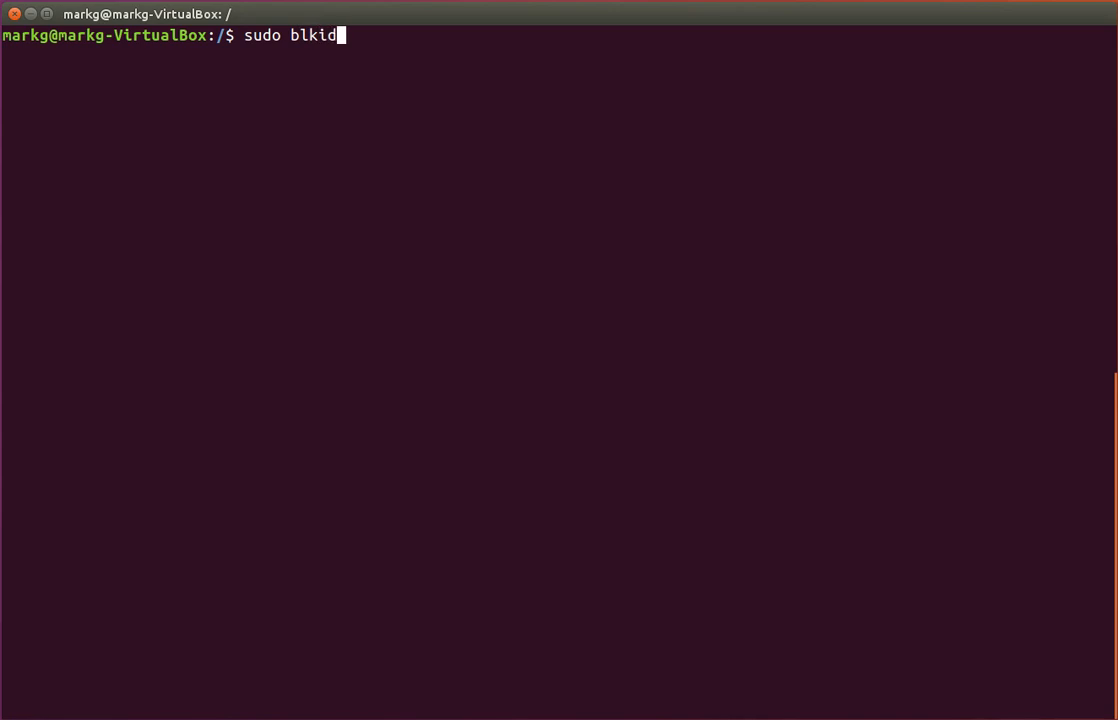
{"action": "key", "text": "Return"}
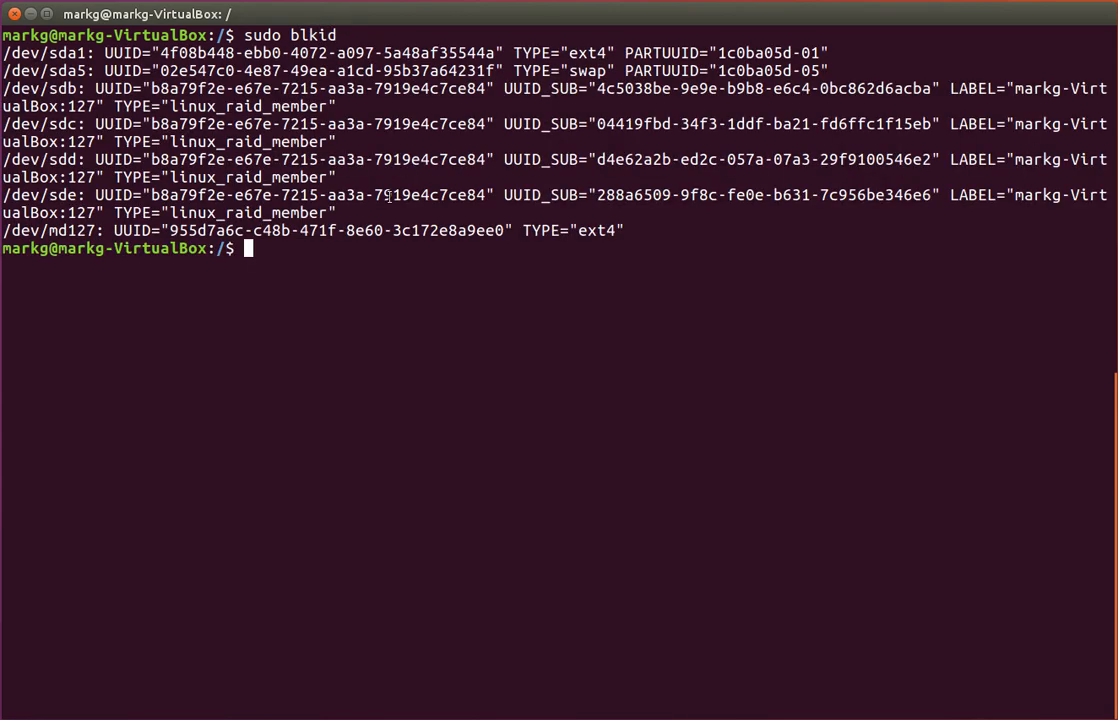
{"action": "mouse_move", "coordinate": [605, 237]}
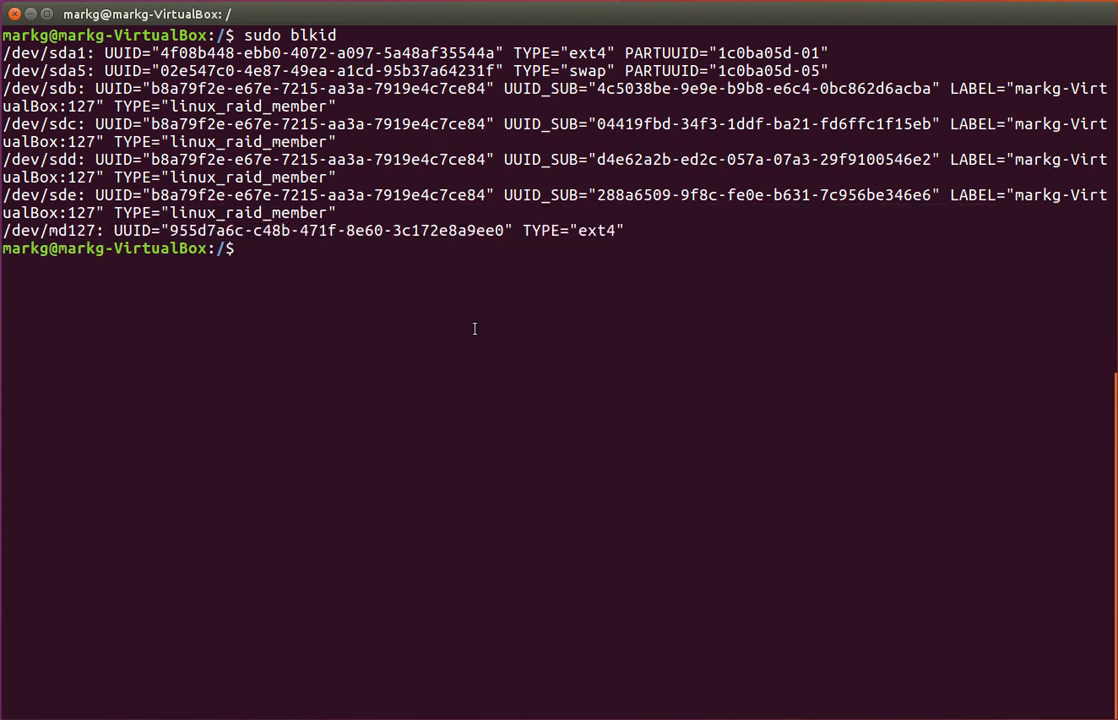
Run sudo mkfs.ext4 /dev/md127 and answer y to proceed anyway
{"action": "type", "text": "sudo"}
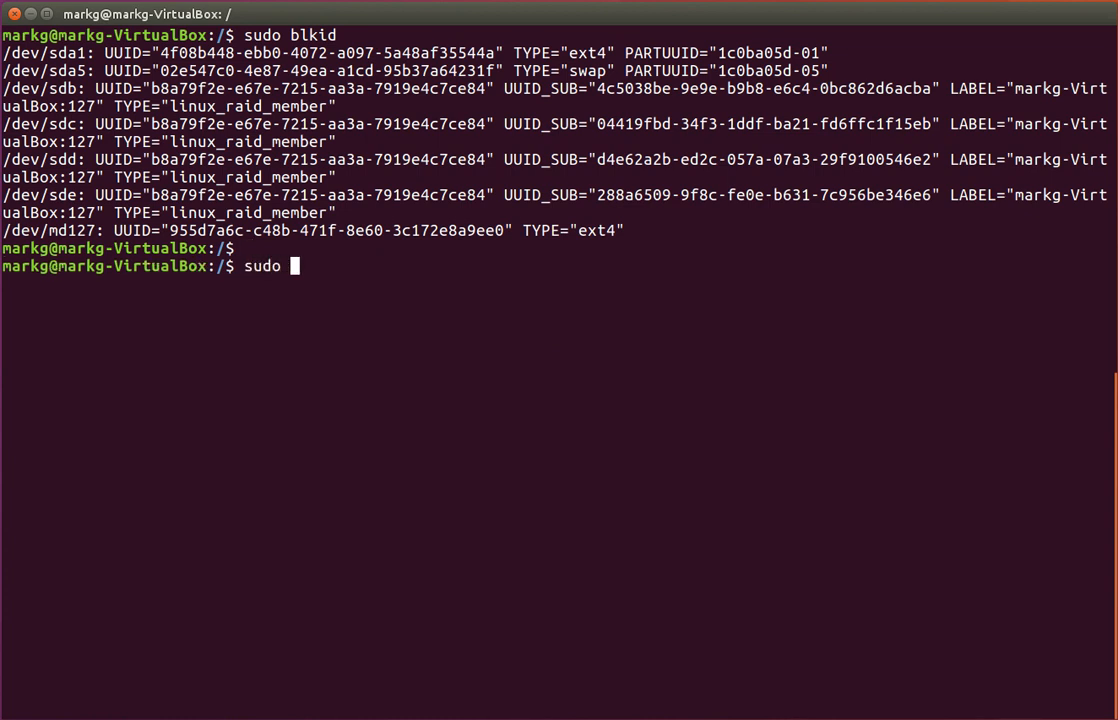
{"action": "type", "text": "m"}
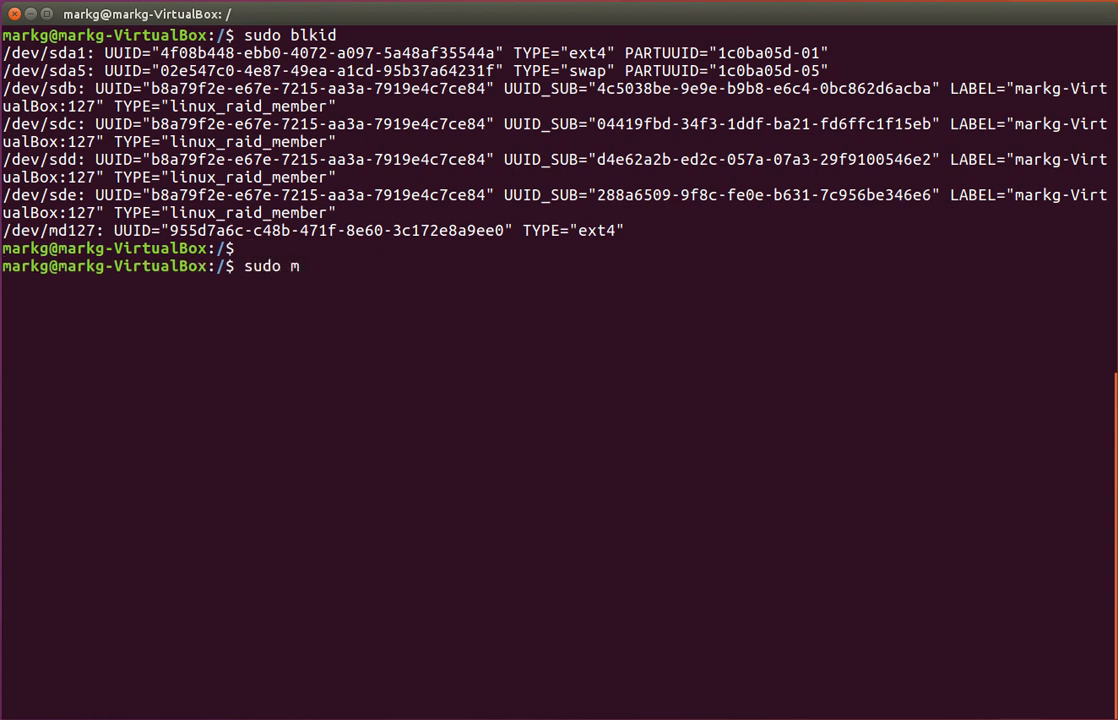
{"action": "type", "text": "kfs"}
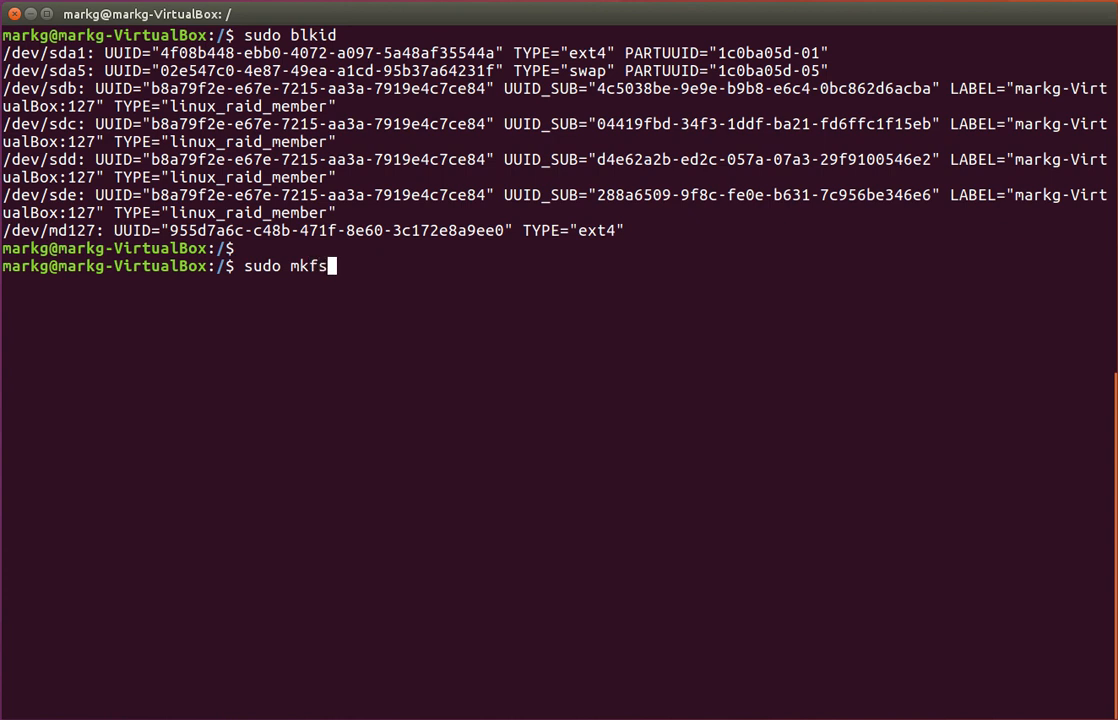
{"action": "type", "text": ".ext4"}
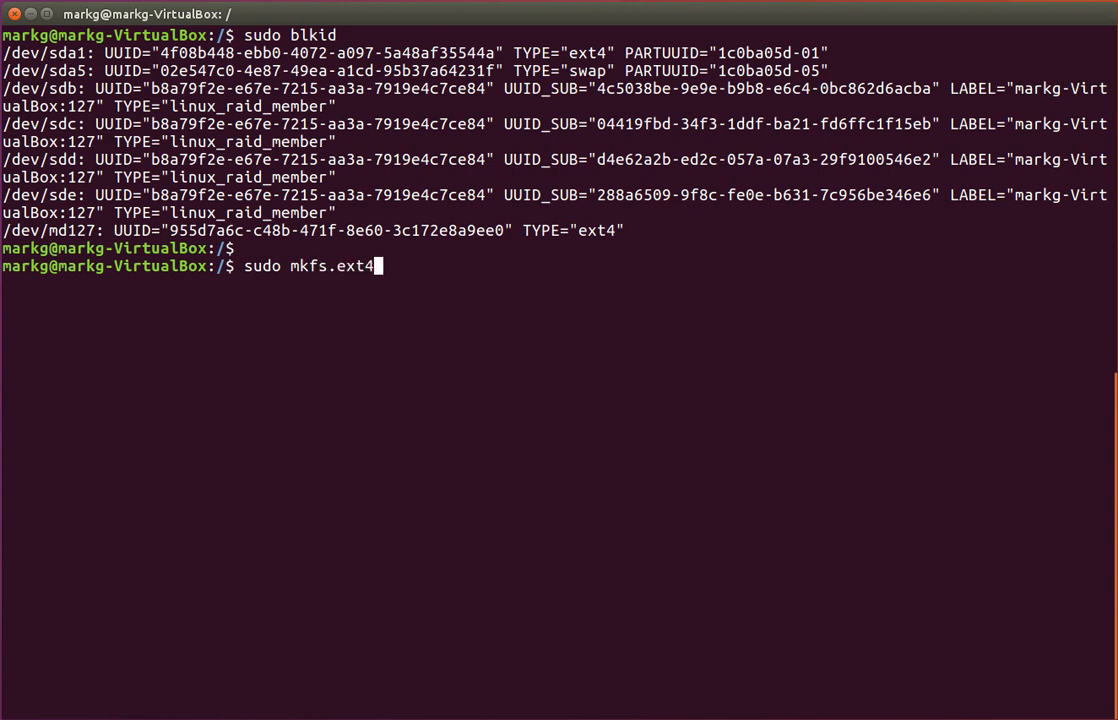
{"action": "type", "text": "/dev"}
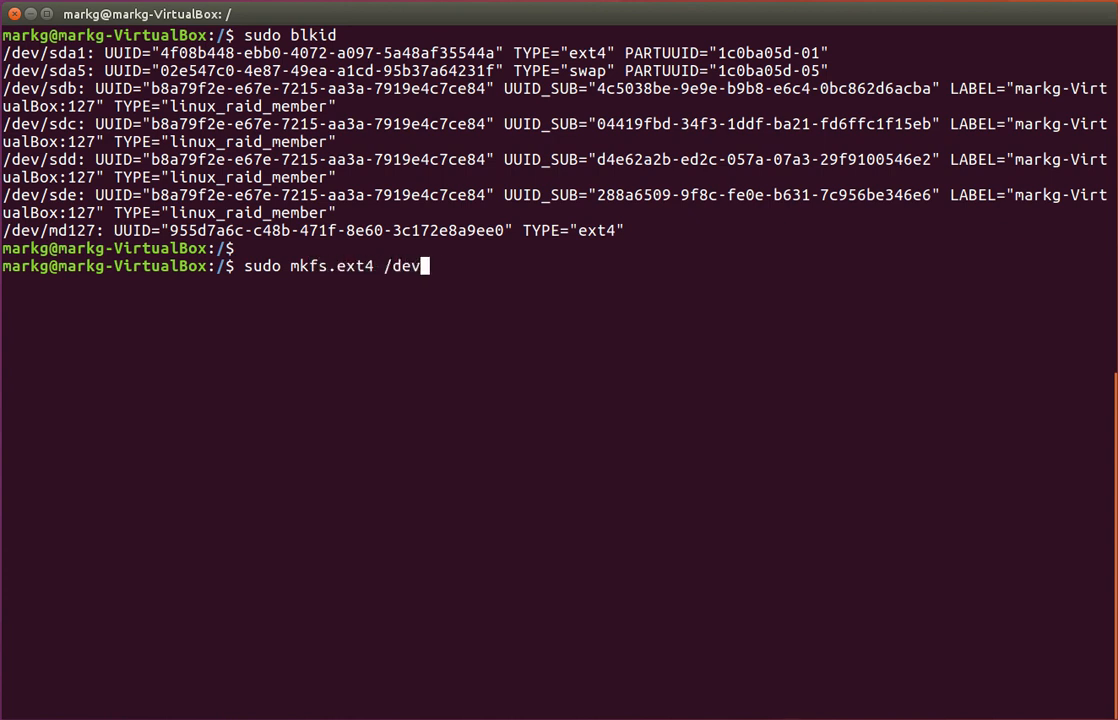
{"action": "type", "text": "/md127"}
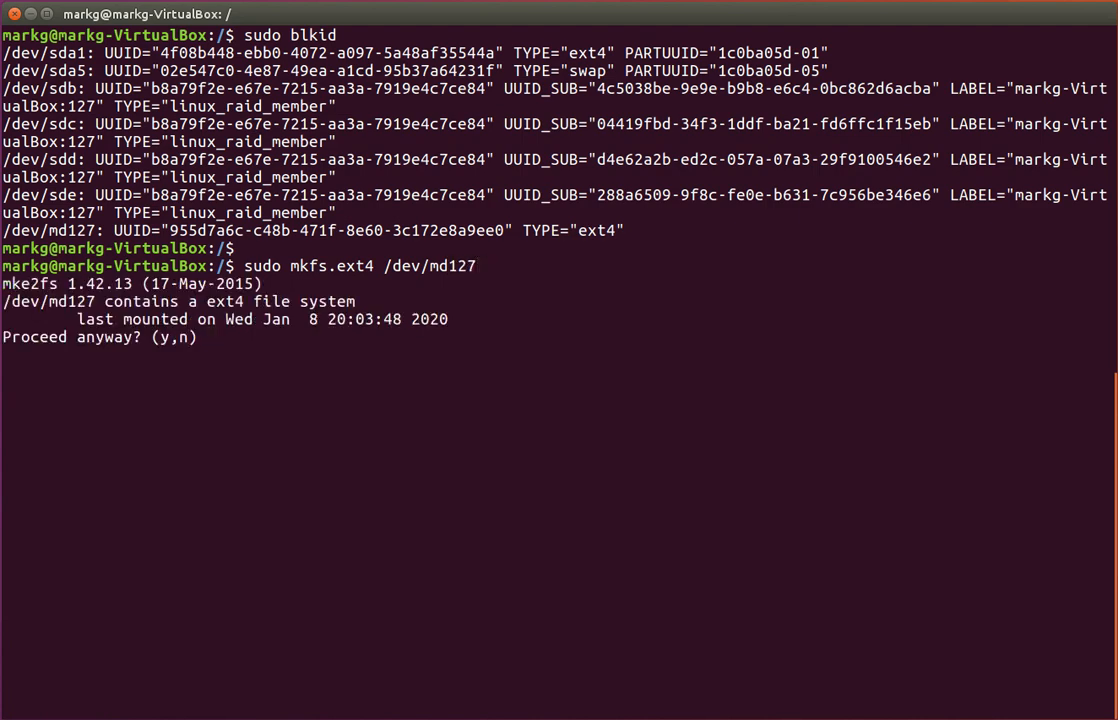
{"action": "type", "text": "y"}
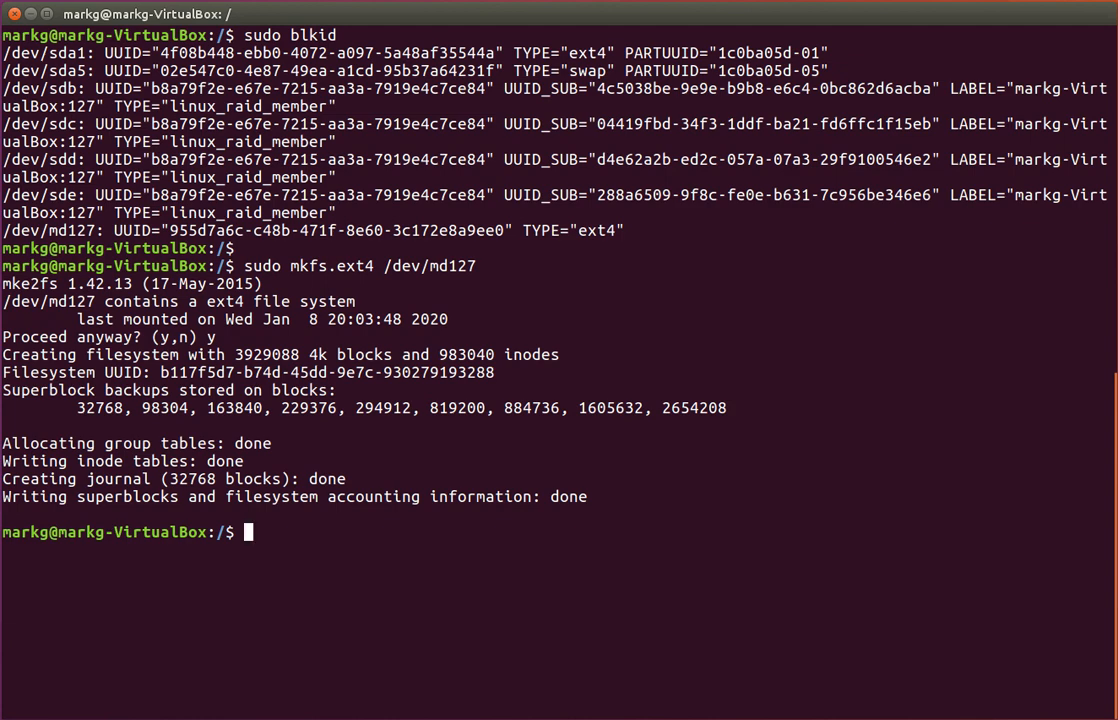
{"action": "type", "text": "cl"}
{"action": "type", "text": "cd /"}
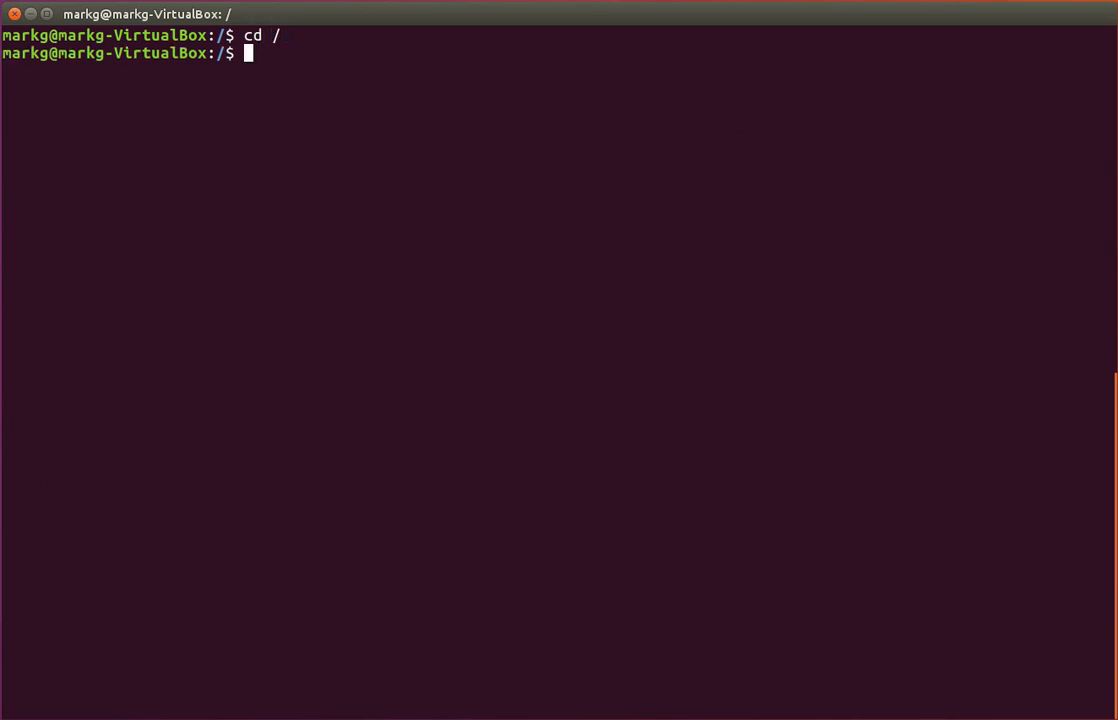
Mount /dev/md127 on /storage with sudo mount and verify with df -h
{"action": "type", "text": "ls"}
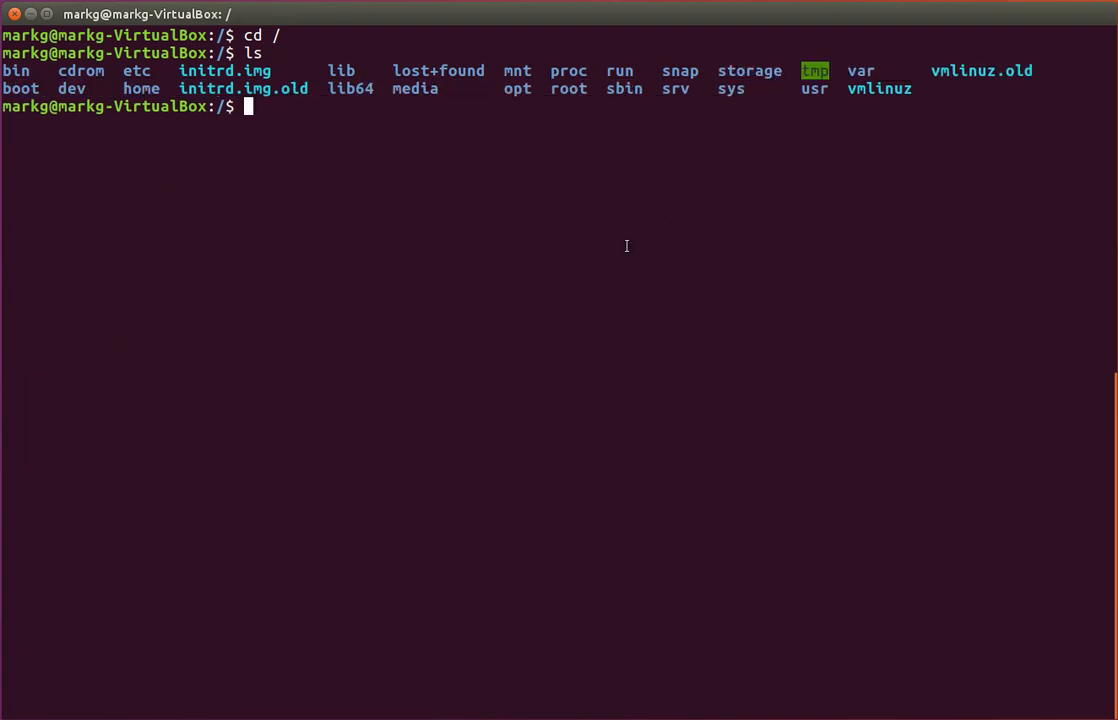
{"action": "type", "text": "sudo"}
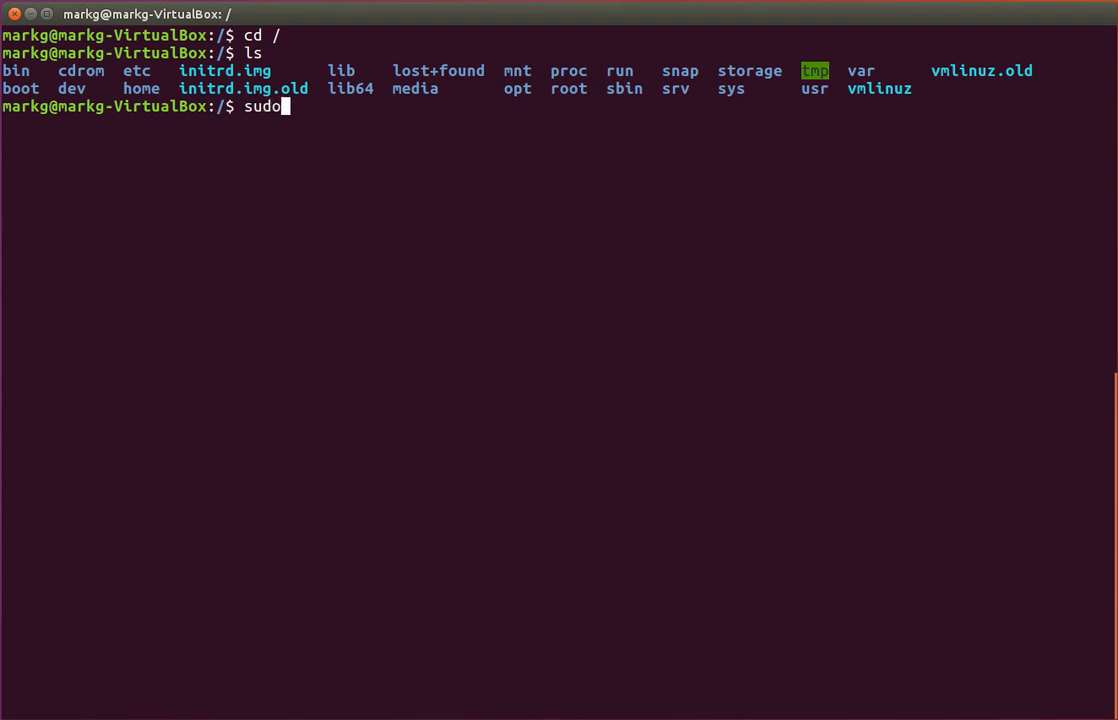
{"action": "type", "text": "mount"}
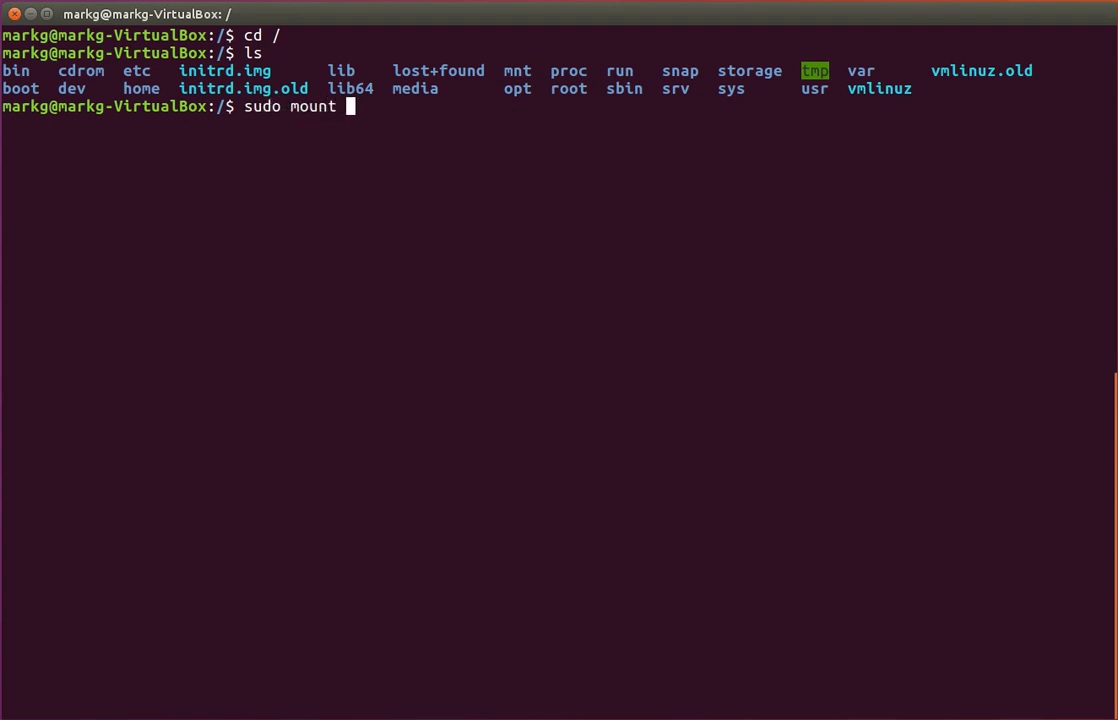
{"action": "type", "text": "/dev"}
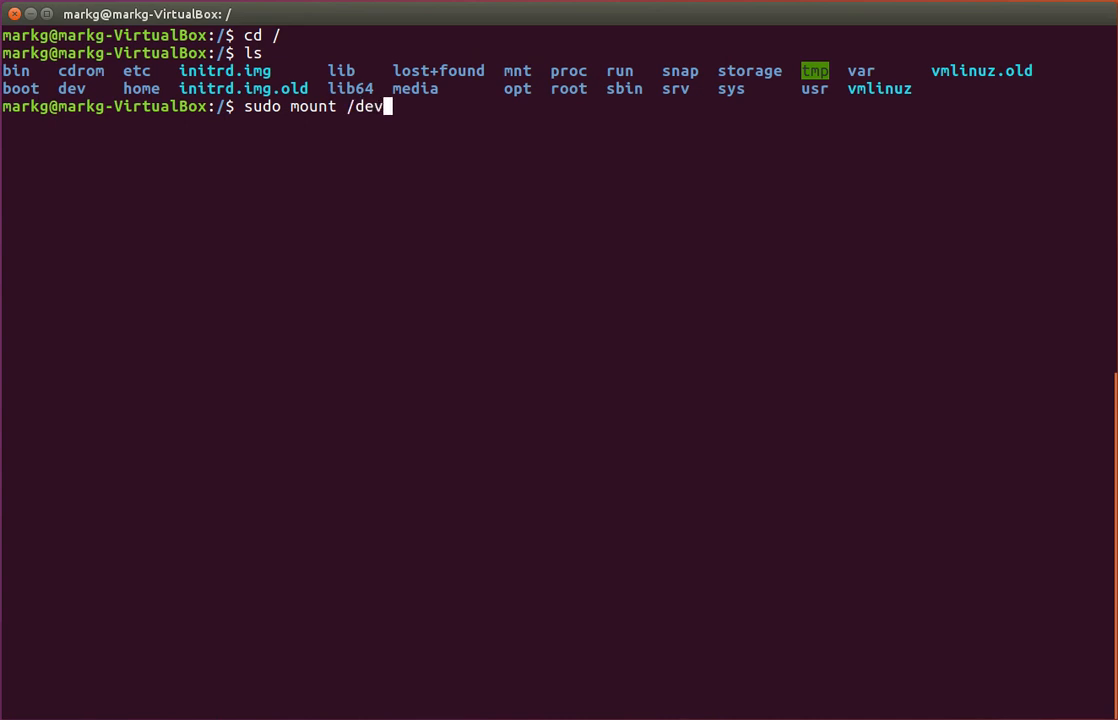
{"action": "type", "text": "/md127"}
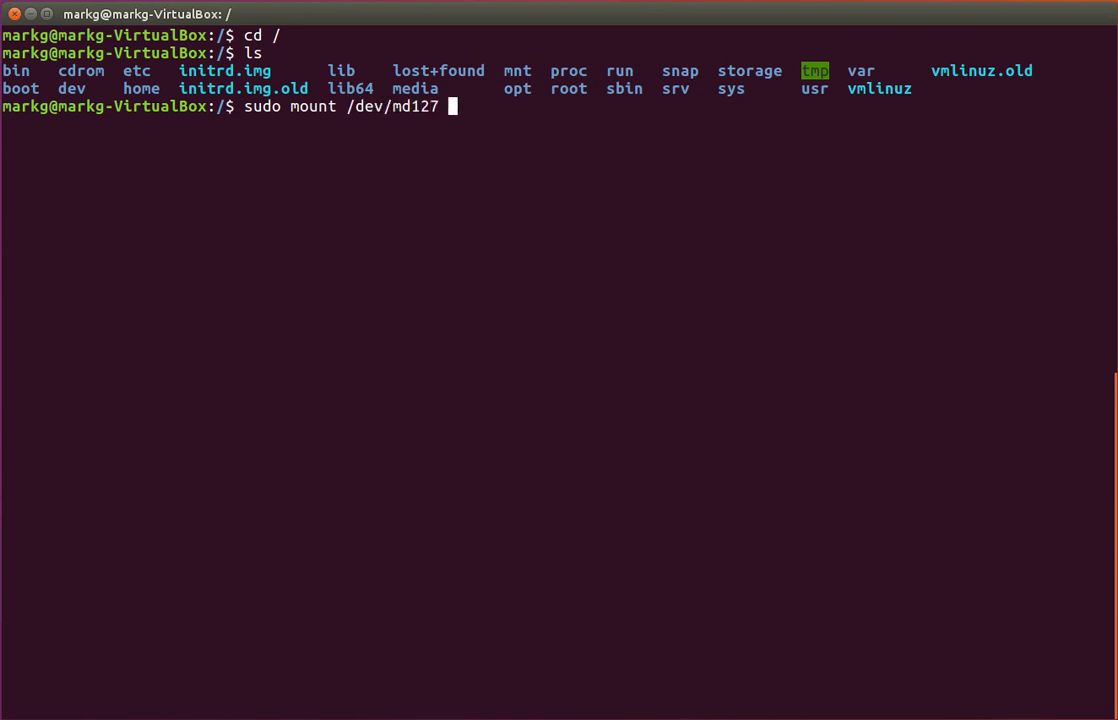
{"action": "type", "text": "/"}
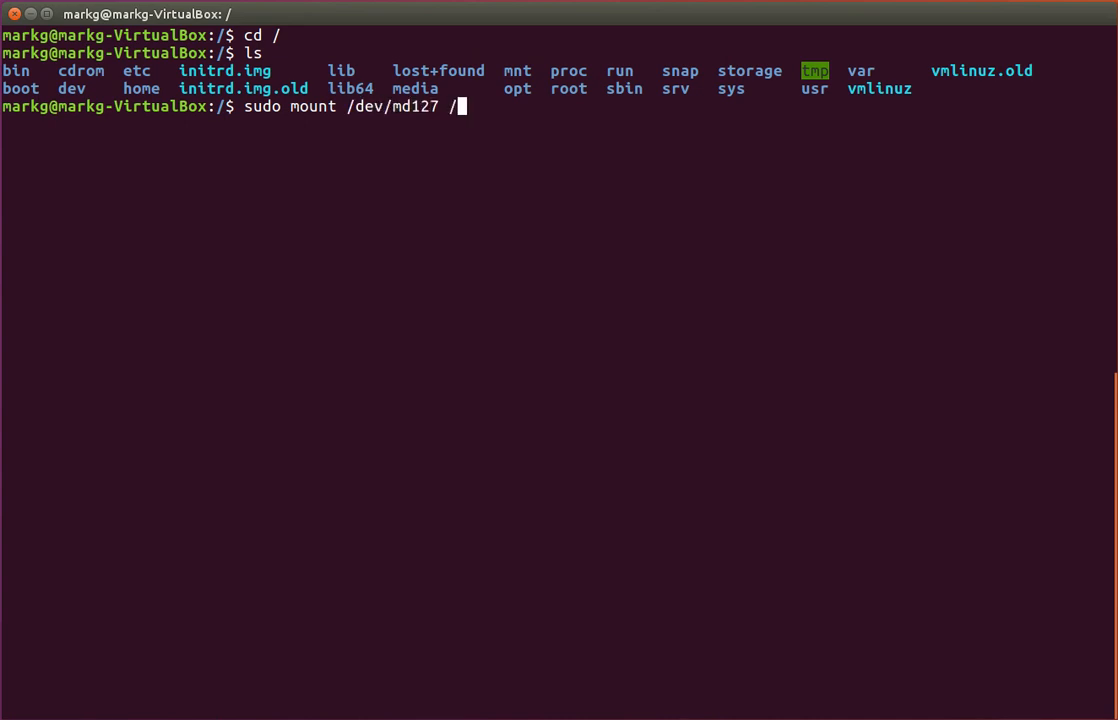
{"action": "type", "text": "storage"}
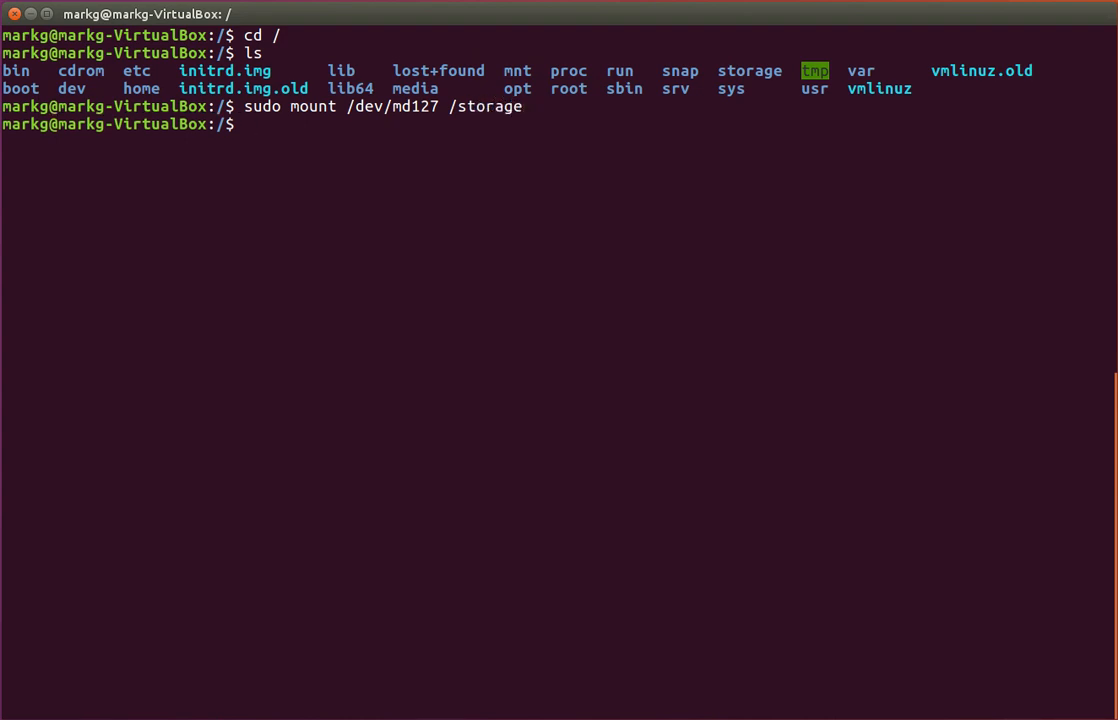
{"action": "type", "text": "df -h"}
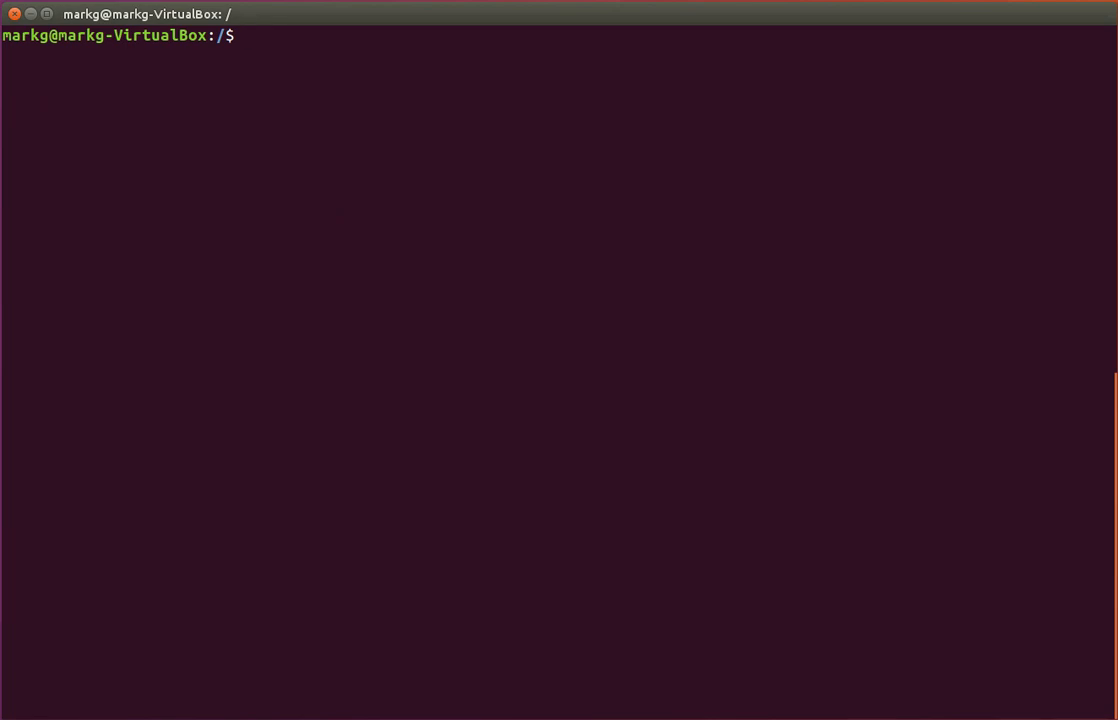
{"action": "mouse_move", "coordinate": [223, 372]}
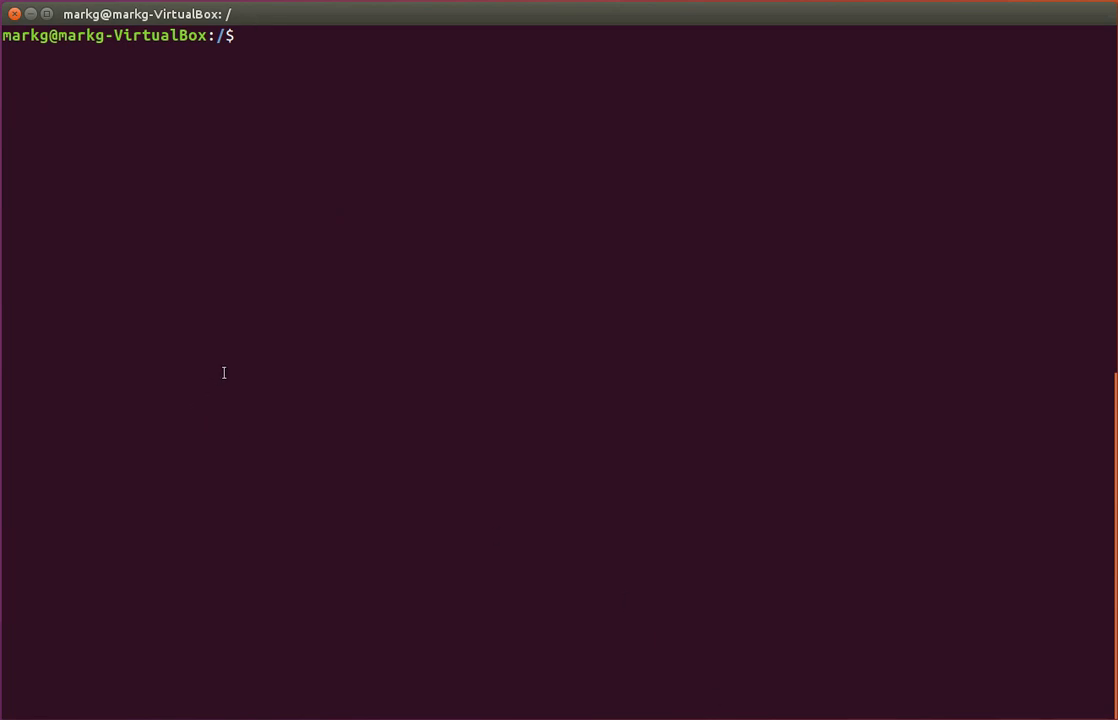
Show mdadm --detail for /dev/md127 and highlight its clean State line
{"action": "type", "text": "sudo  mdadm --detail /dev/md127"}
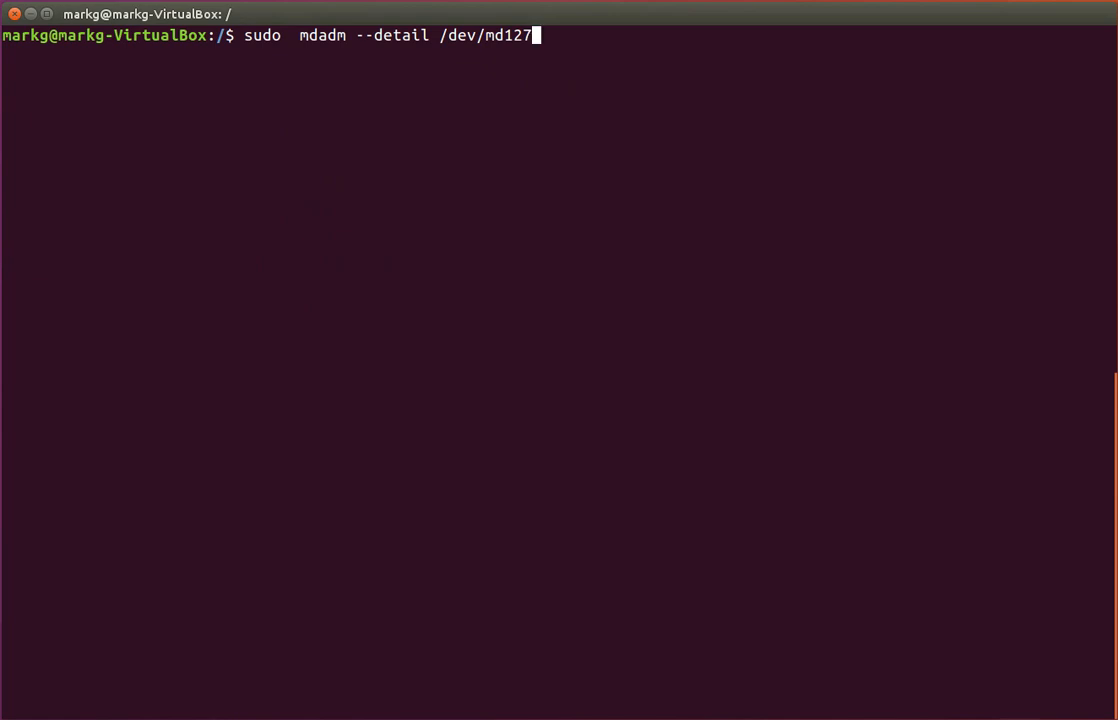
{"action": "key", "text": "Return"}
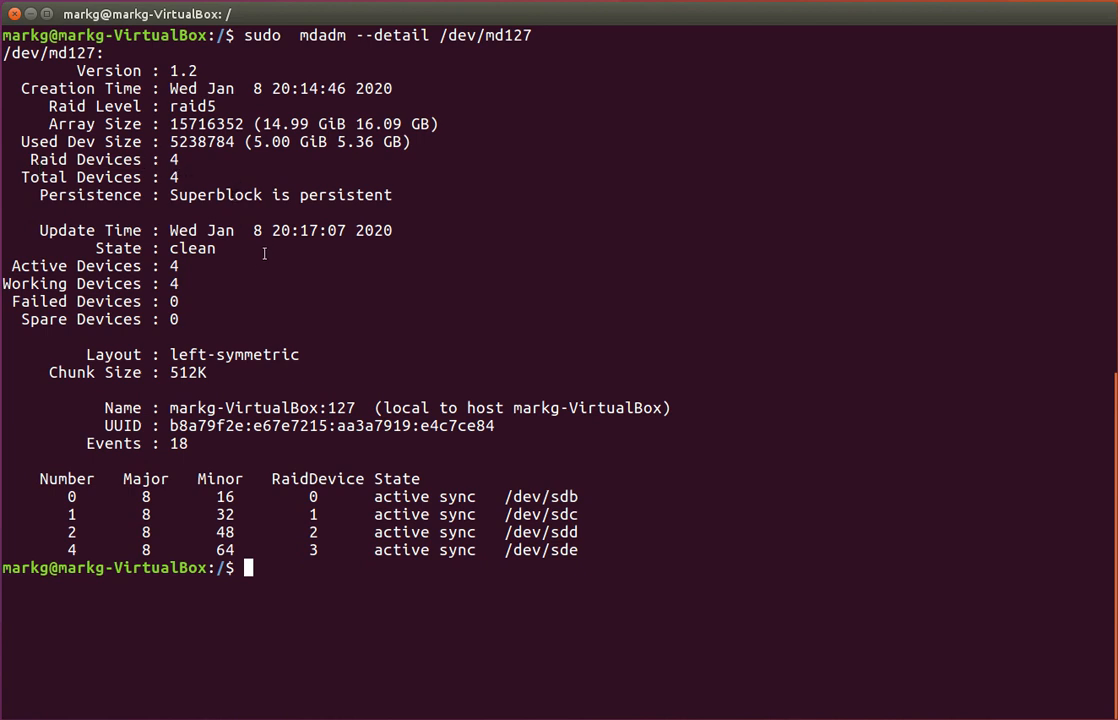
{"action": "double_click", "coordinate": [117, 248]}
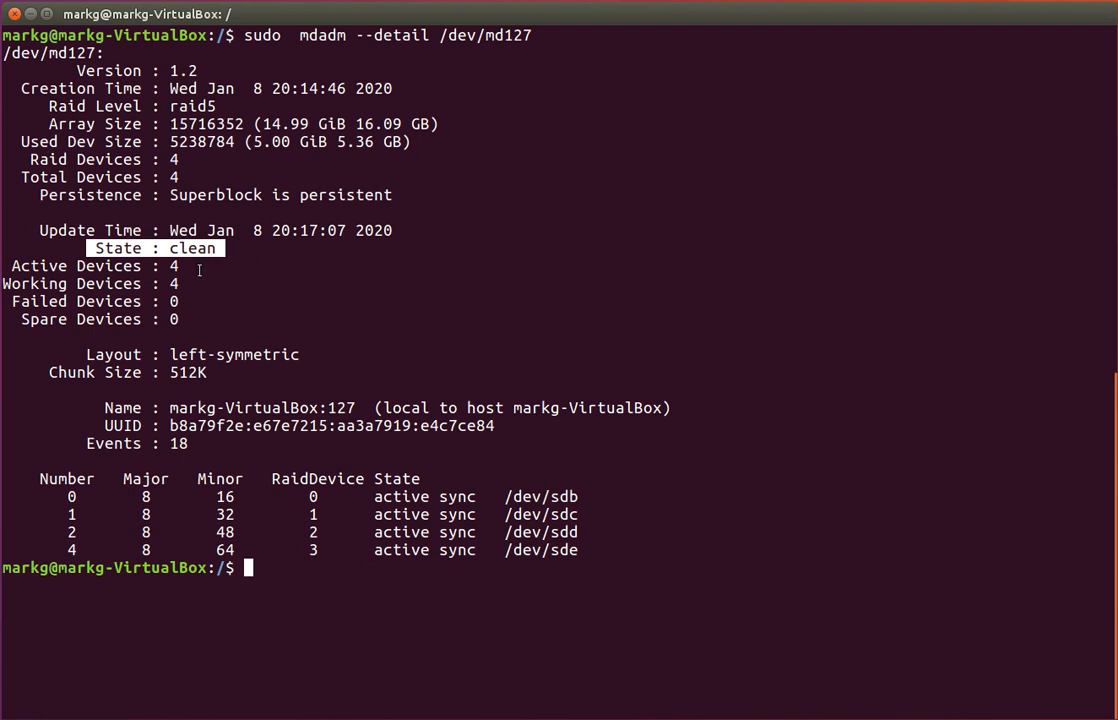
{"action": "mouse_move", "coordinate": [471, 494]}
{"action": "type", "text": "df -h"}
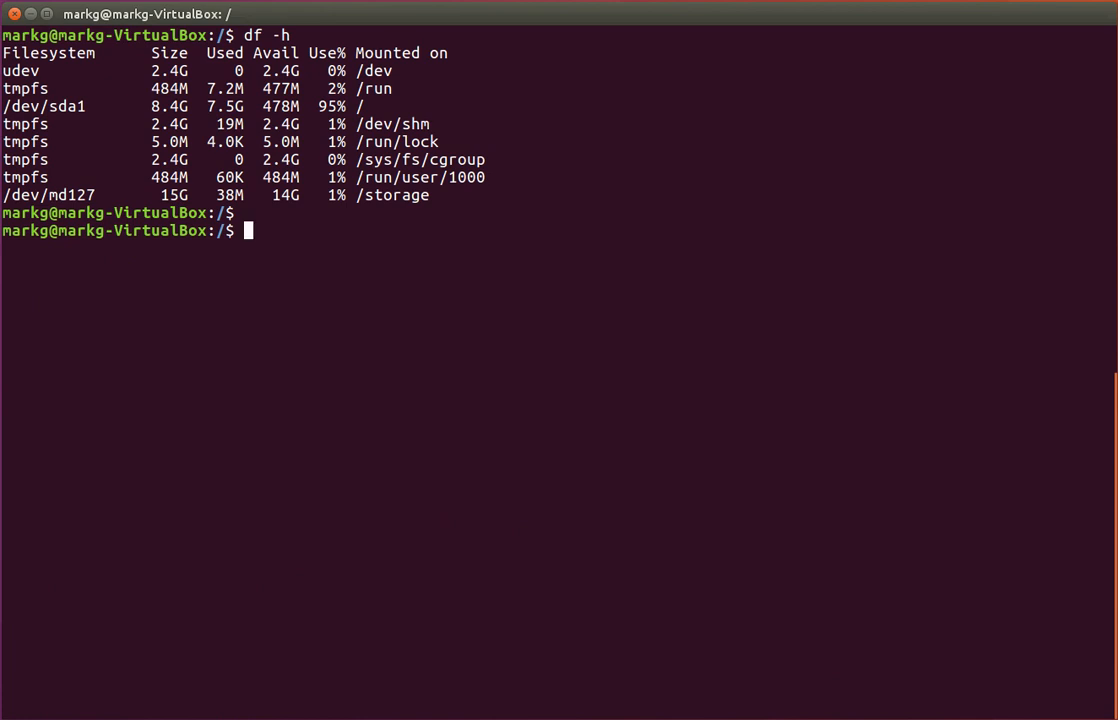
Edit /etc/fstab in vi as root with sudo
{"action": "type", "text": "sudo vi /etc/f"}
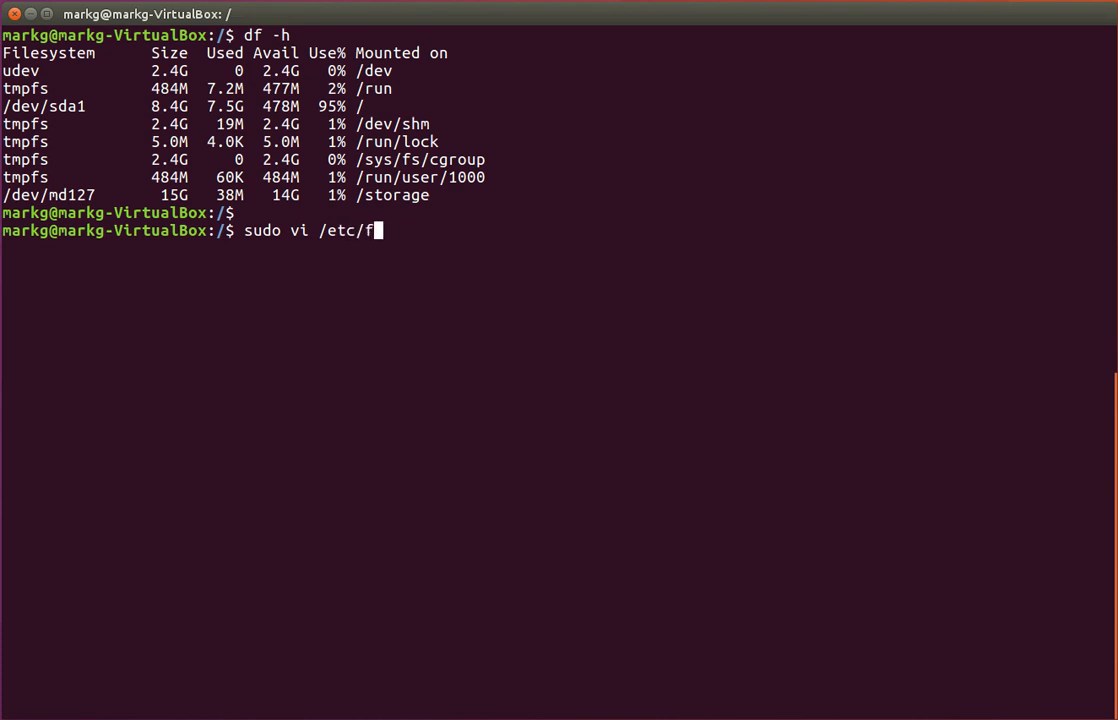
{"action": "type", "text": "stab"}
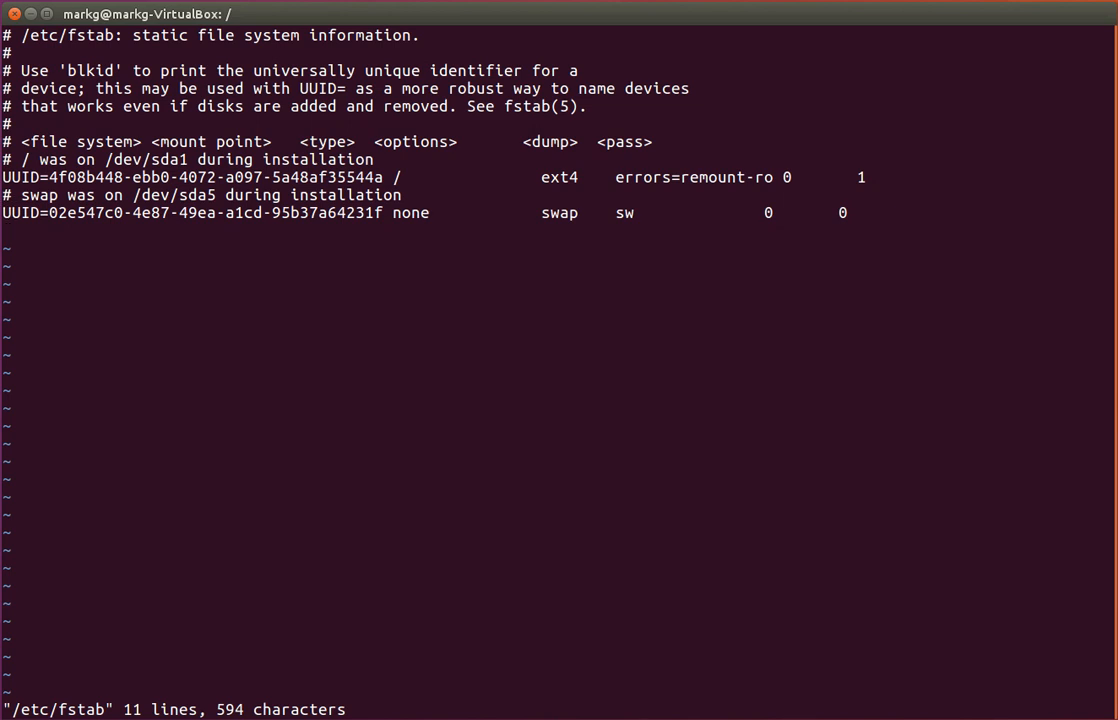
Write the fstab line '/dev/md127 /storage ext4 errors=remount-ro 0 0' in vi and save with :w
{"action": "type", "text": "/dev"}
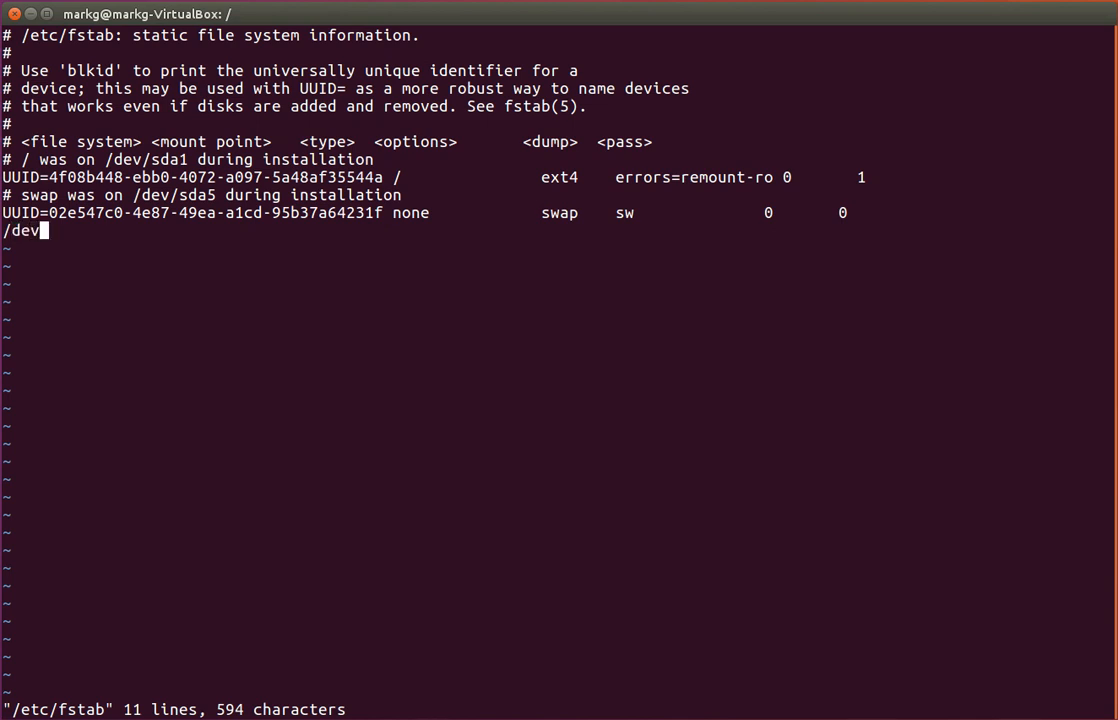
{"action": "type", "text": "/md127"}
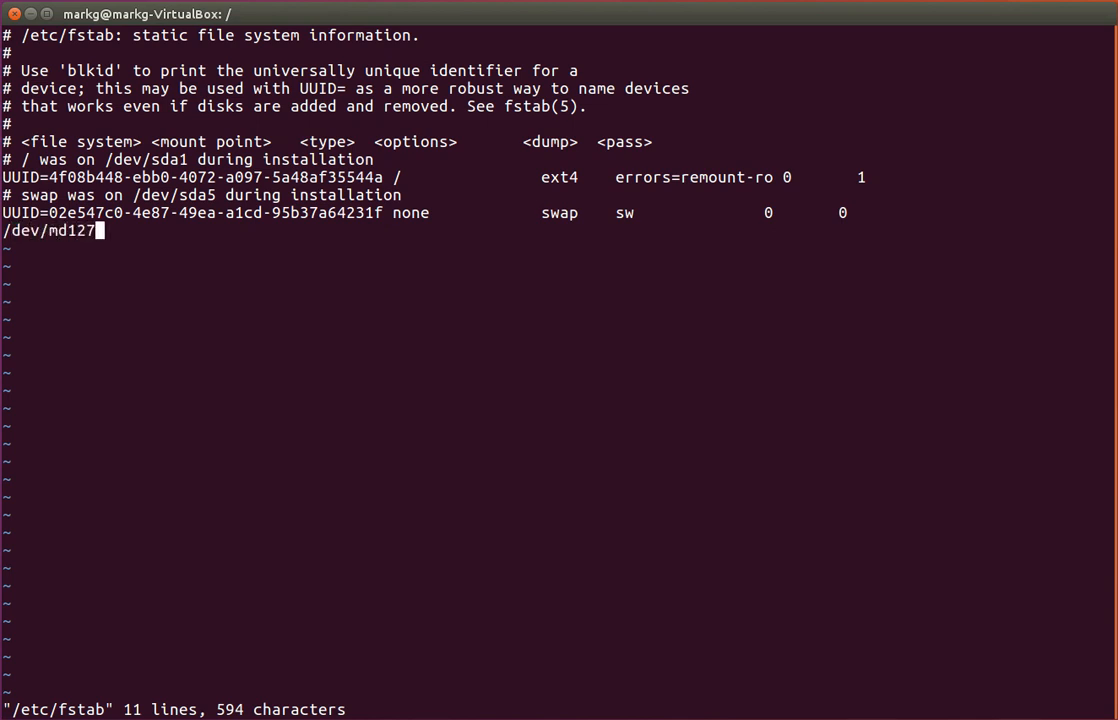
{"action": "type", "text": "/"}
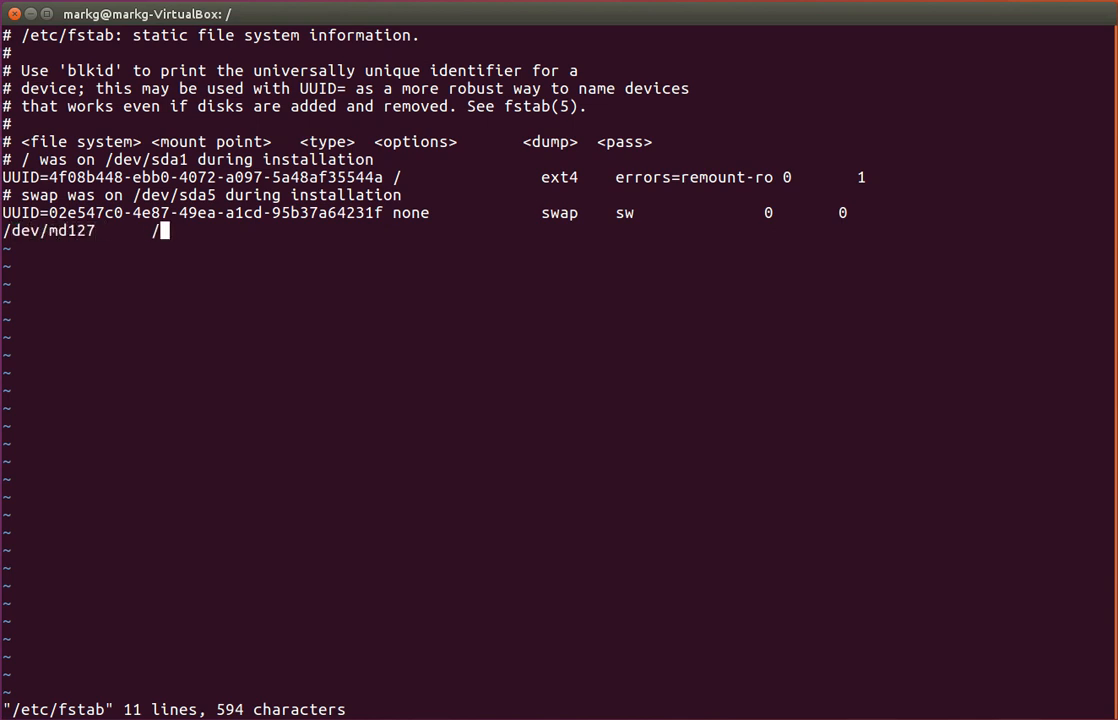
{"action": "type", "text": "storage"}
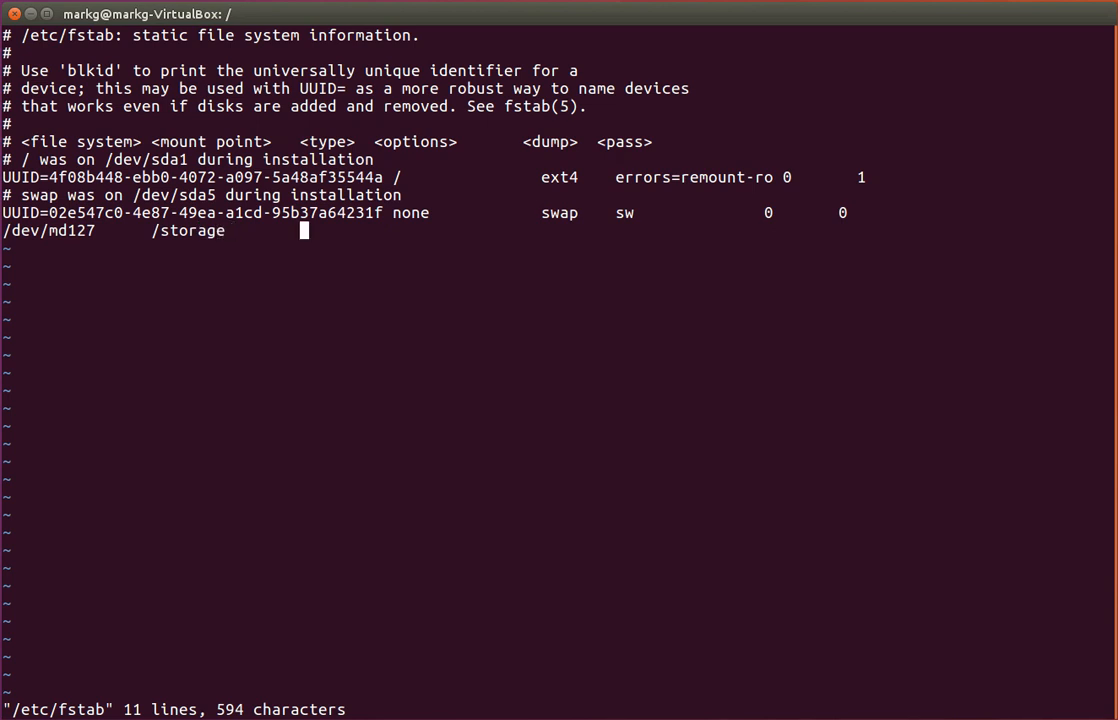
{"action": "type", "text": "ext"}
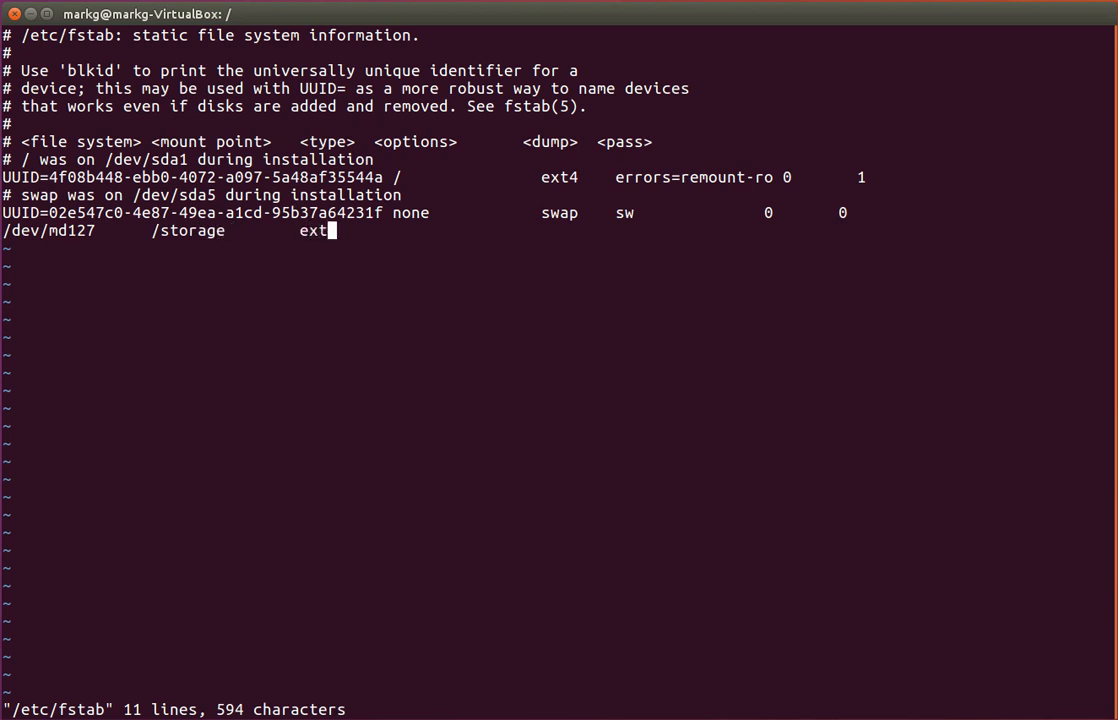
{"action": "type", "text": "4"}
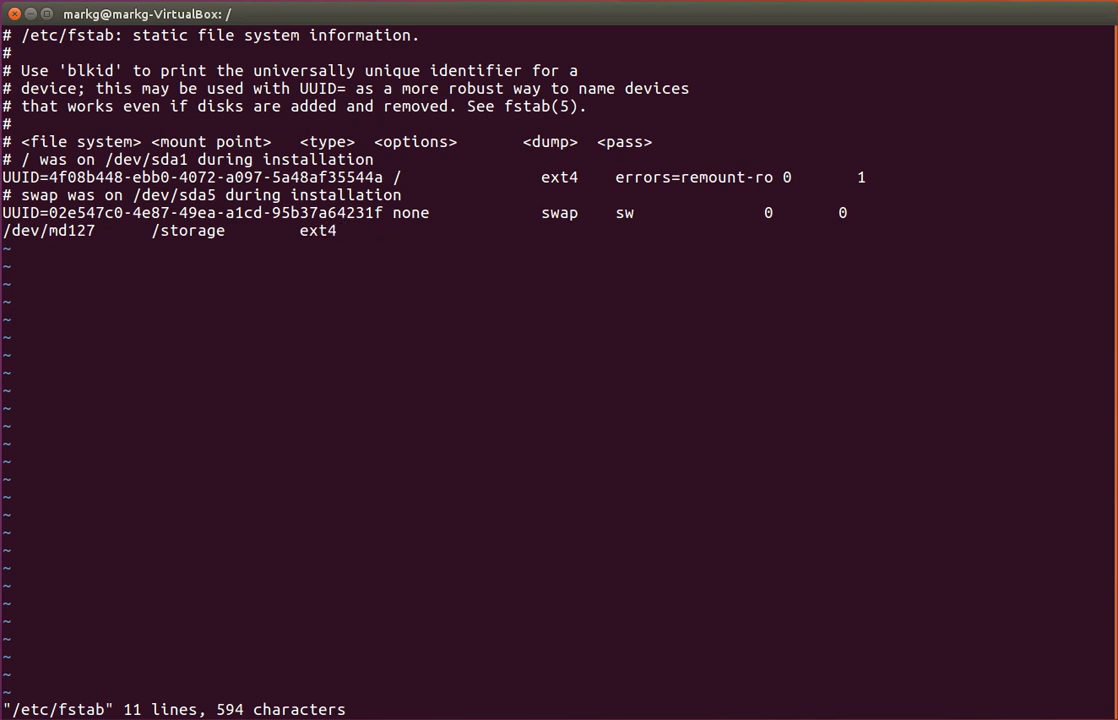
{"action": "type", "text": "ero"}
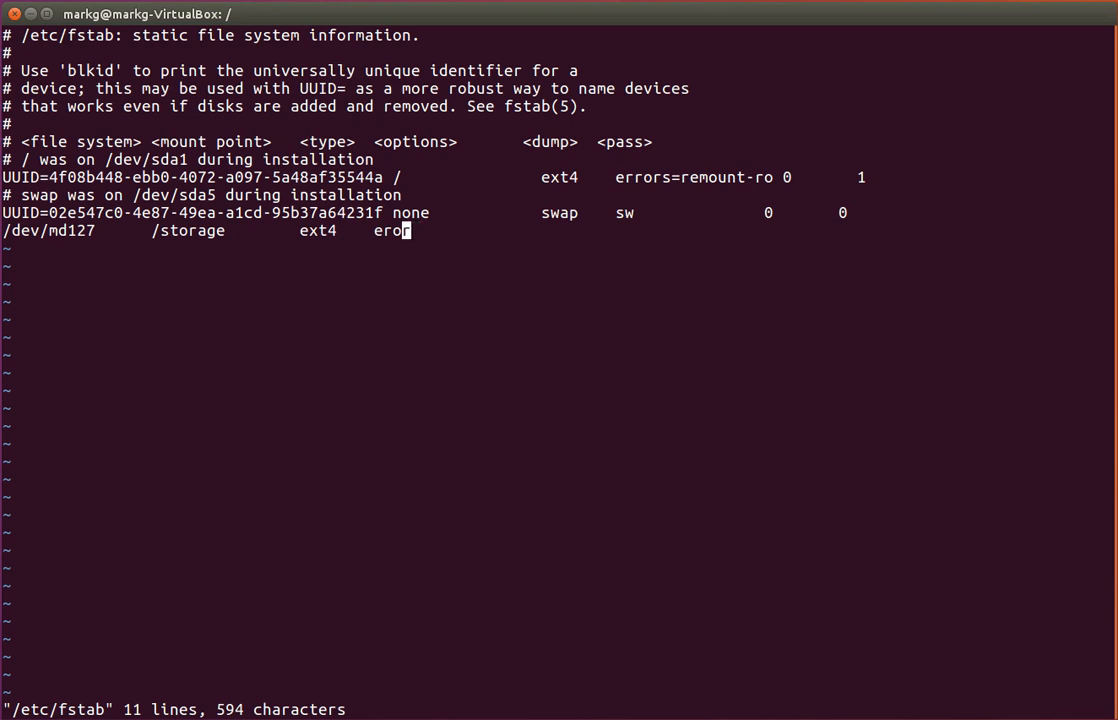
{"action": "type", "text": "r"}
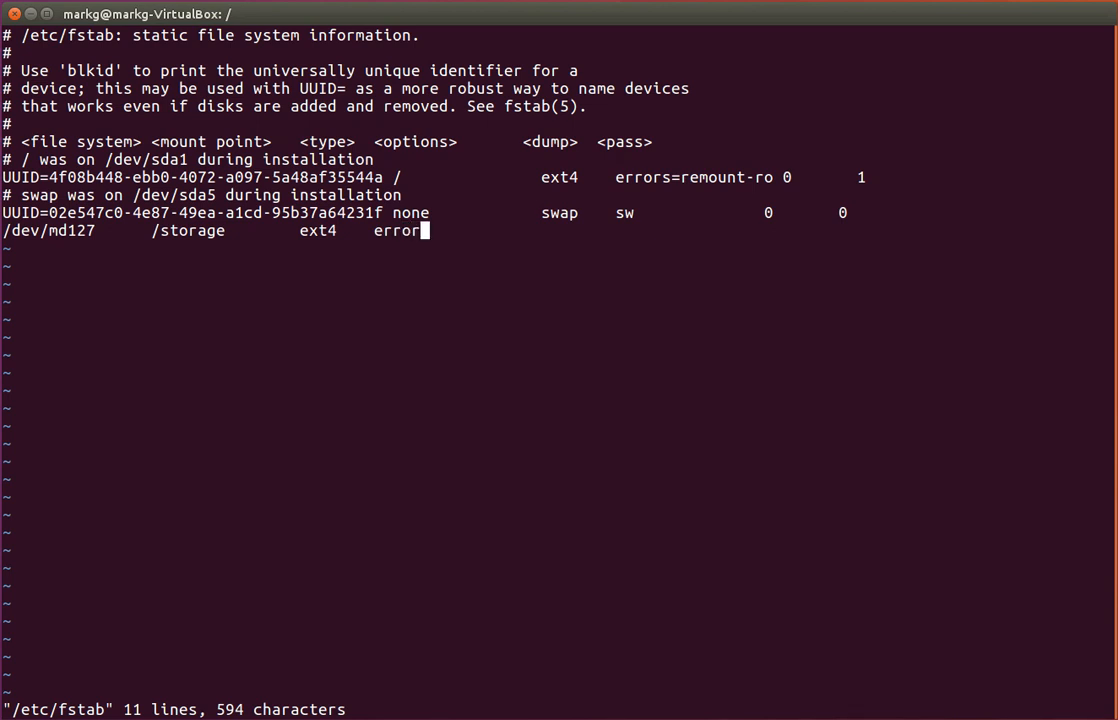
{"action": "type", "text": "=rem"}
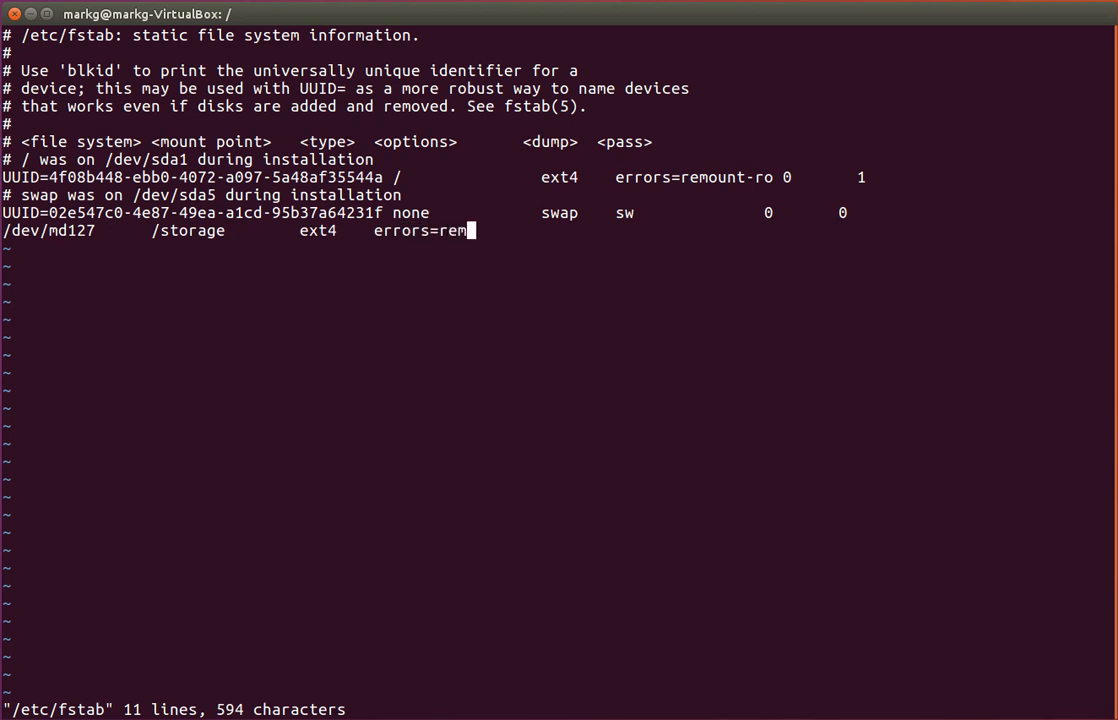
{"action": "type", "text": "ount"}
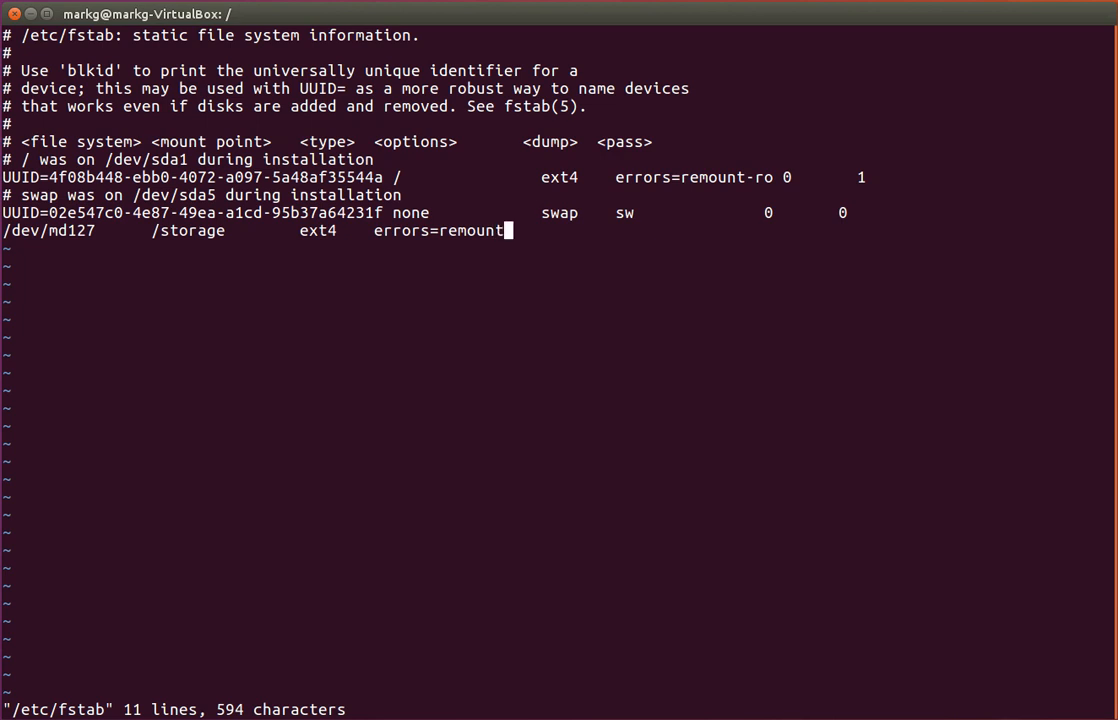
{"action": "type", "text": "-ro 0     0"}
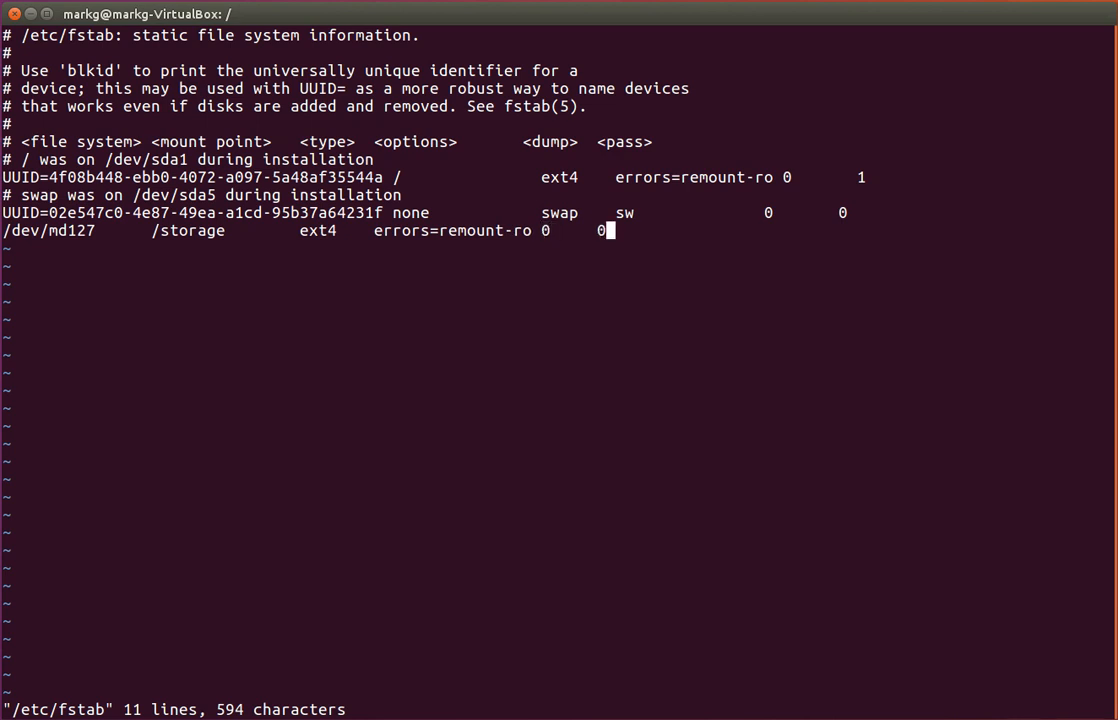
{"action": "type", "text": ":w"}
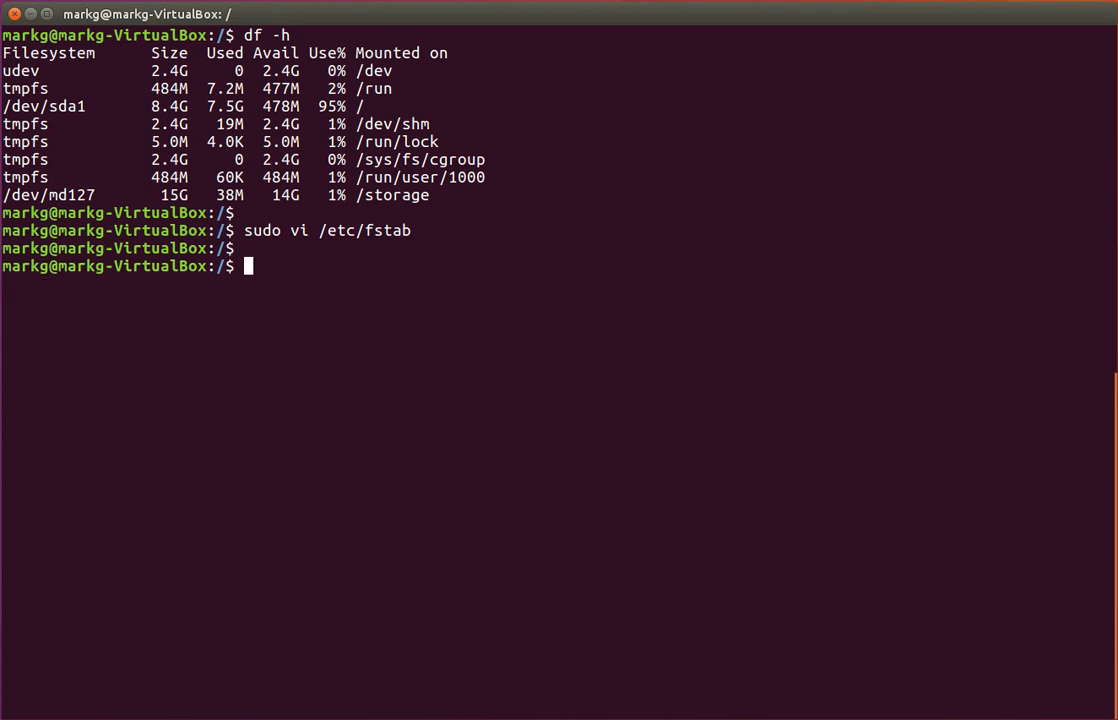
Unmount /storage with sudo umount and check disk usage with df
{"action": "type", "text": "sudo umount"}
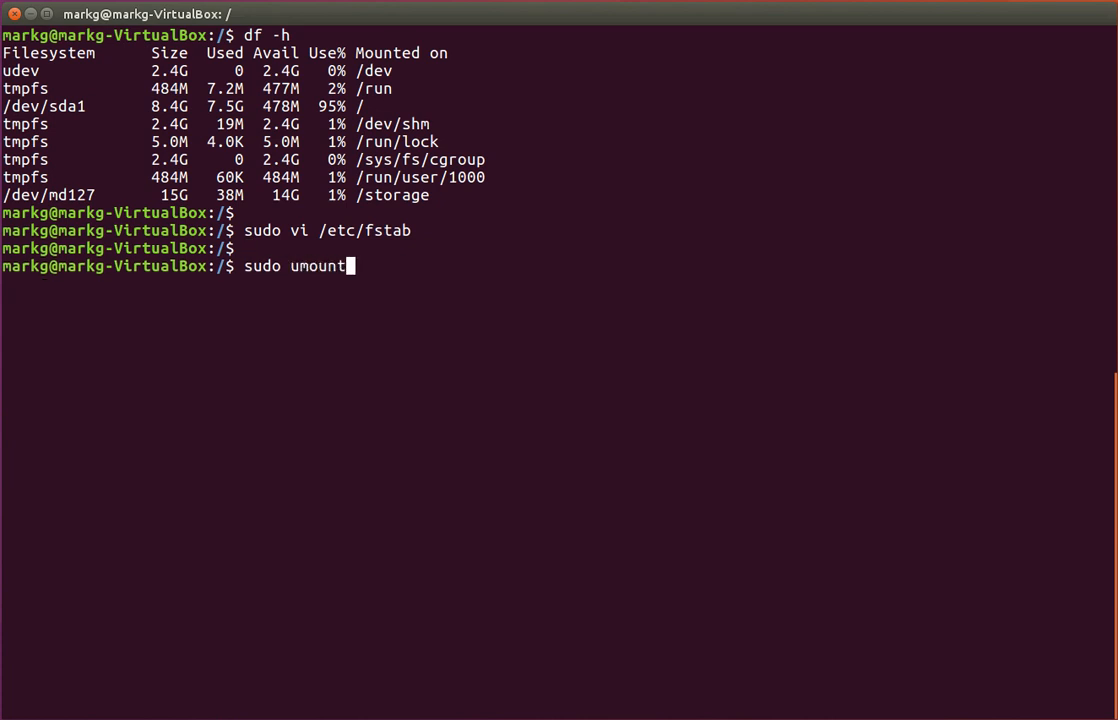
{"action": "type", "text": "/storage"}
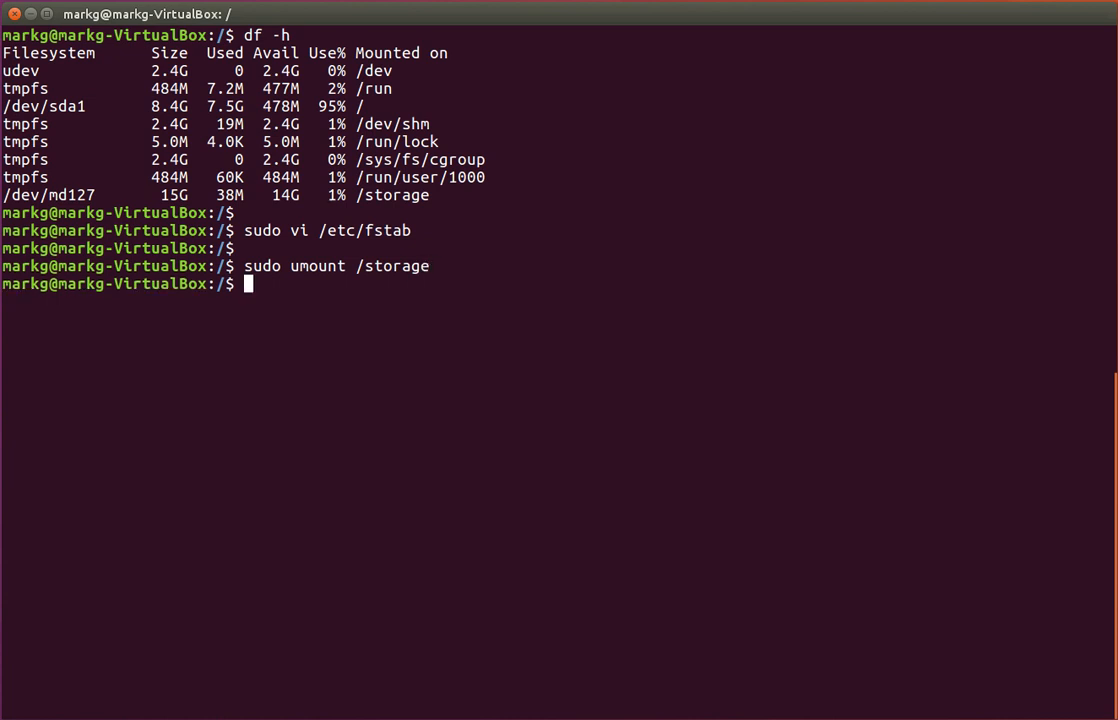
{"action": "type", "text": "df -h"}
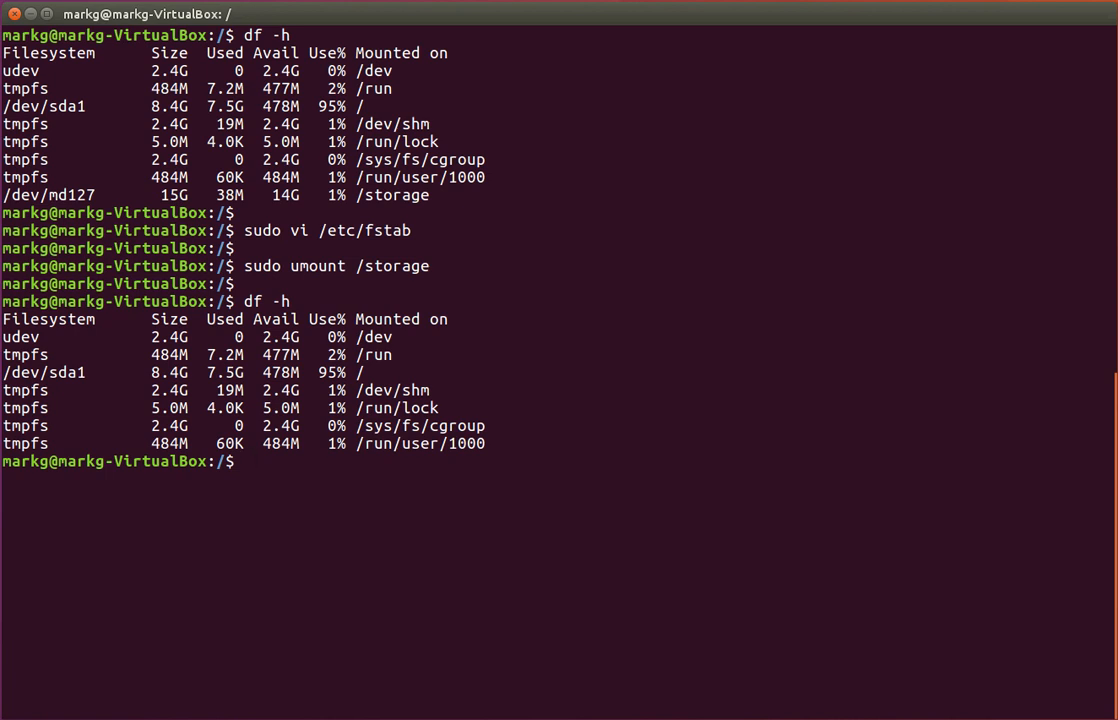
Remount everything with sudo mount -a and confirm with df -h that /dev/md127 is on /storage
{"action": "type", "text": "sudo"}
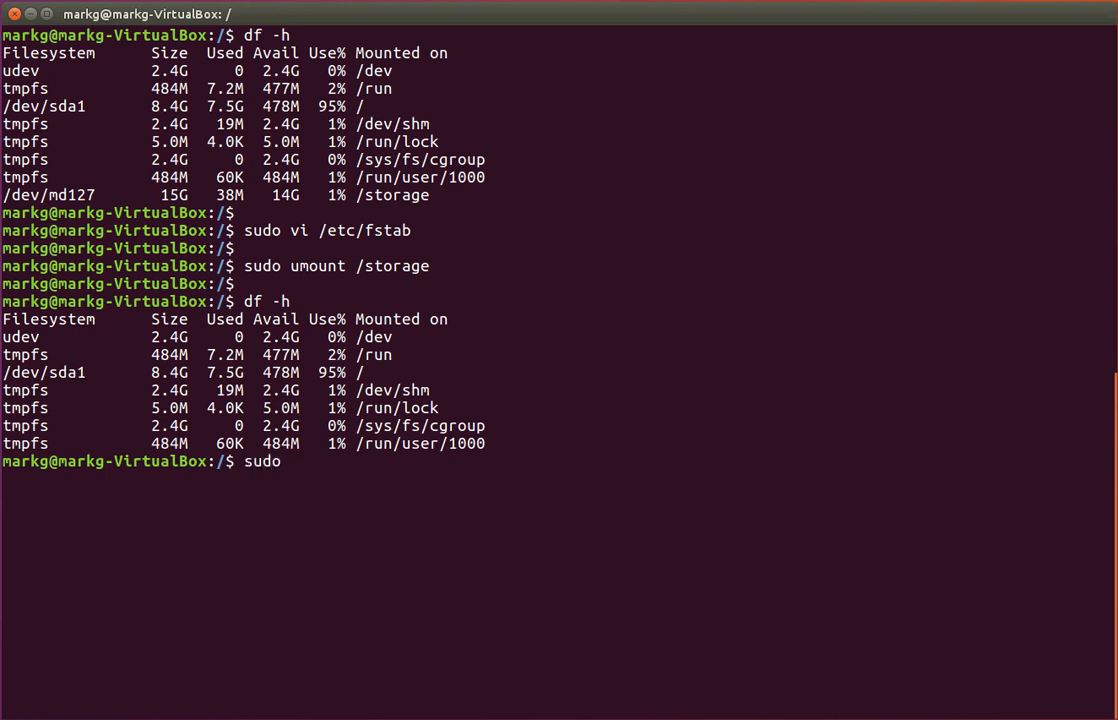
{"action": "type", "text": "mount"}
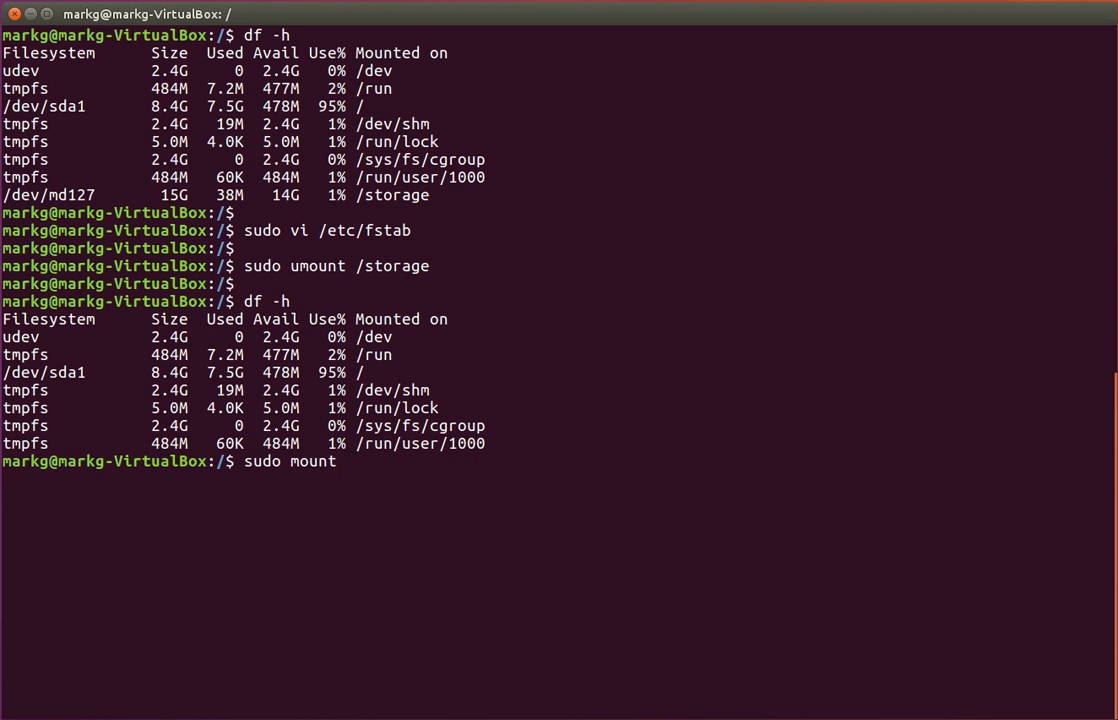
{"action": "type", "text": "-a"}
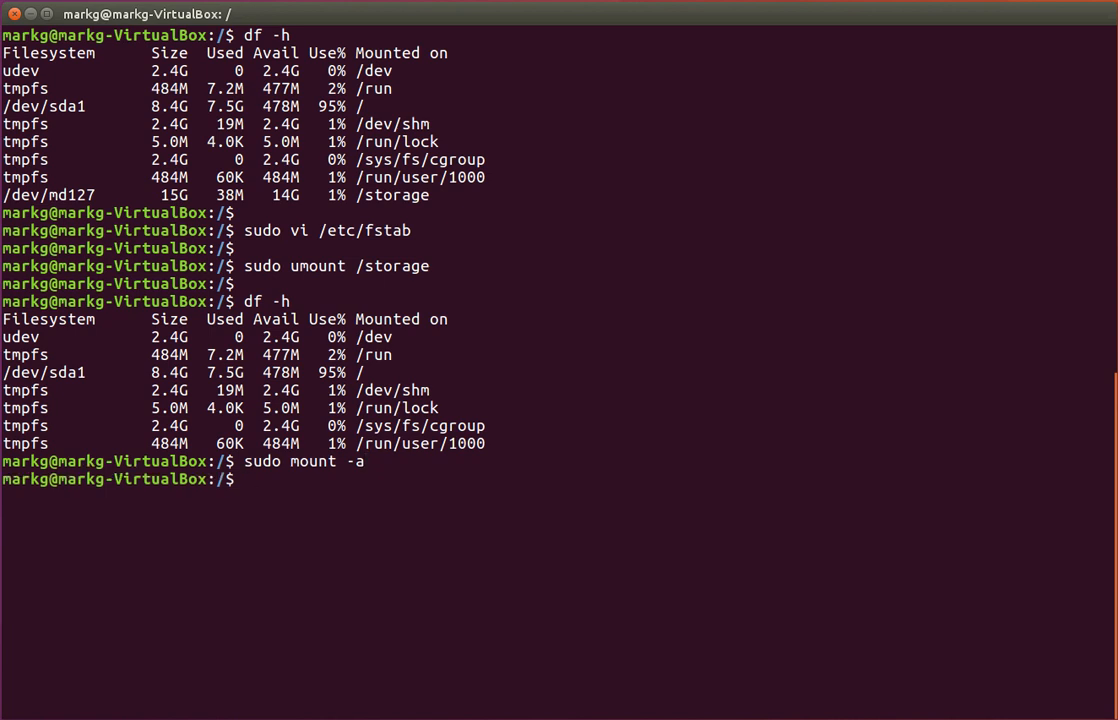
{"action": "type", "text": "df -h"}
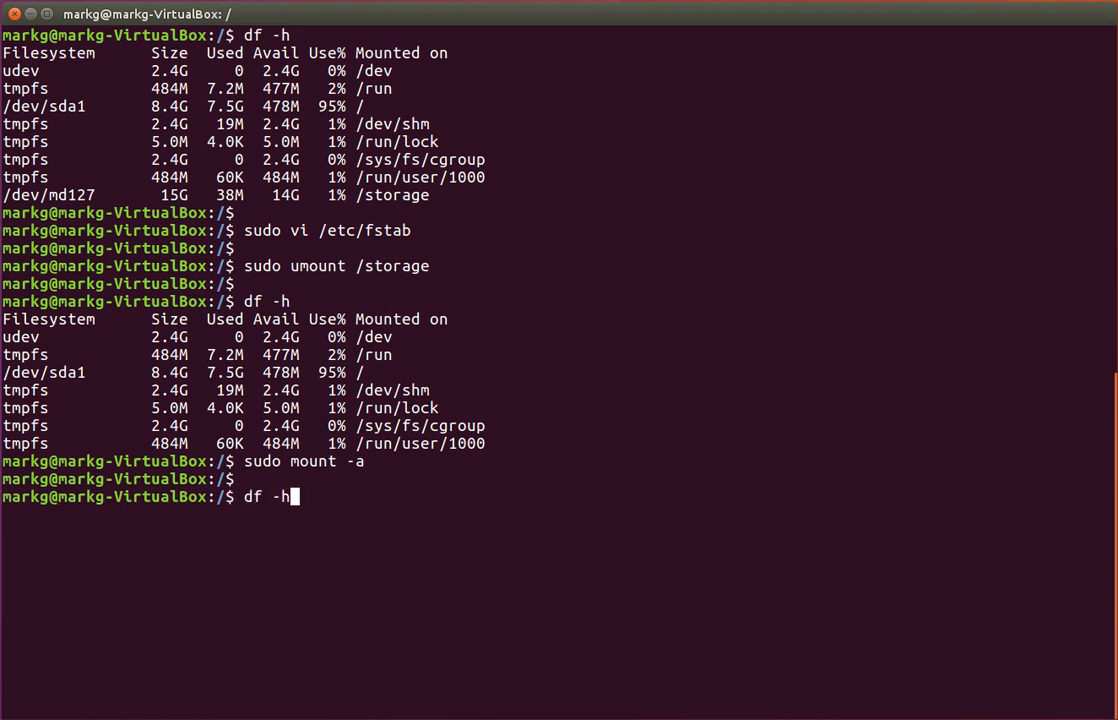
{"action": "key", "text": "Return"}
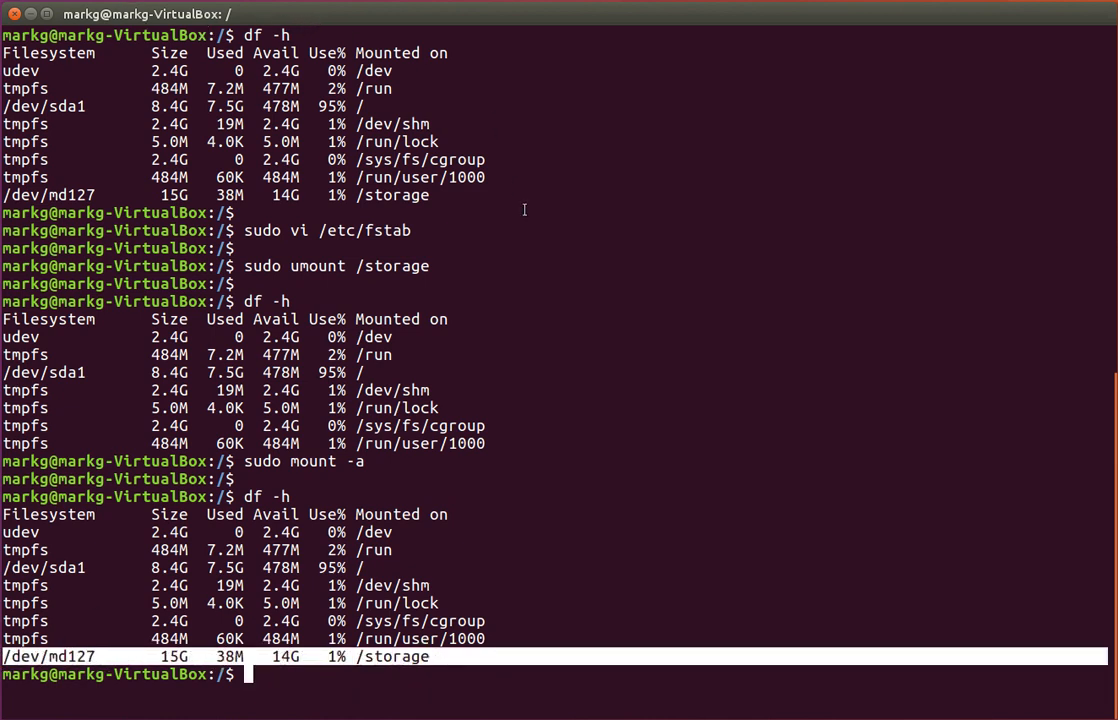
{"action": "mouse_move", "coordinate": [717, 364]}
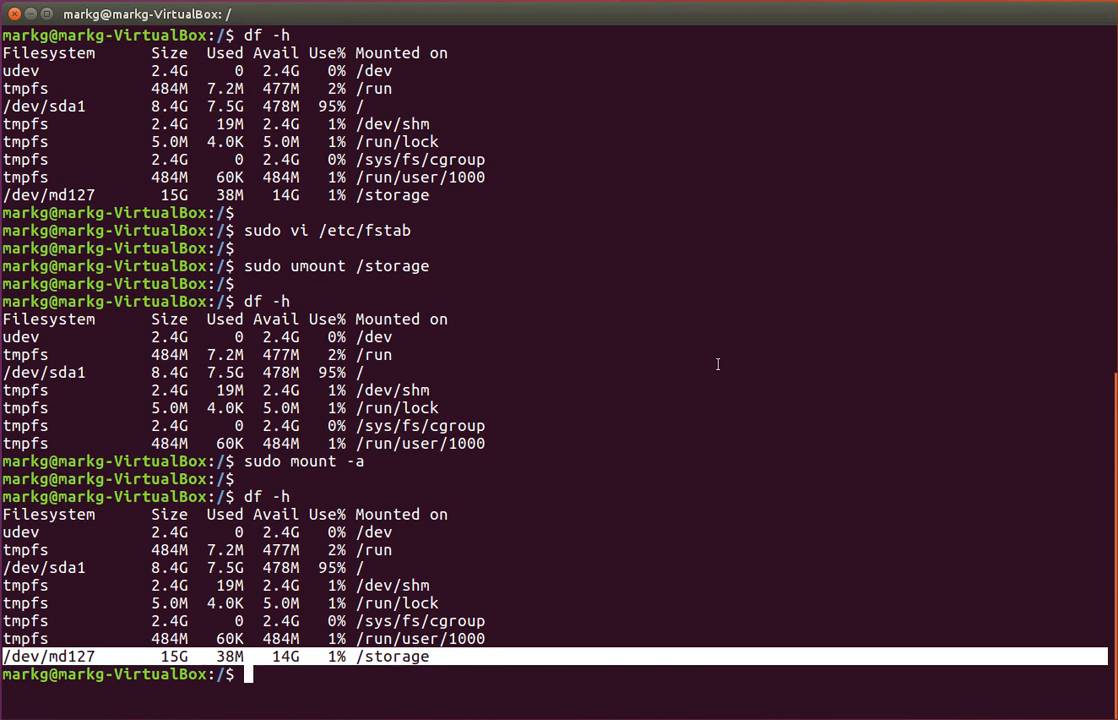
{"action": "mouse_move", "coordinate": [746, 378]}
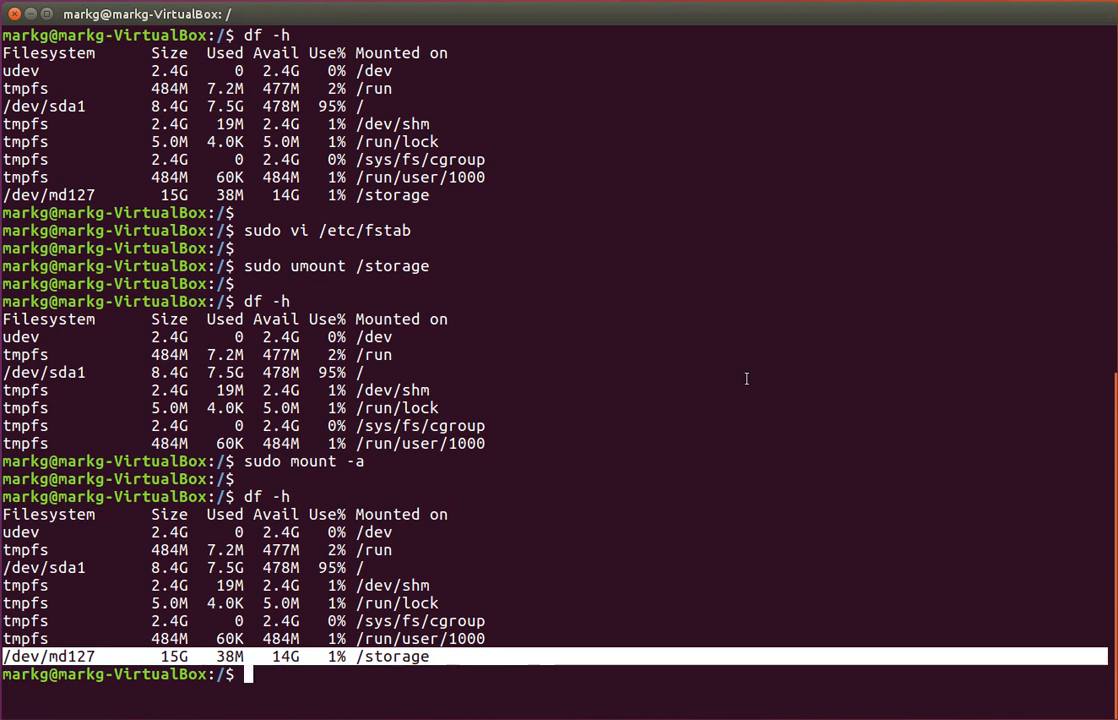